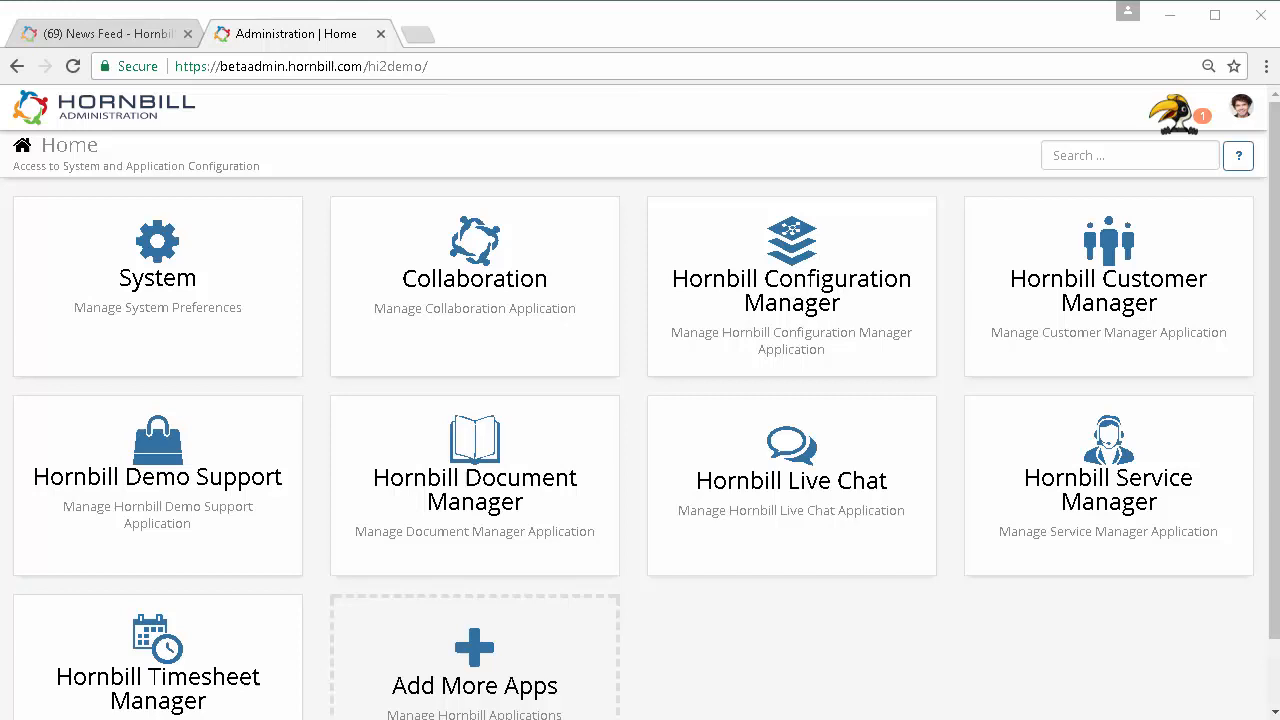
pyautogui.moveTo(184, 252)
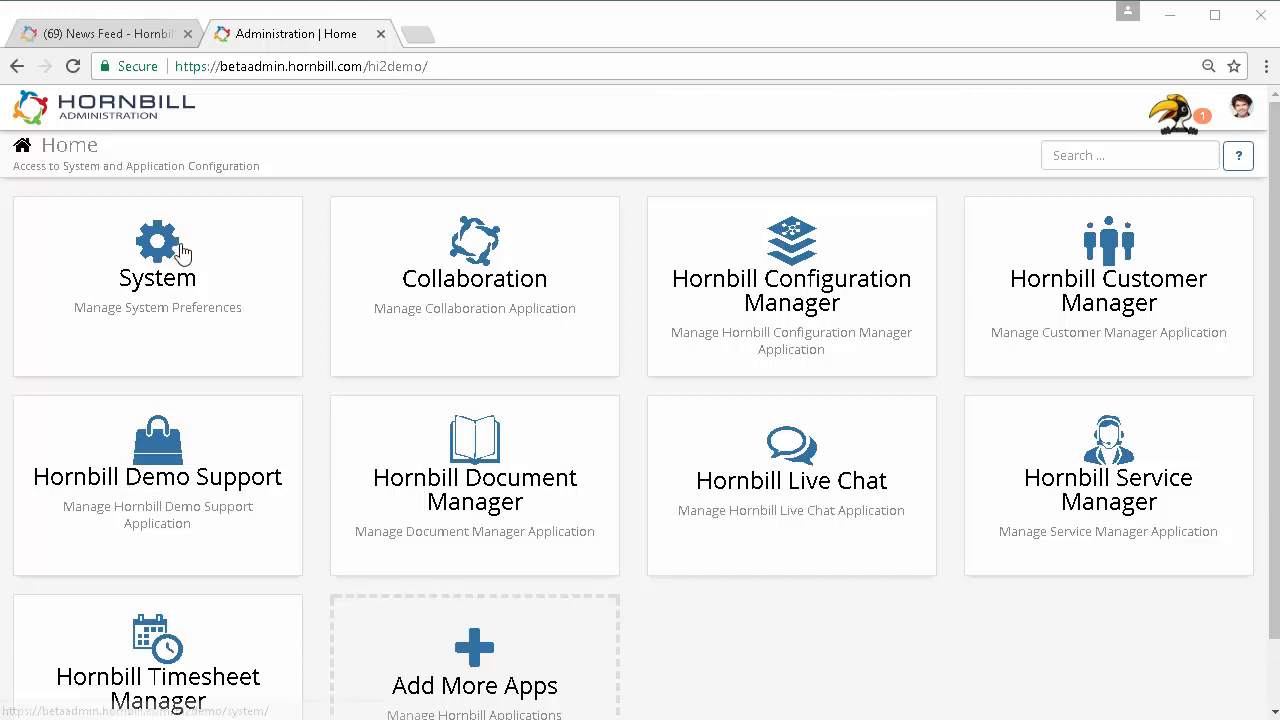
# Navigate to System > Security to reach the KeySafe credentials list
pyautogui.click(172, 252)
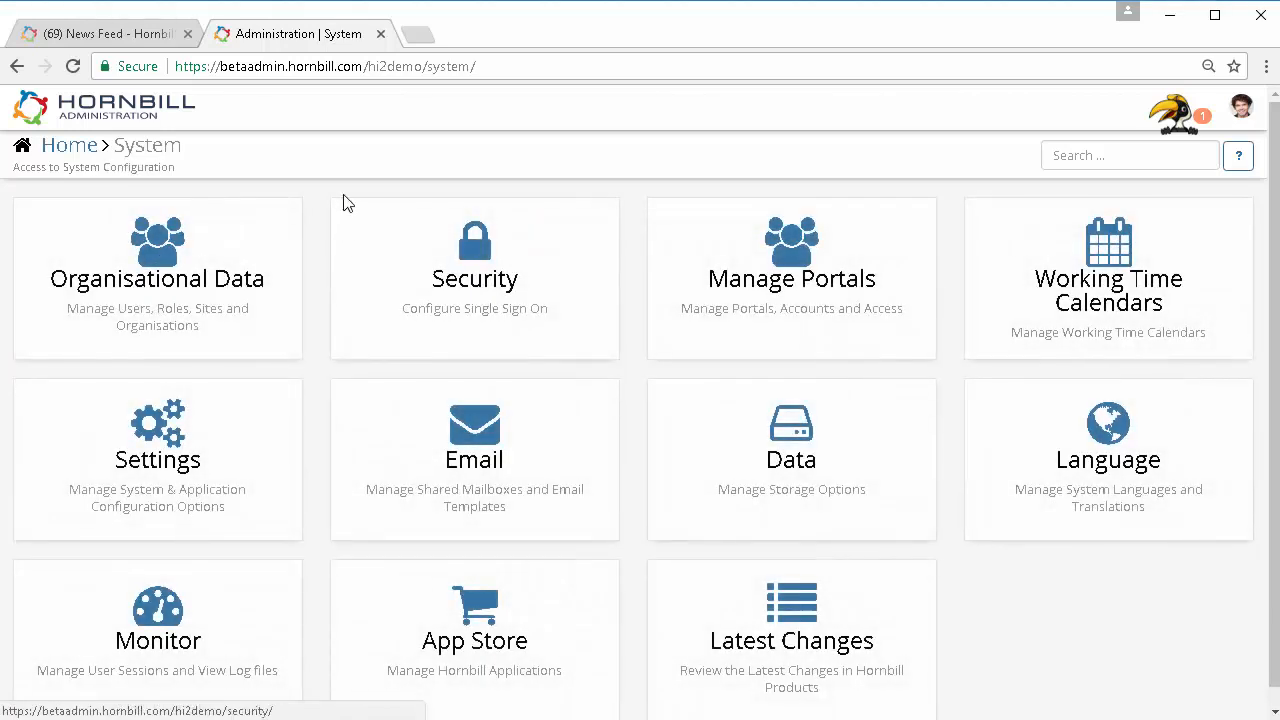
pyautogui.moveTo(312, 190)
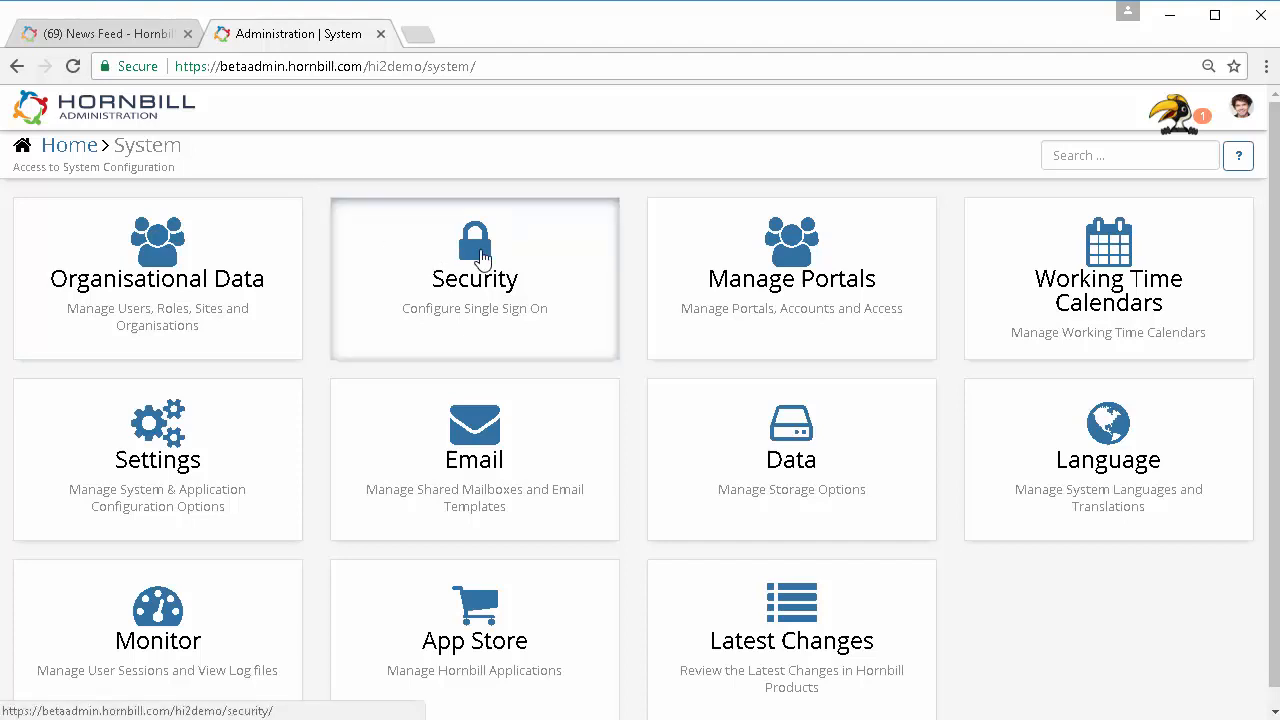
pyautogui.click(474, 250)
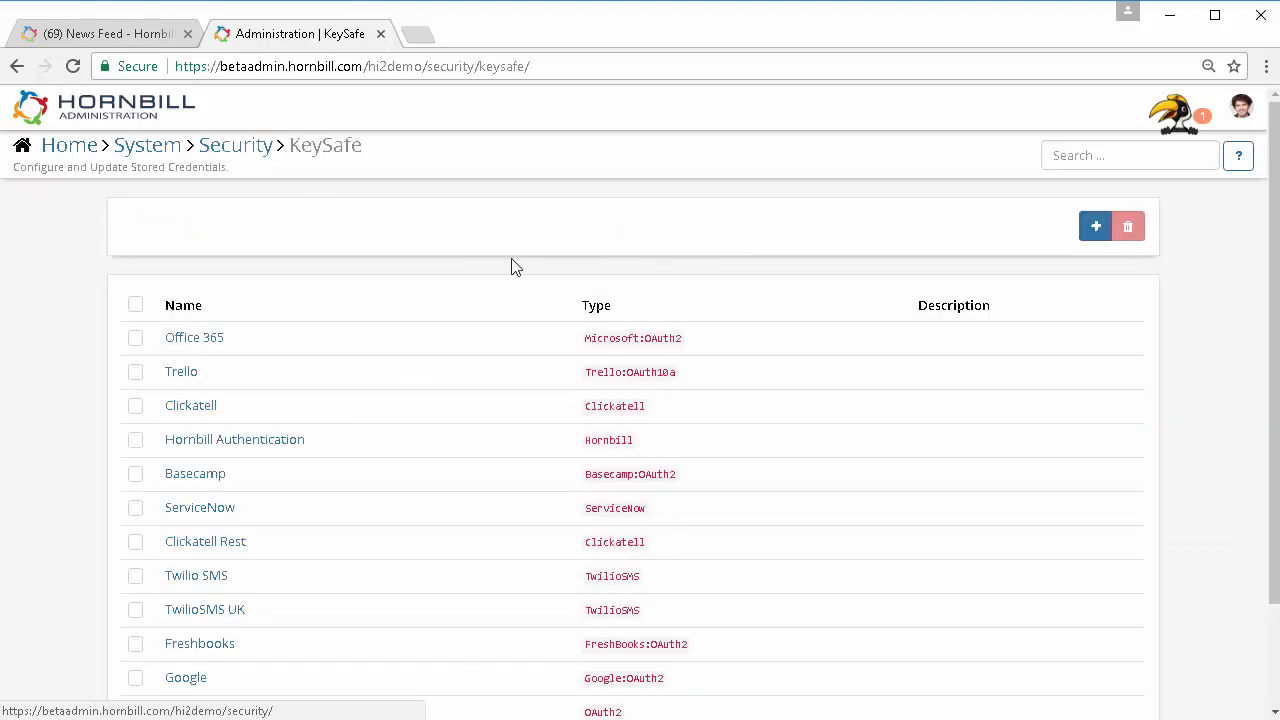
# Create a new KeySafe key of type Slack titled 'Slack'
pyautogui.click(1096, 226)
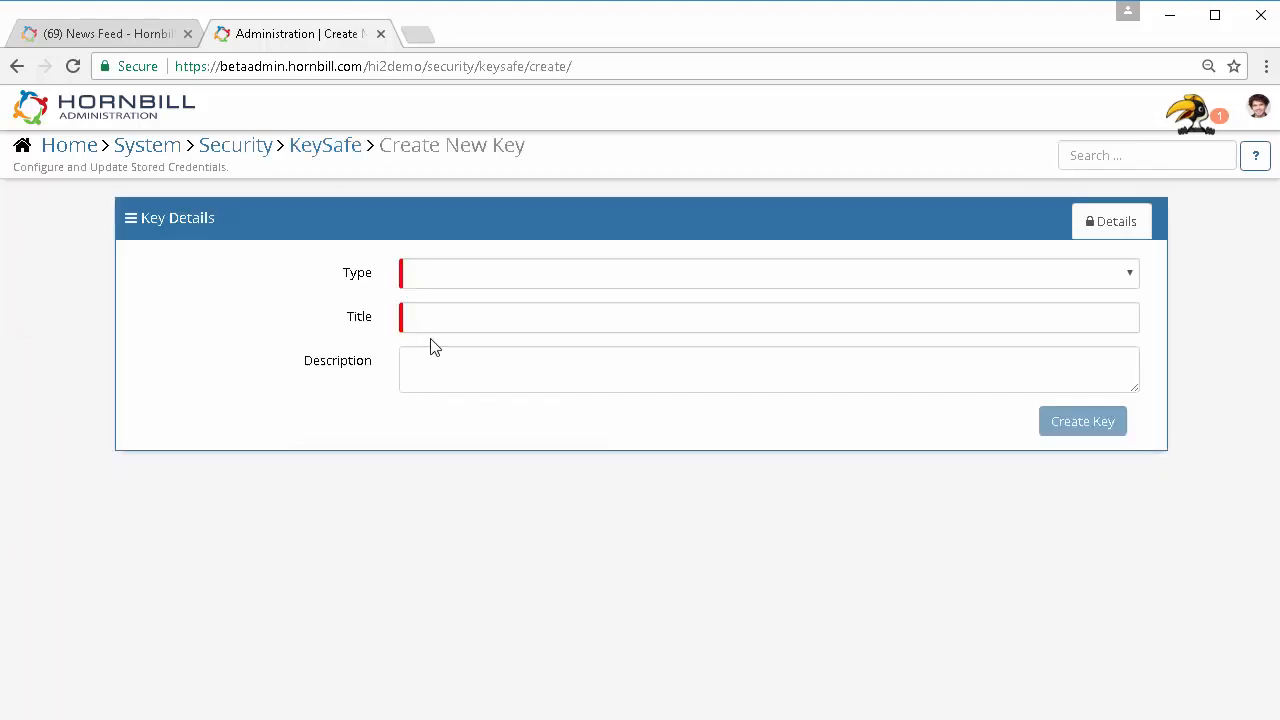
pyautogui.click(768, 272)
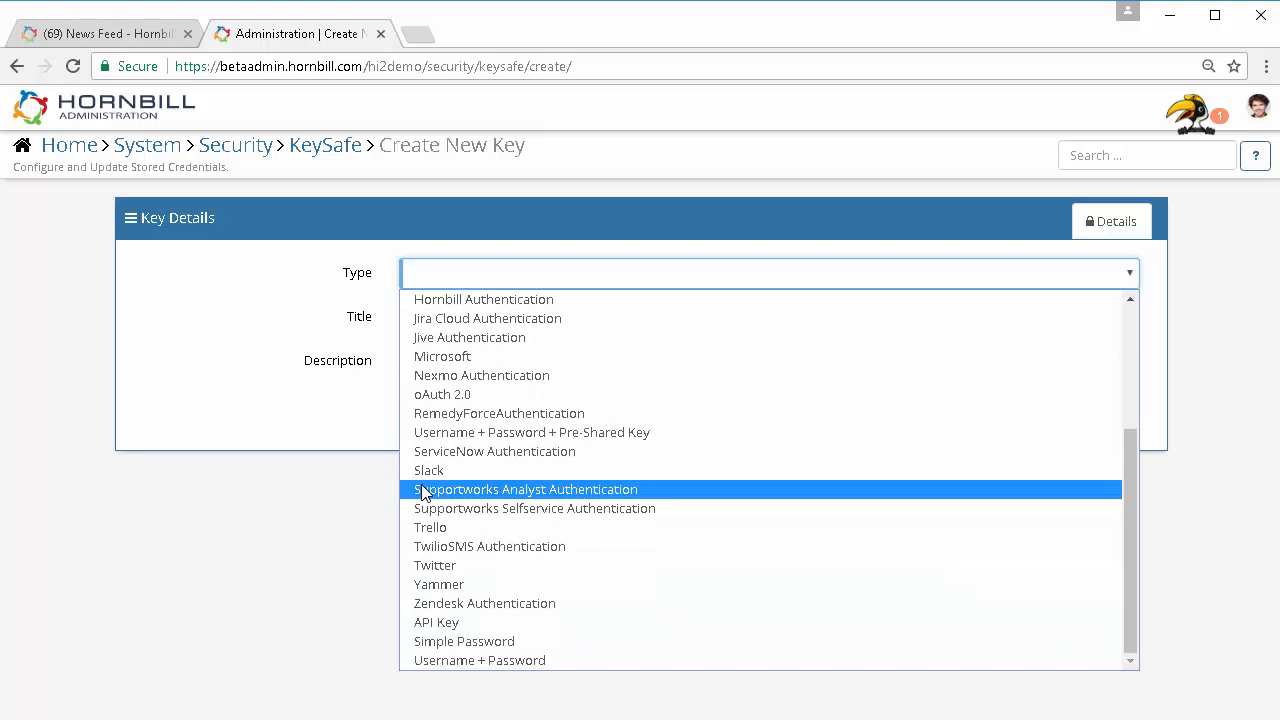
pyautogui.click(428, 470)
pyautogui.write('S')
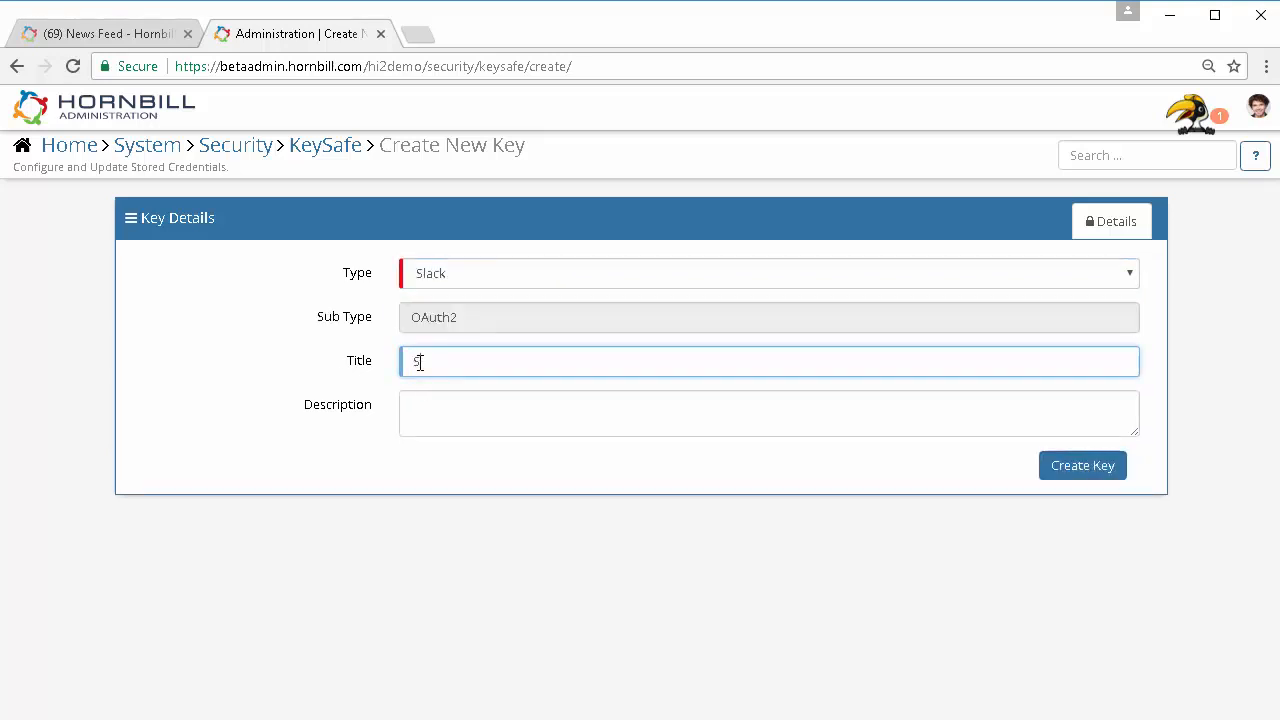
pyautogui.write('lack')
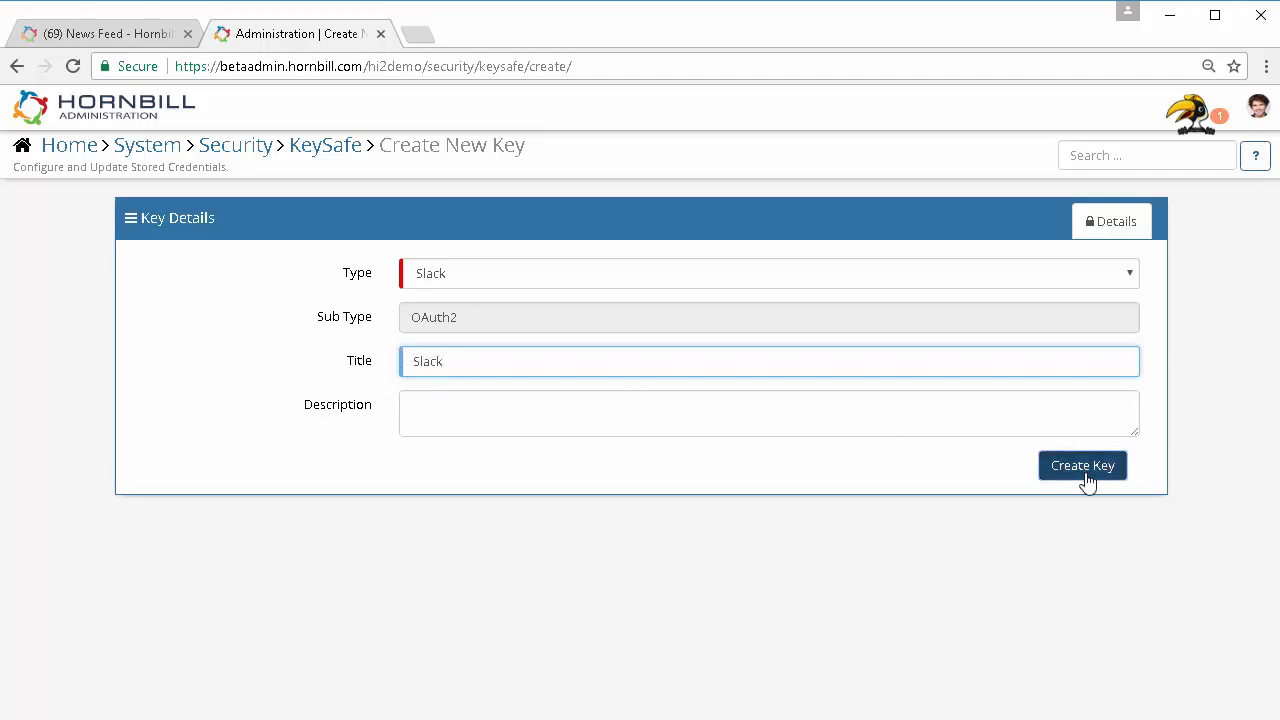
pyautogui.click(1082, 464)
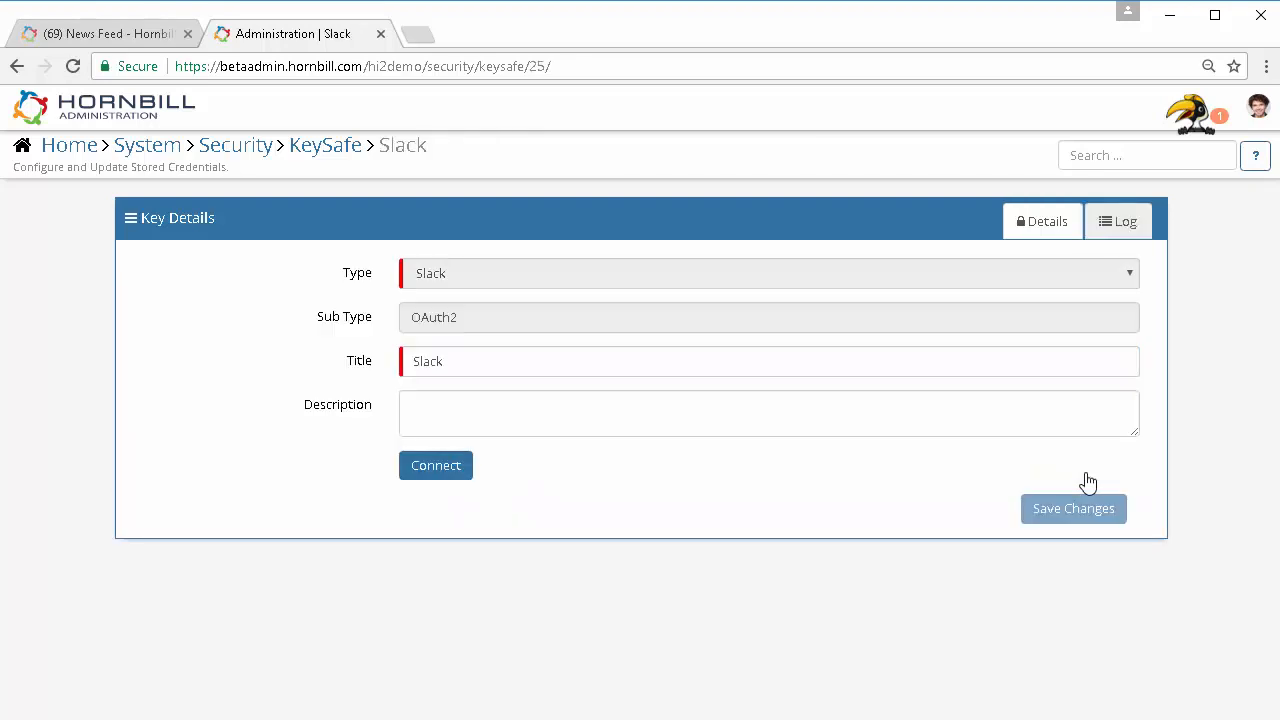
# Connect the Slack key and sign in to the hbibridge Slack team
pyautogui.click(436, 464)
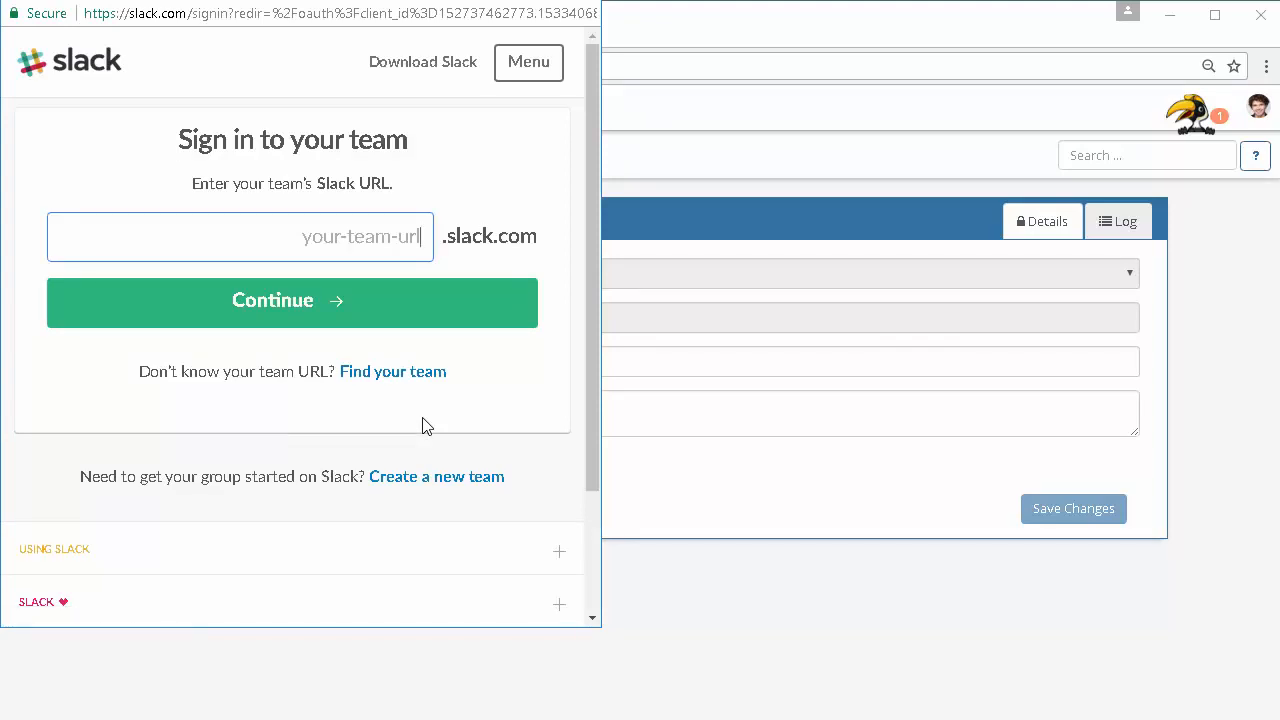
pyautogui.write('hbibridge')
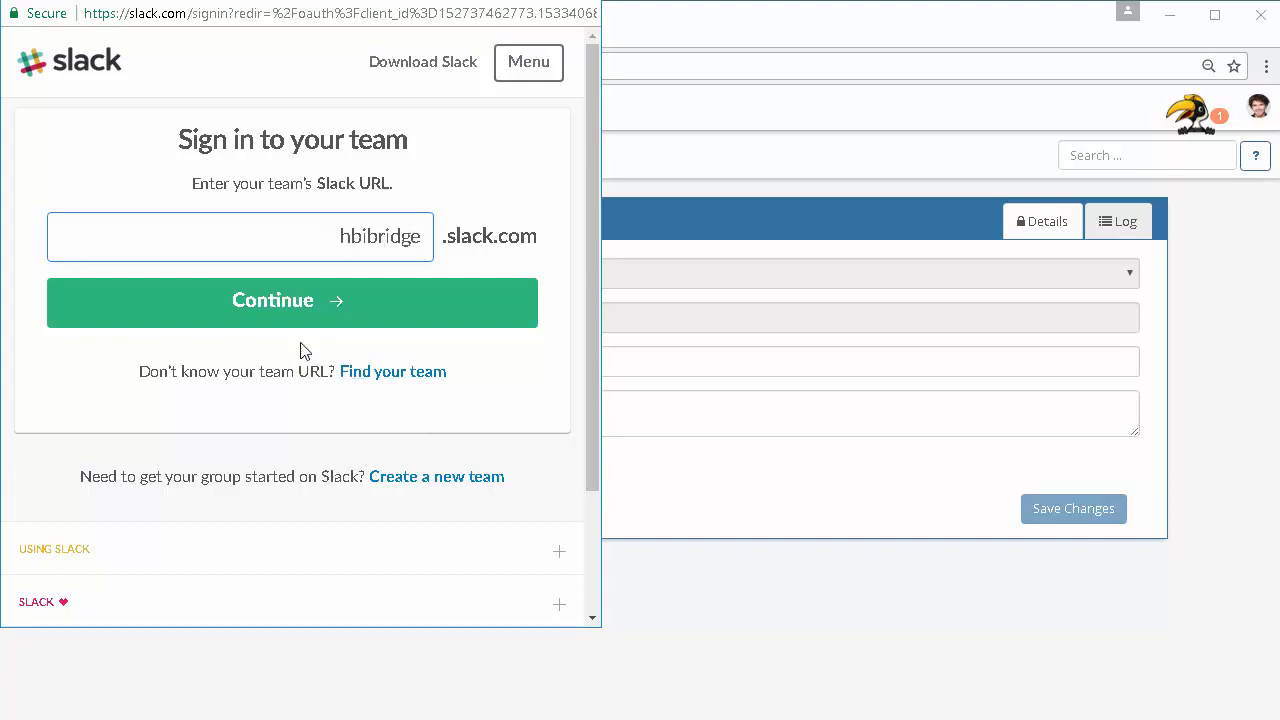
pyautogui.click(292, 302)
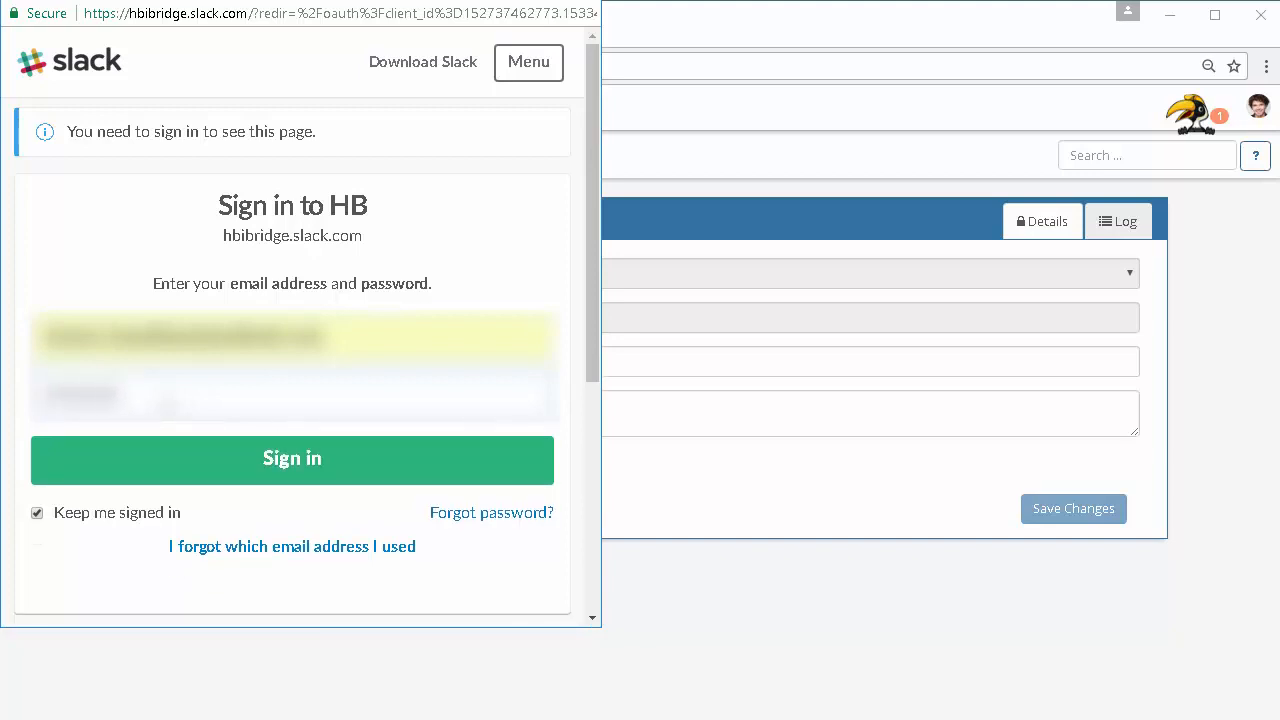
pyautogui.click(292, 458)
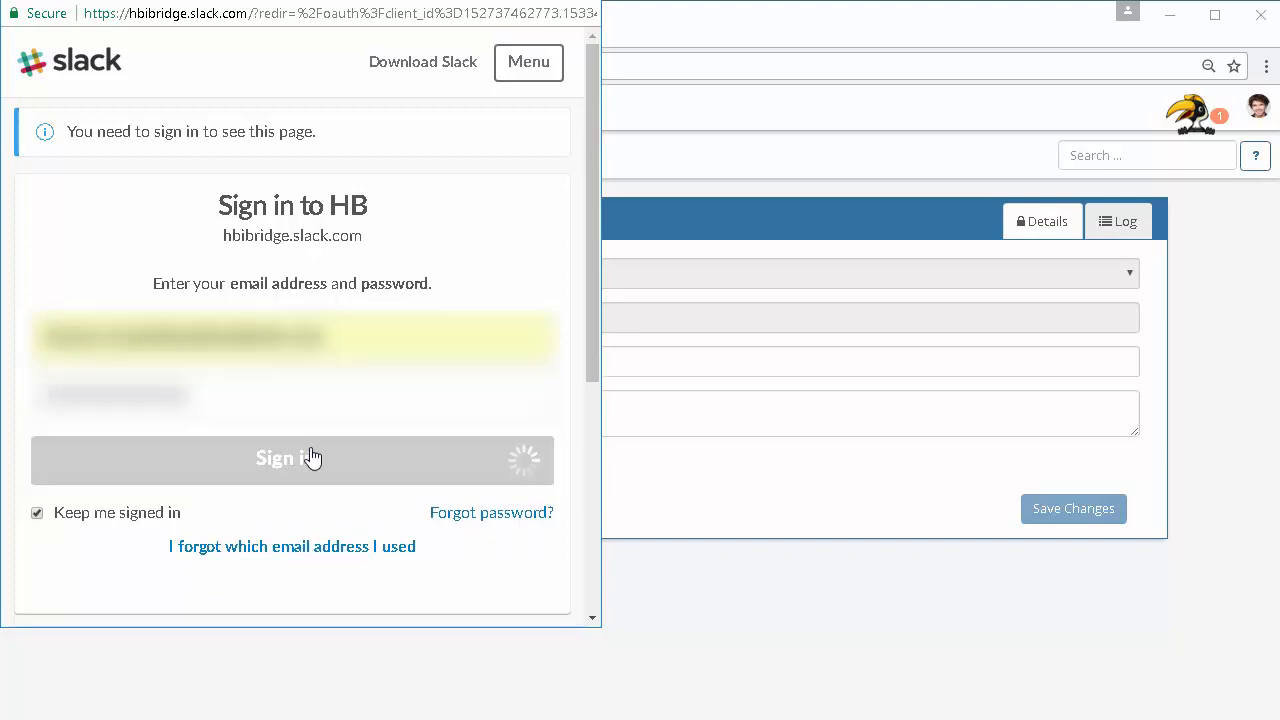
pyautogui.click(292, 458)
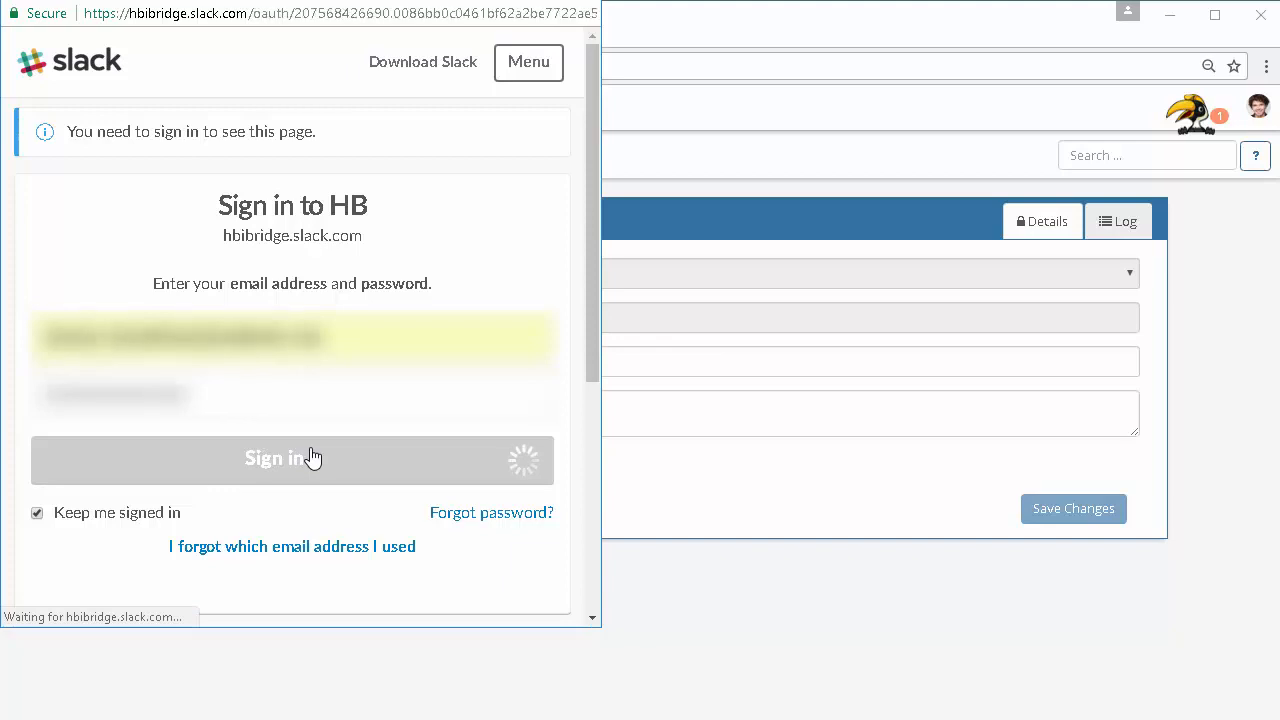
pyautogui.click(290, 458)
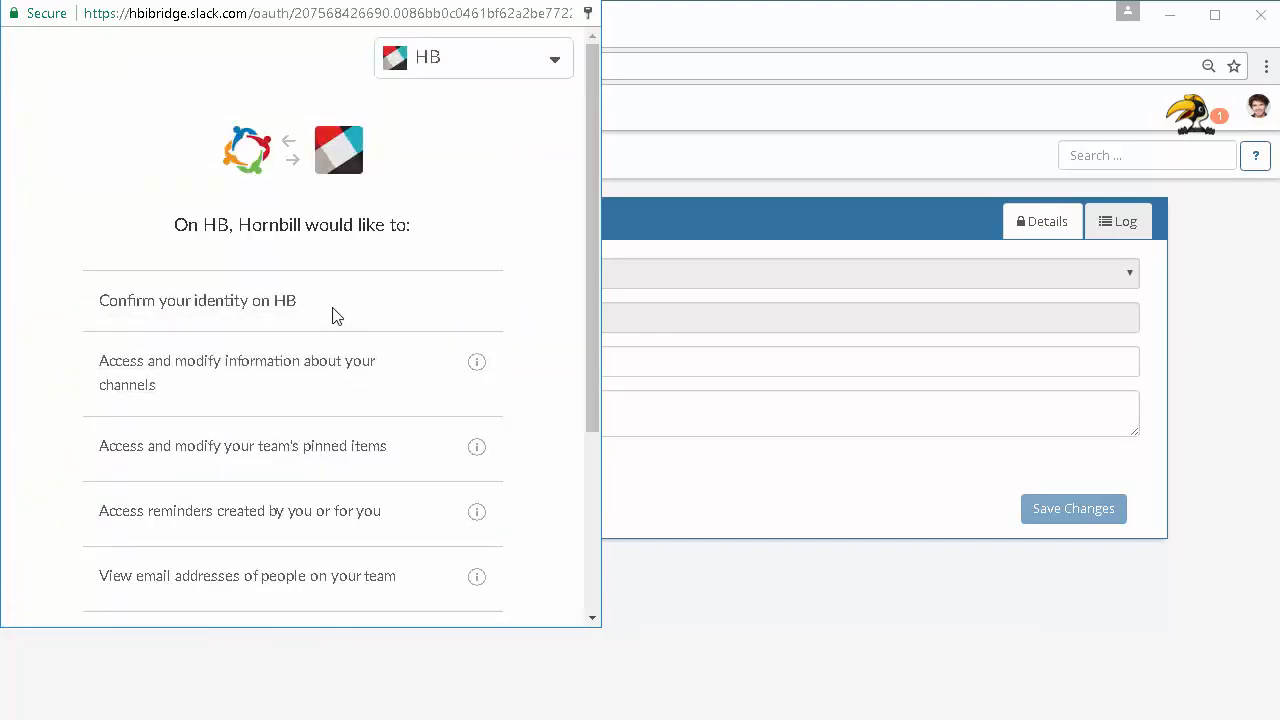
# Authorize Hornbill's access to the HB Slack team, completing the connection
pyautogui.scroll(-3)
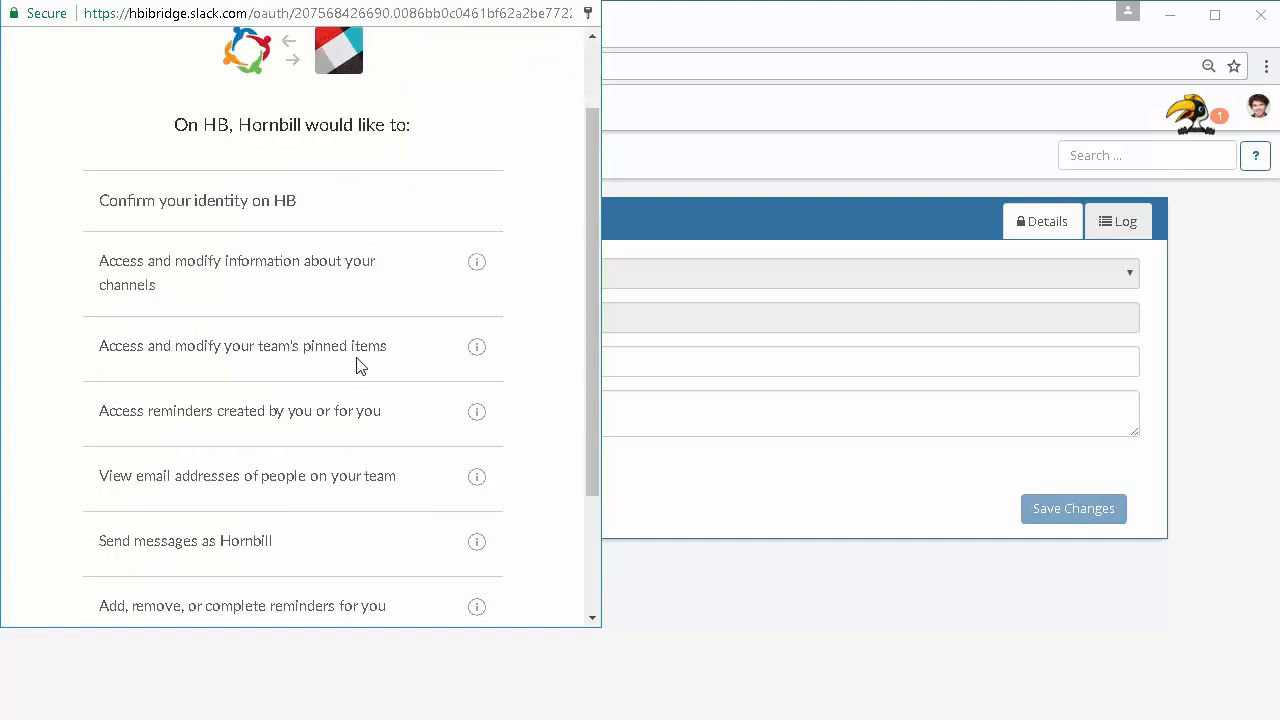
pyautogui.click(394, 576)
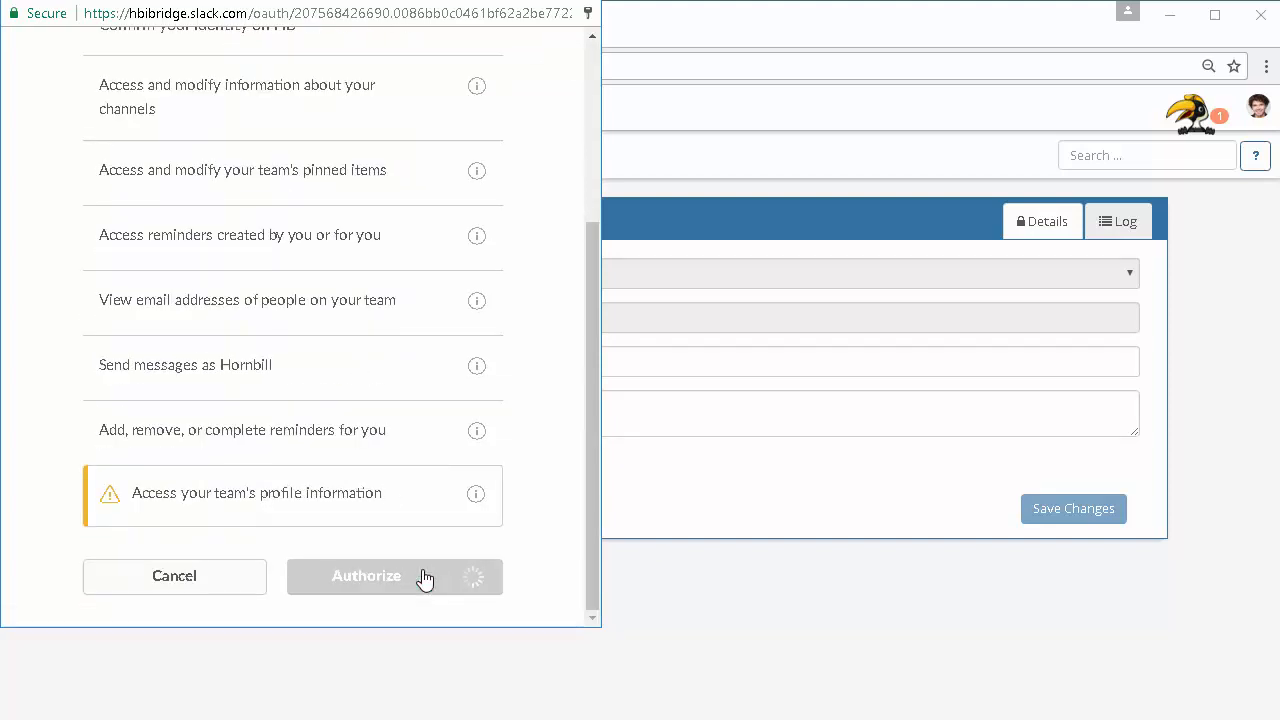
pyautogui.click(366, 576)
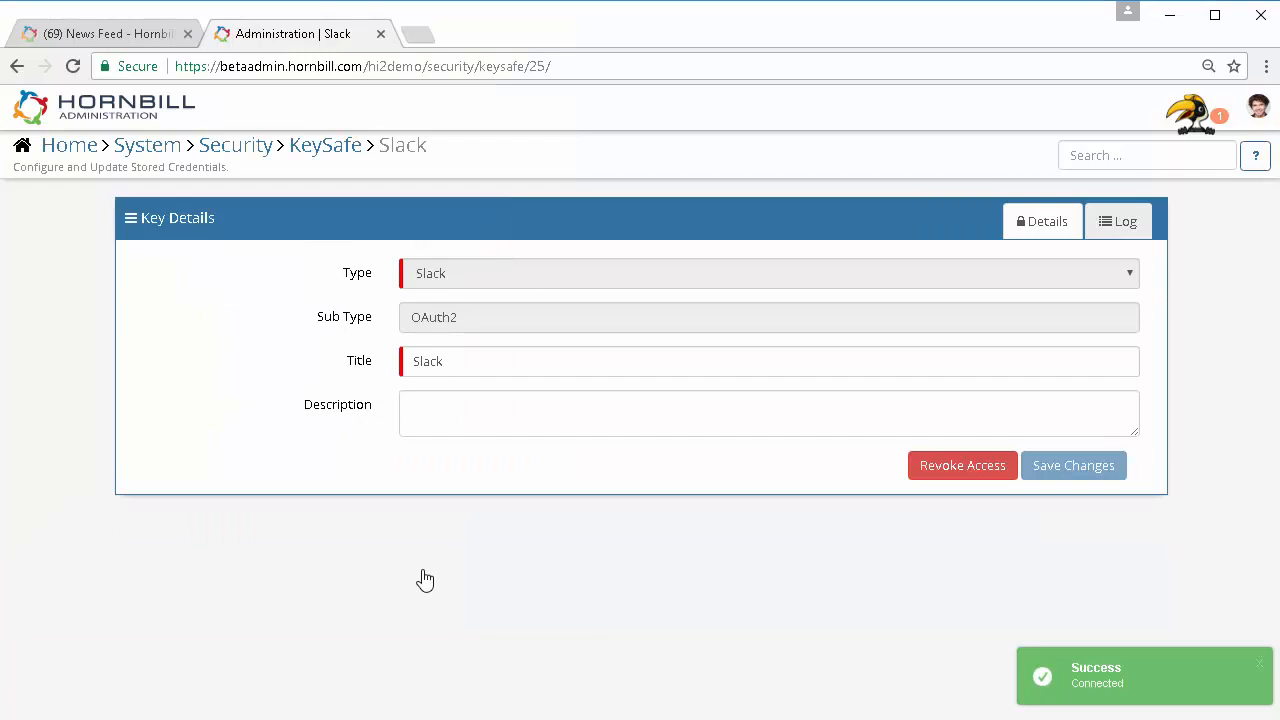
pyautogui.moveTo(68, 146)
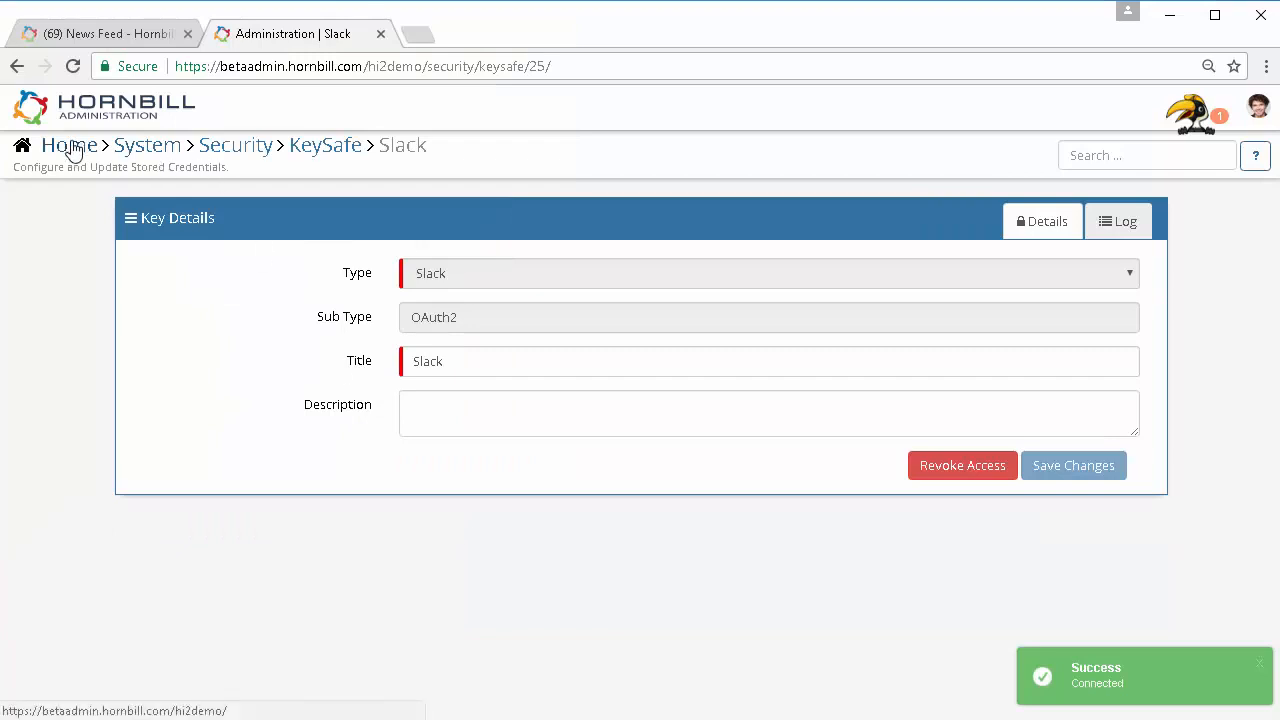
# Return Home and go to Hornbill Service Manager's Business Processes list
pyautogui.click(68, 144)
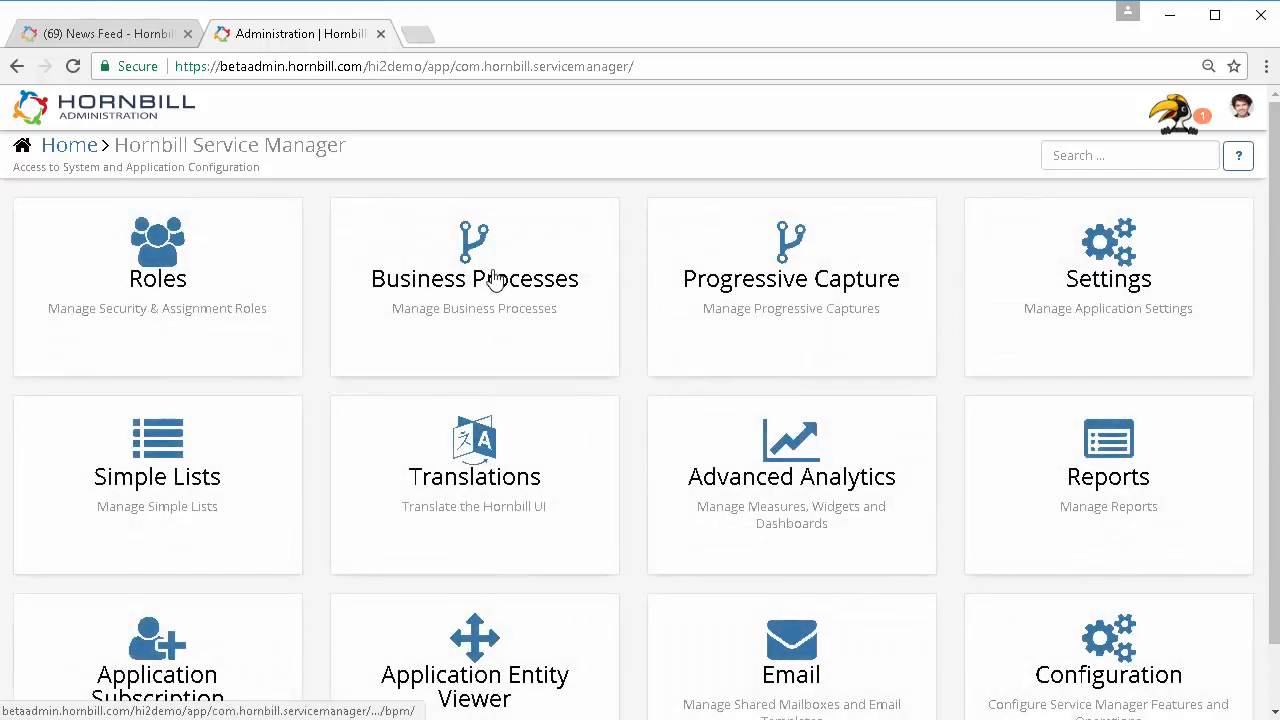
pyautogui.click(474, 278)
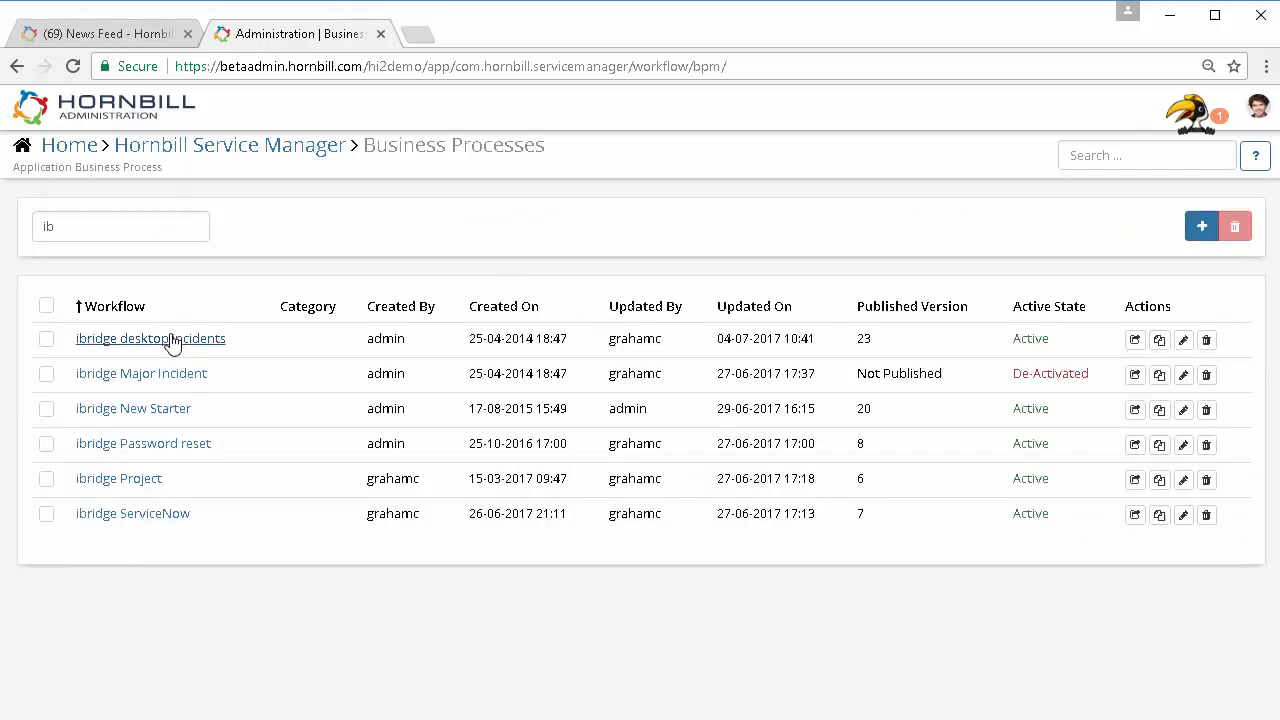
# Add an Integration Call node to the ibridge desktop incidents process and show its properties
pyautogui.click(150, 338)
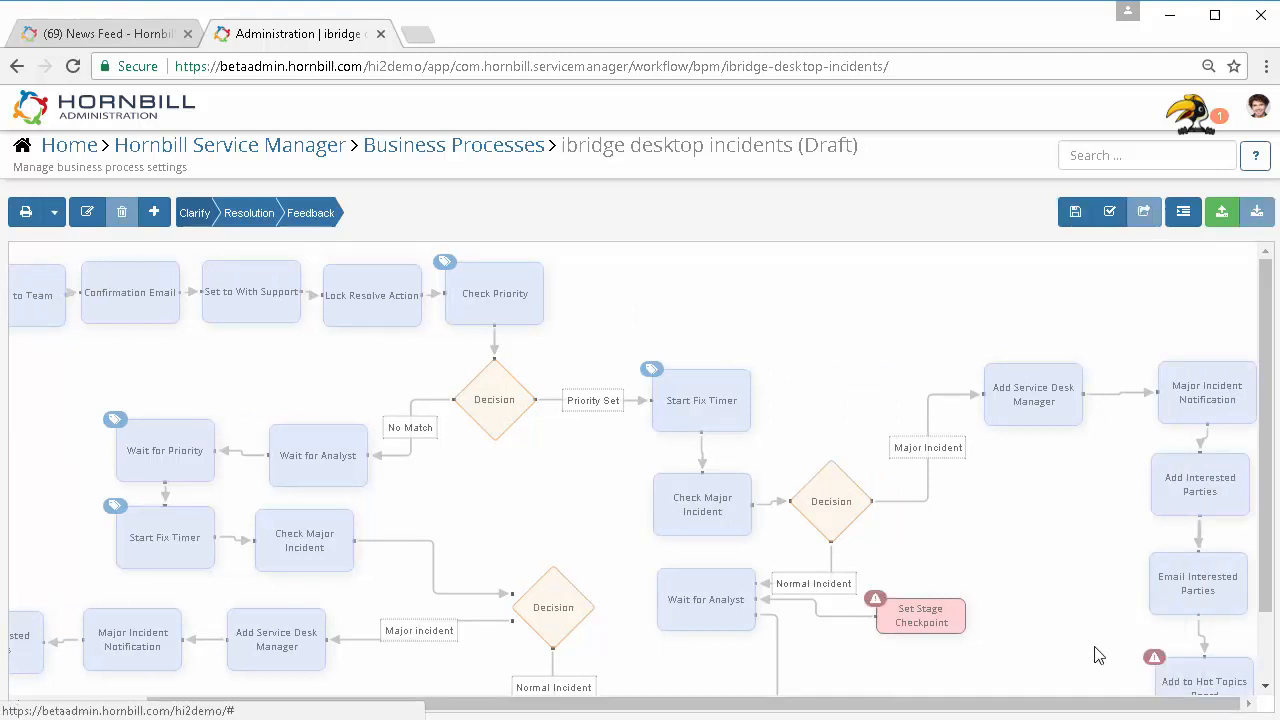
pyautogui.scroll(-3)
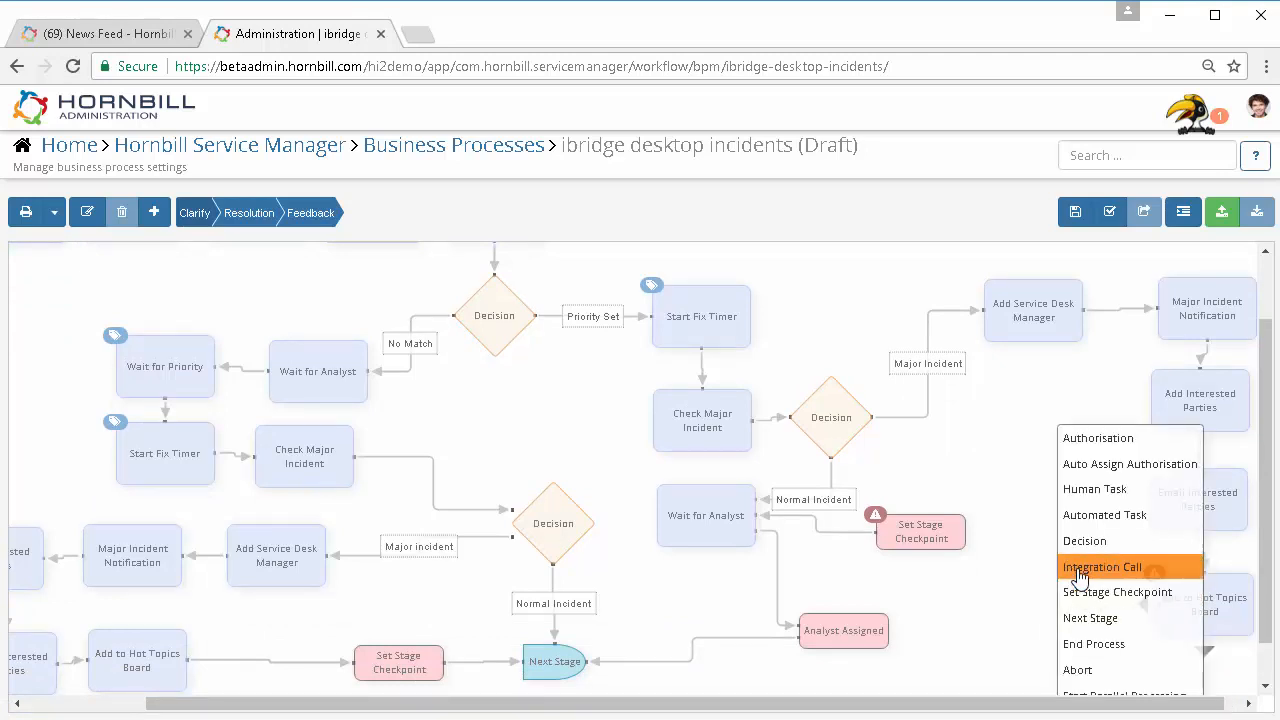
pyautogui.click(1104, 568)
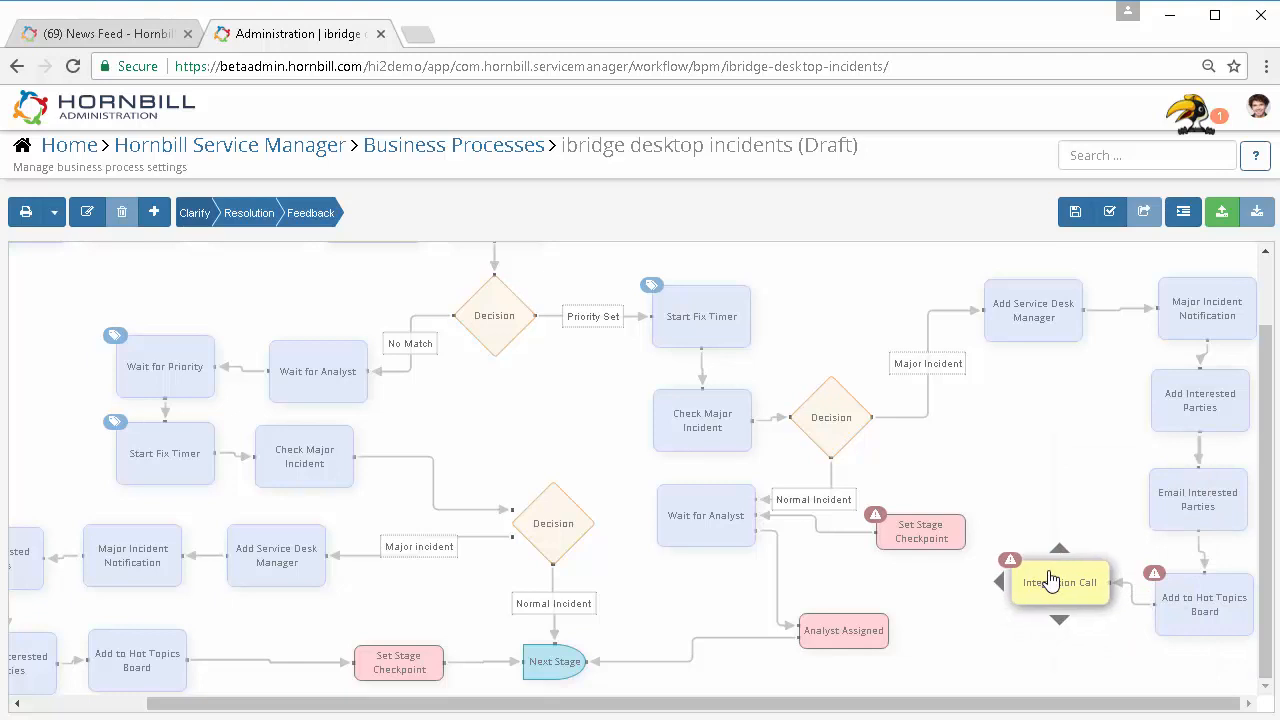
pyautogui.click(1060, 584)
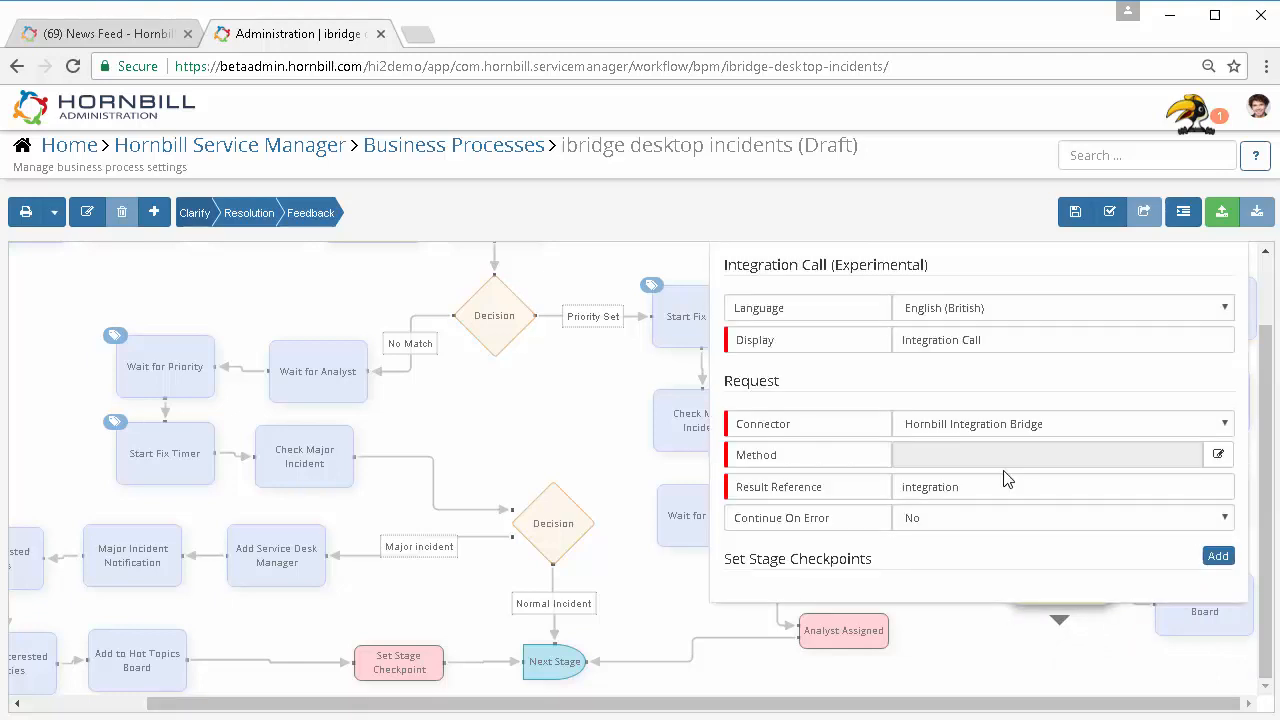
pyautogui.moveTo(1208, 434)
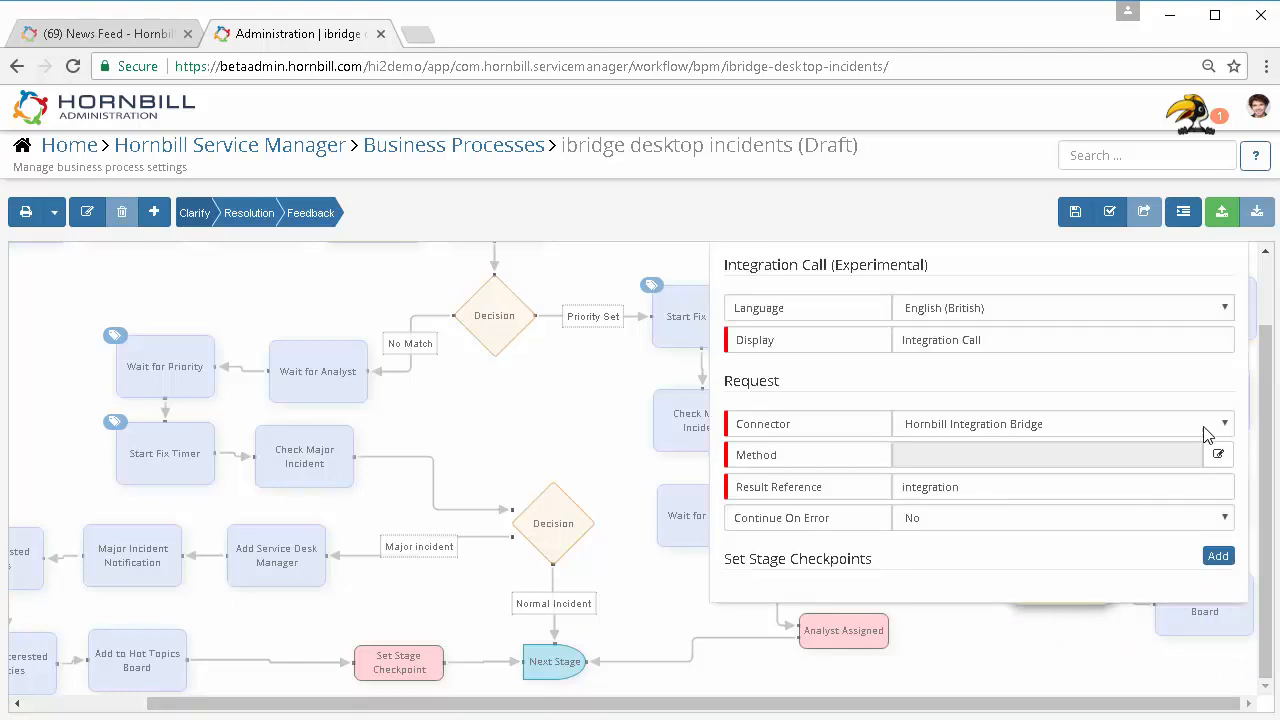
# Select Slack > Chat > Post Message from the Integration Bridge method list
pyautogui.click(1222, 424)
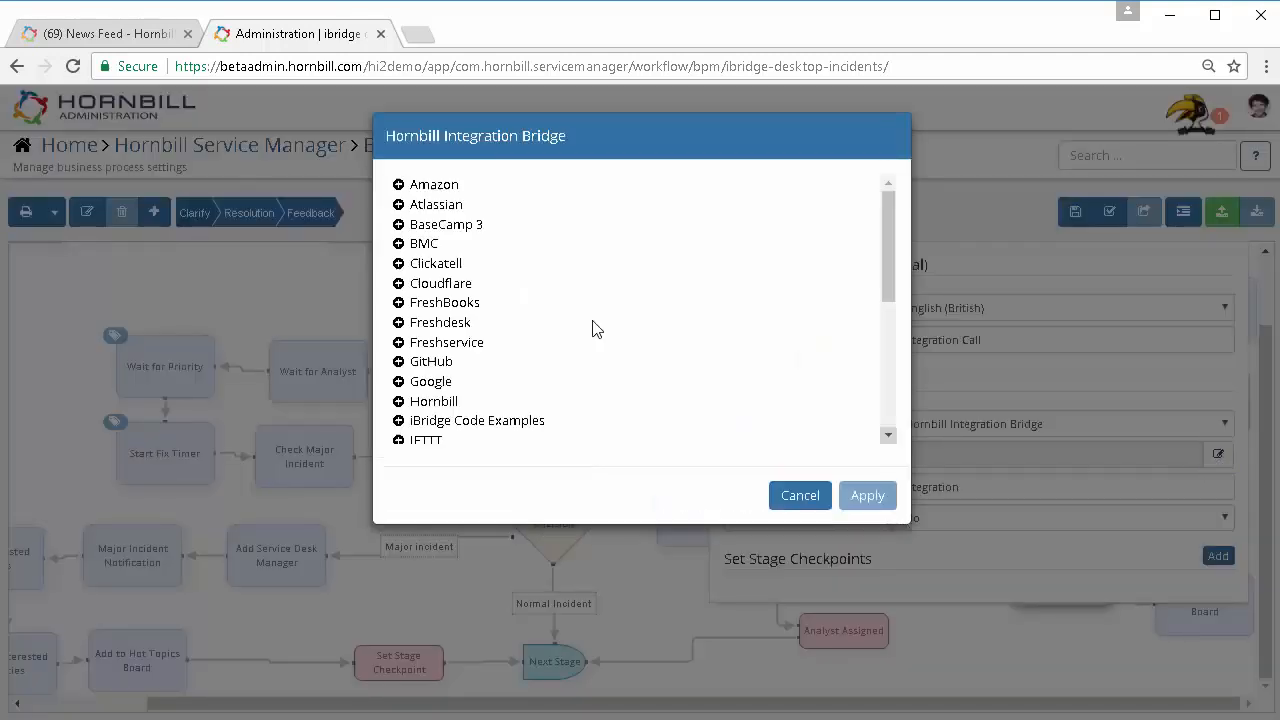
pyautogui.scroll(-3)
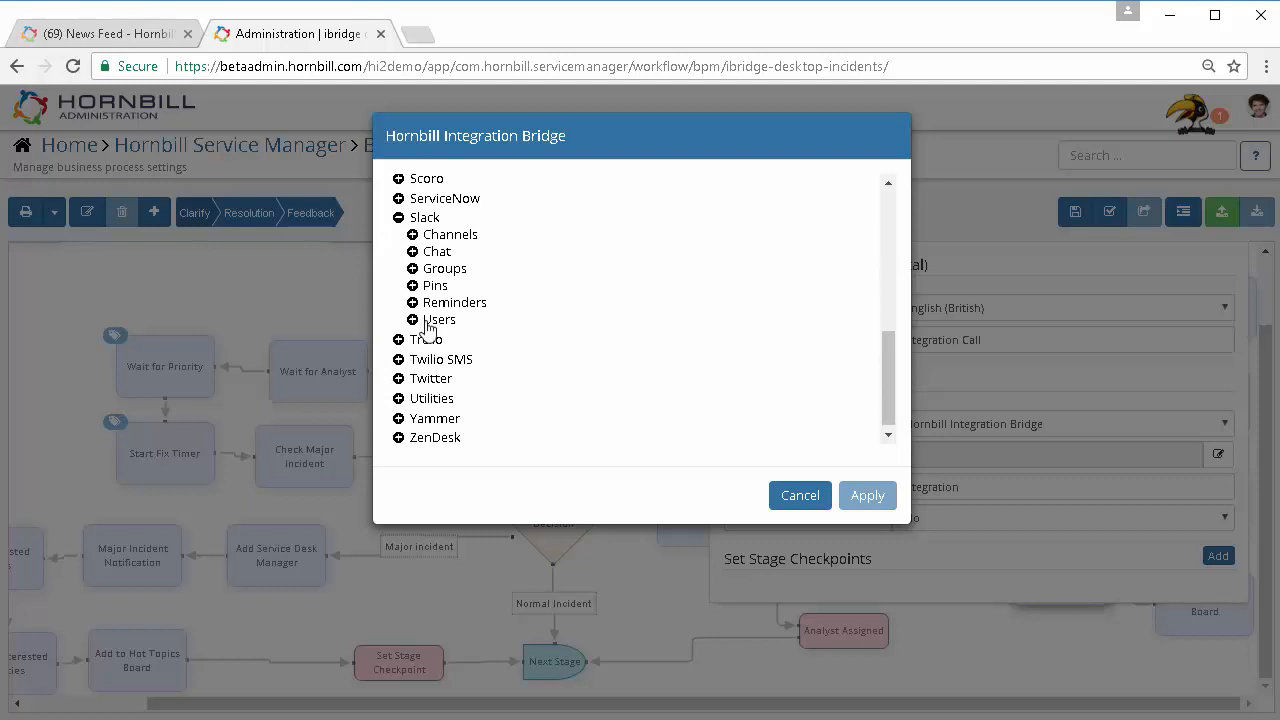
pyautogui.click(412, 252)
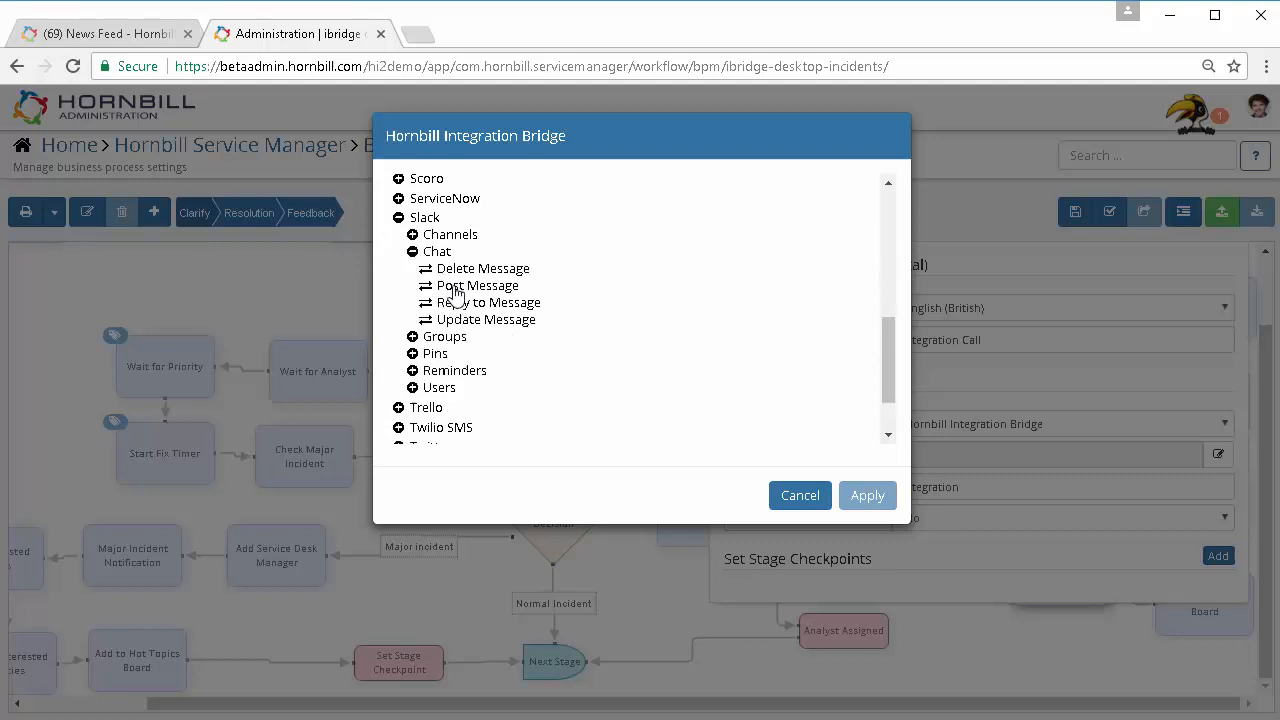
pyautogui.moveTo(688, 390)
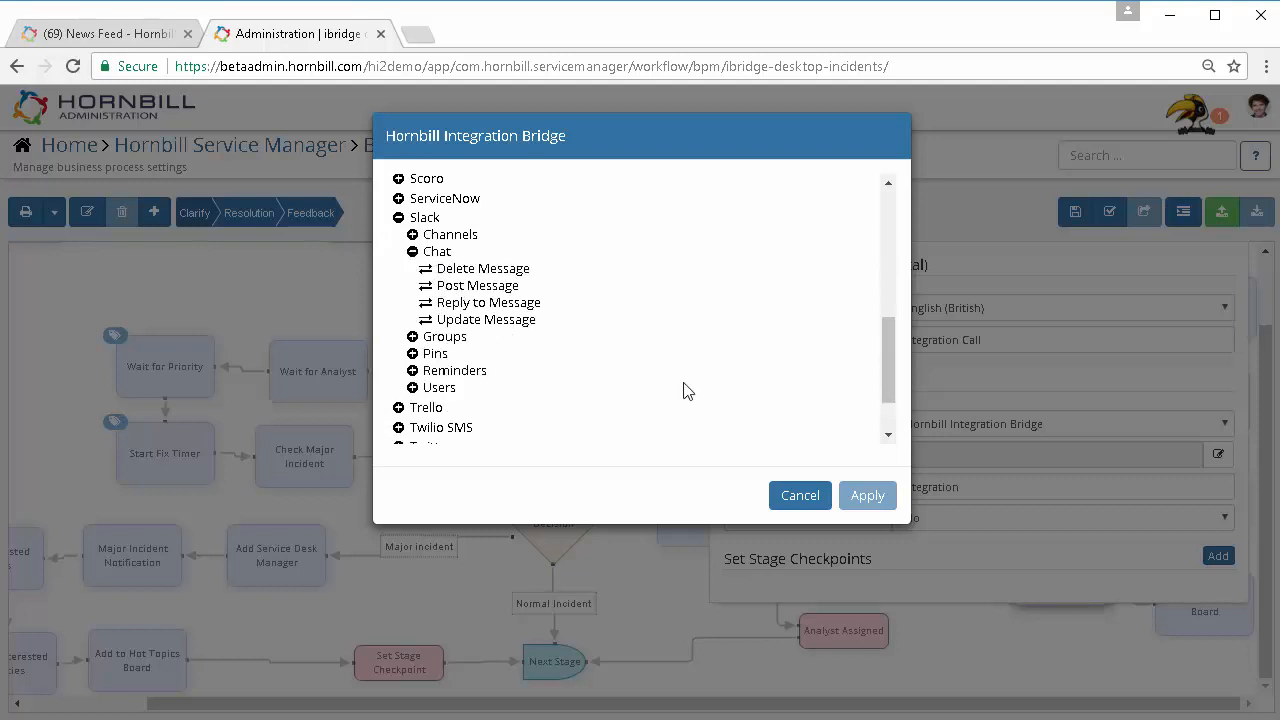
pyautogui.click(476, 284)
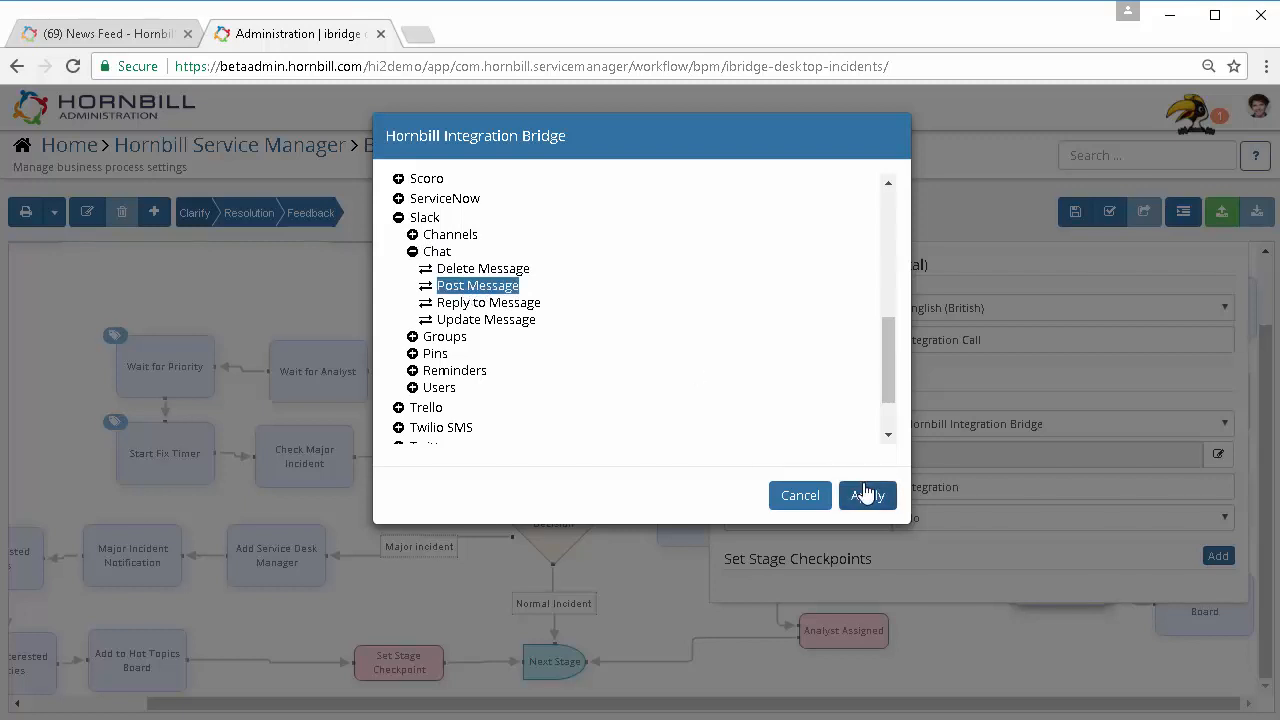
# Apply the Post Message method and choose Slack as the request credentials
pyautogui.click(868, 496)
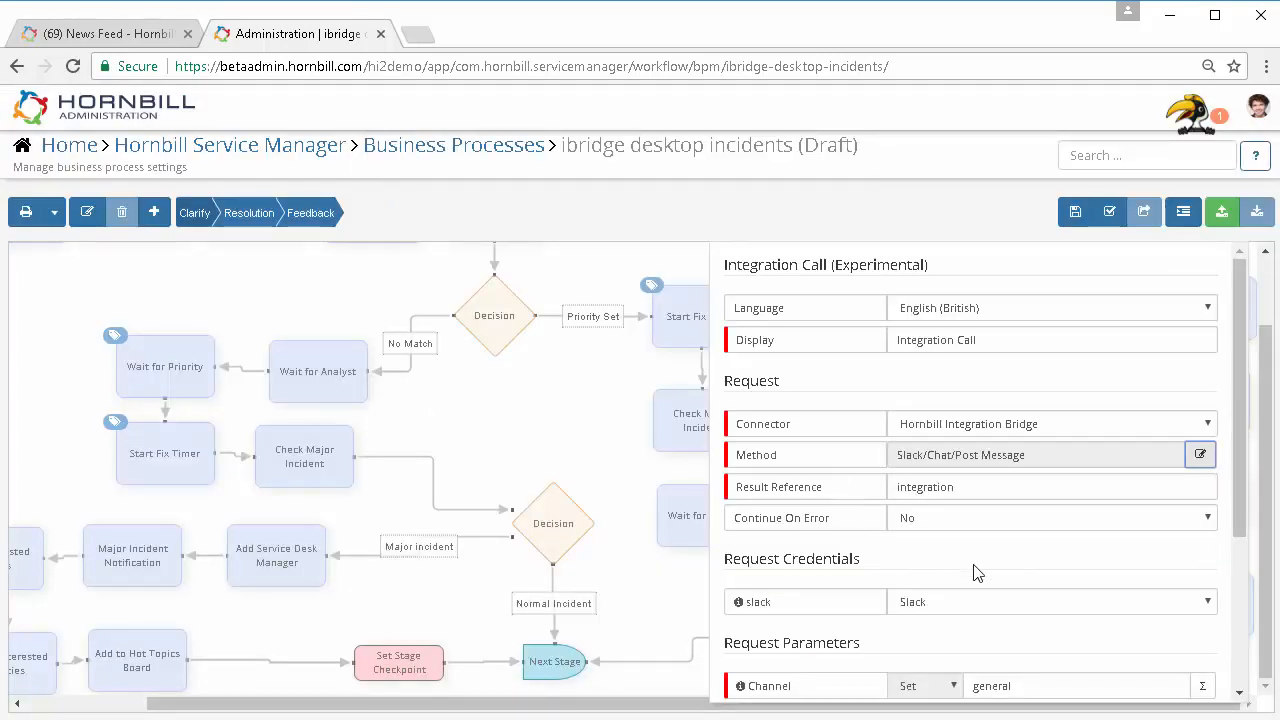
pyautogui.scroll(-3)
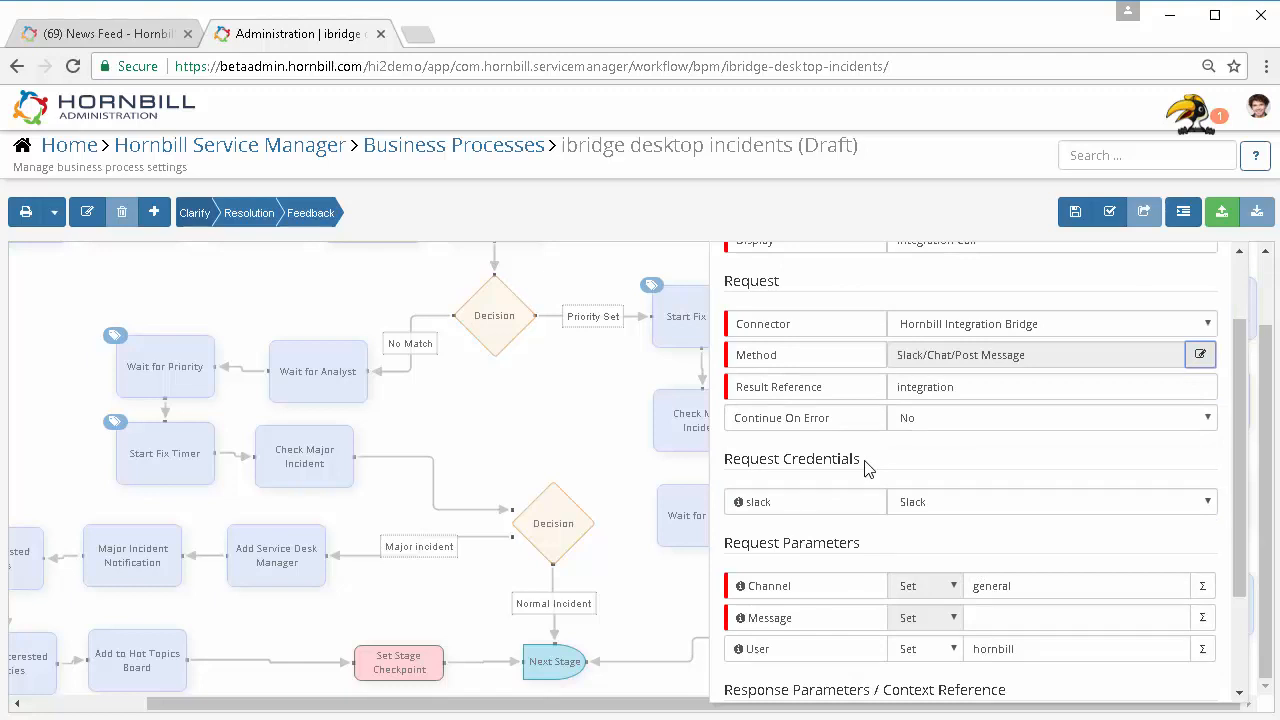
pyautogui.moveTo(980, 510)
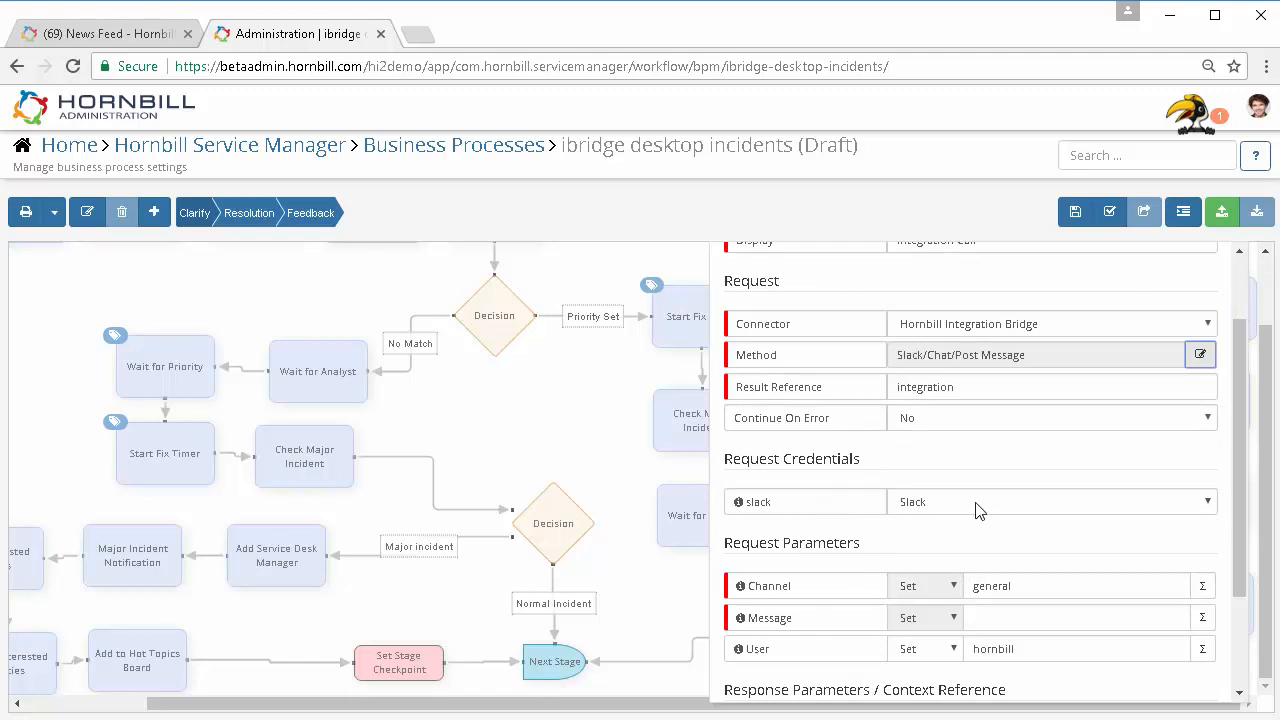
pyautogui.click(1052, 502)
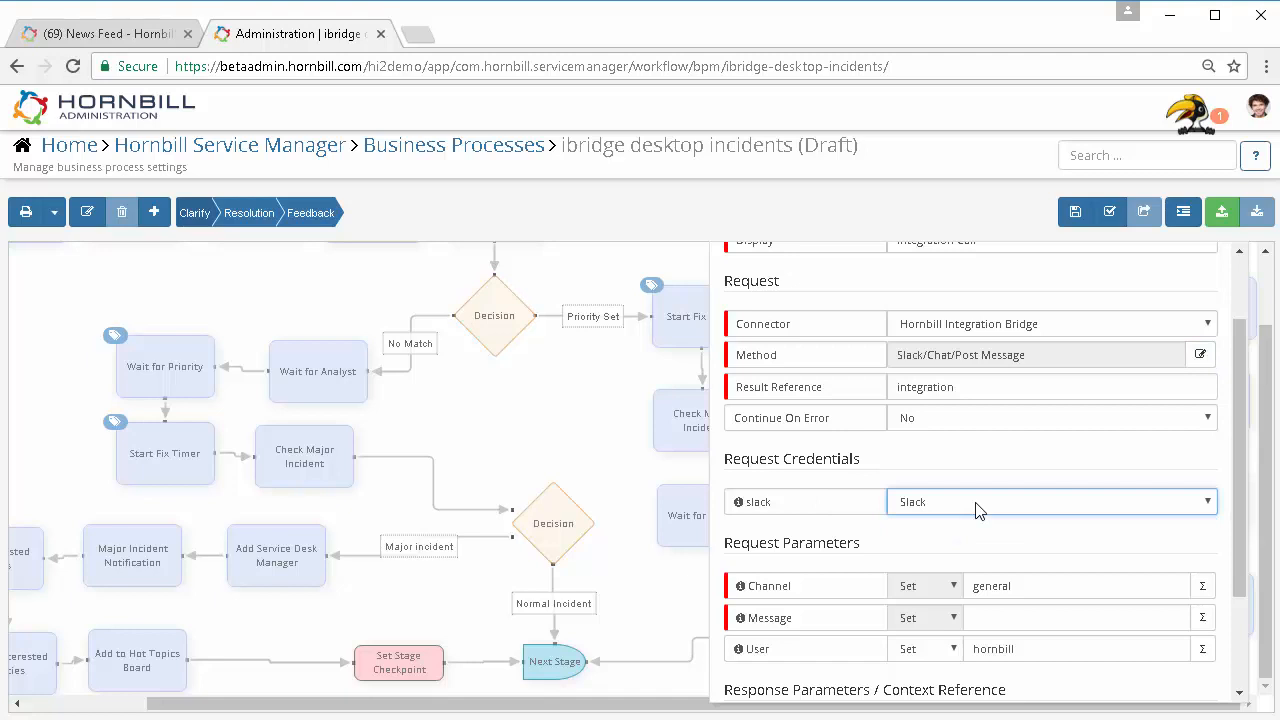
pyautogui.moveTo(984, 510)
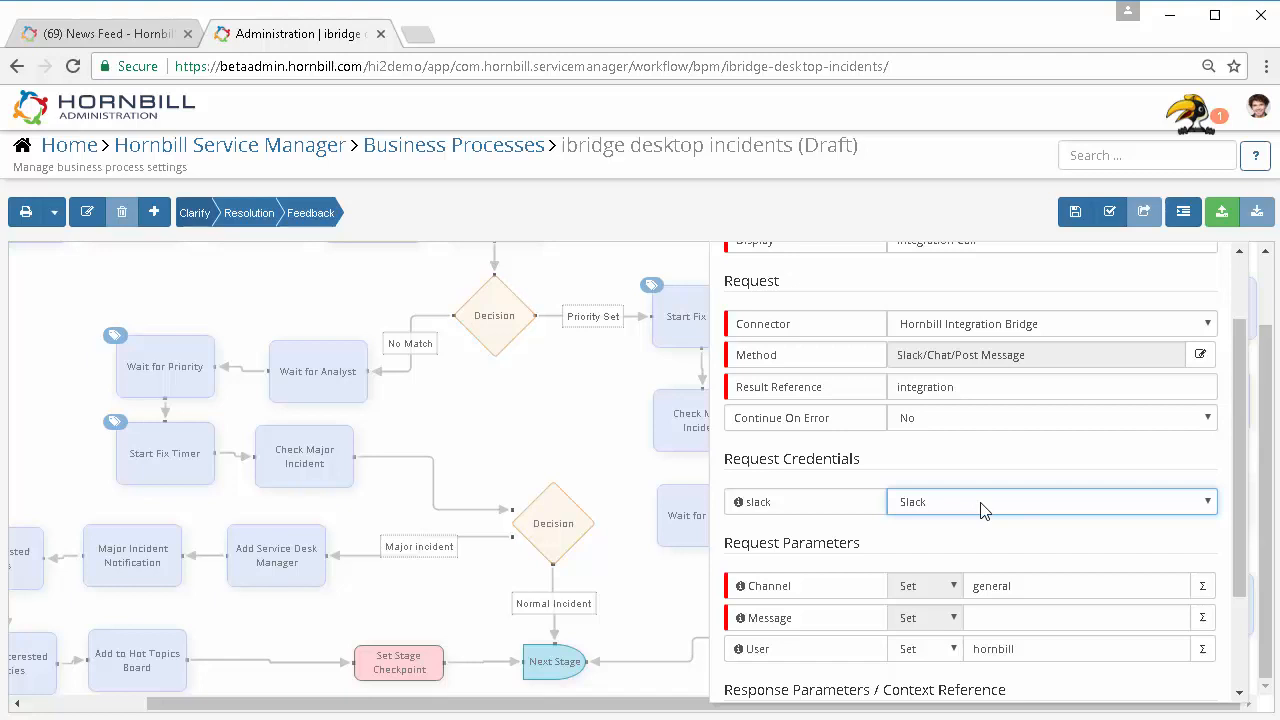
pyautogui.scroll(-3)
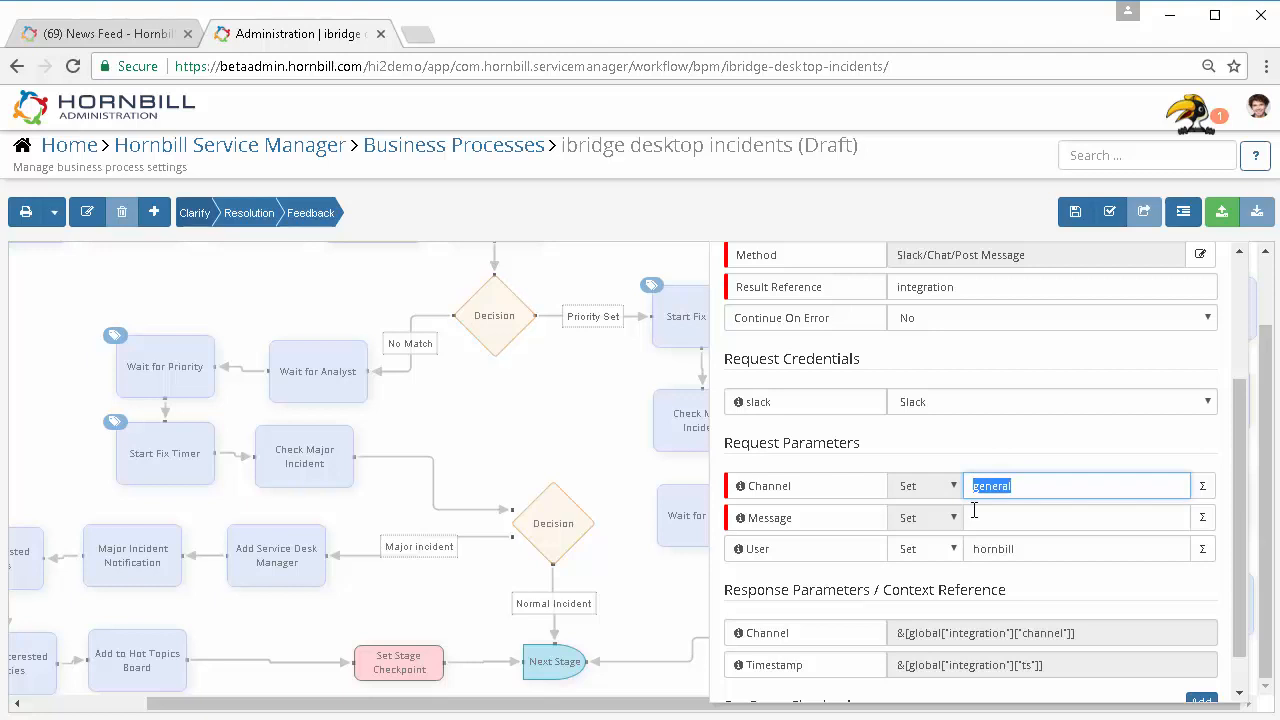
# Set the Channel to 'ibridge' and the Message text to 'Major Incident'
pyautogui.write('ibridge')
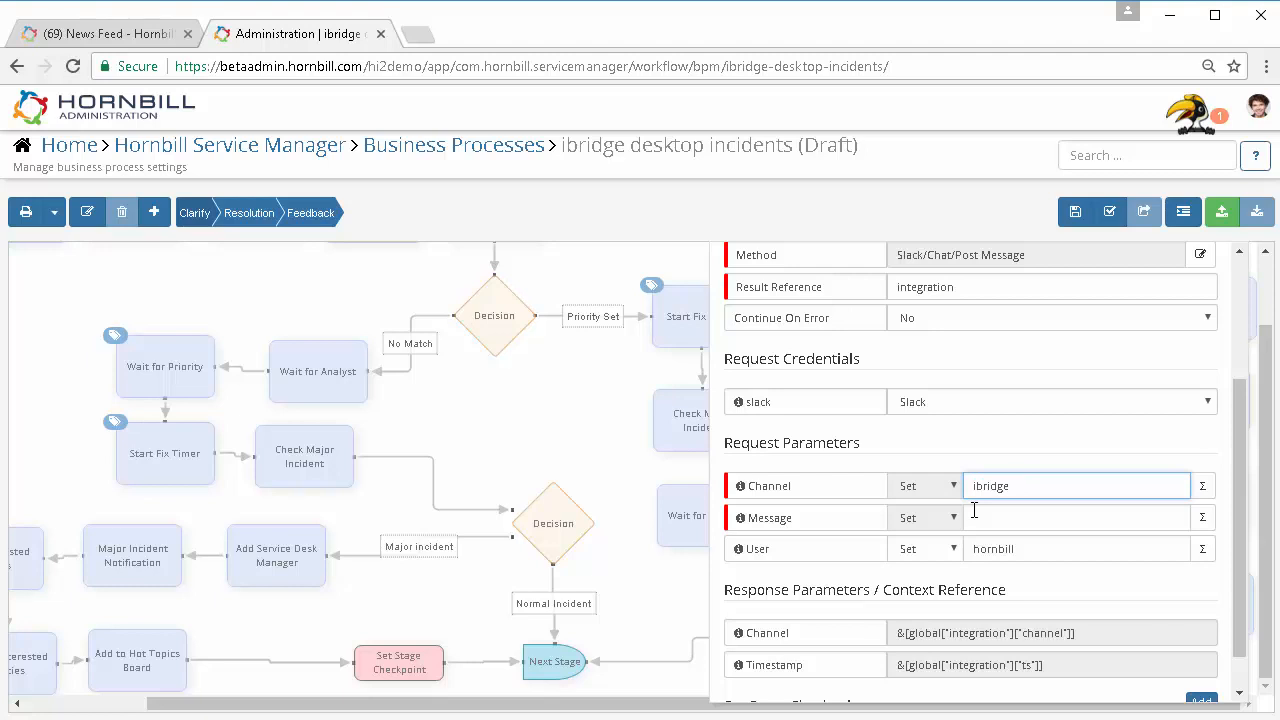
pyautogui.moveTo(978, 516)
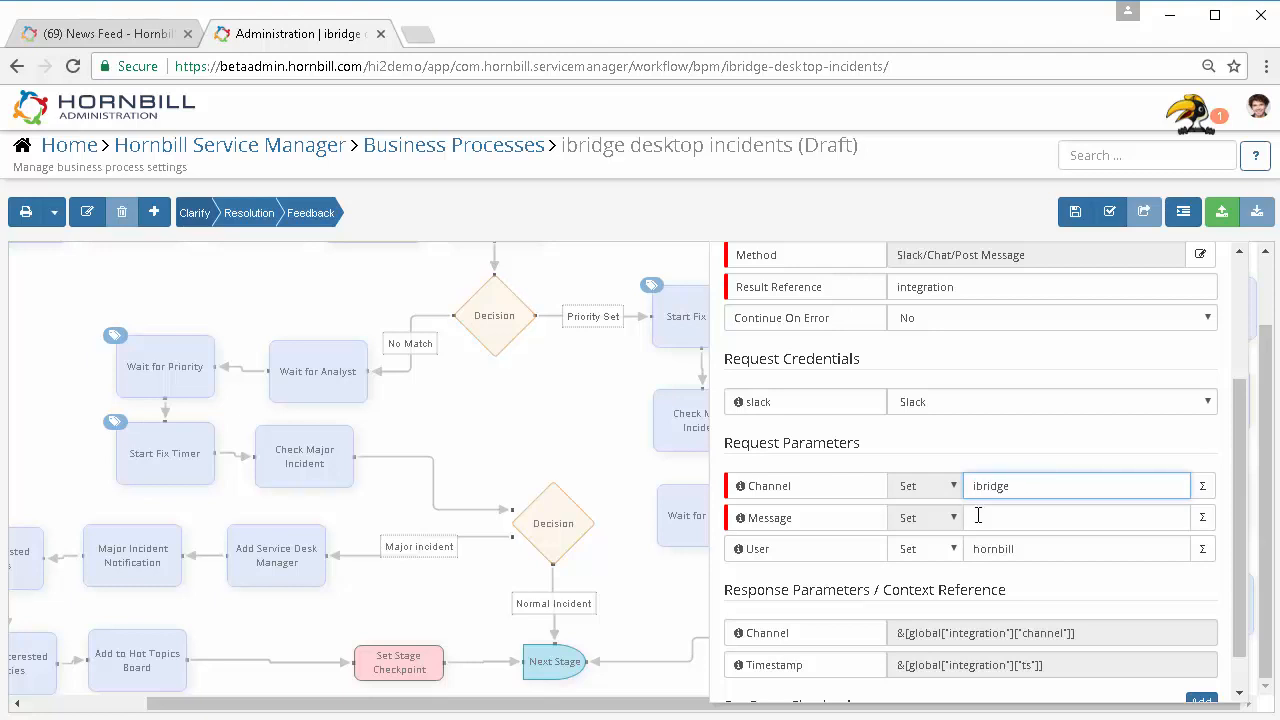
pyautogui.write('Major')
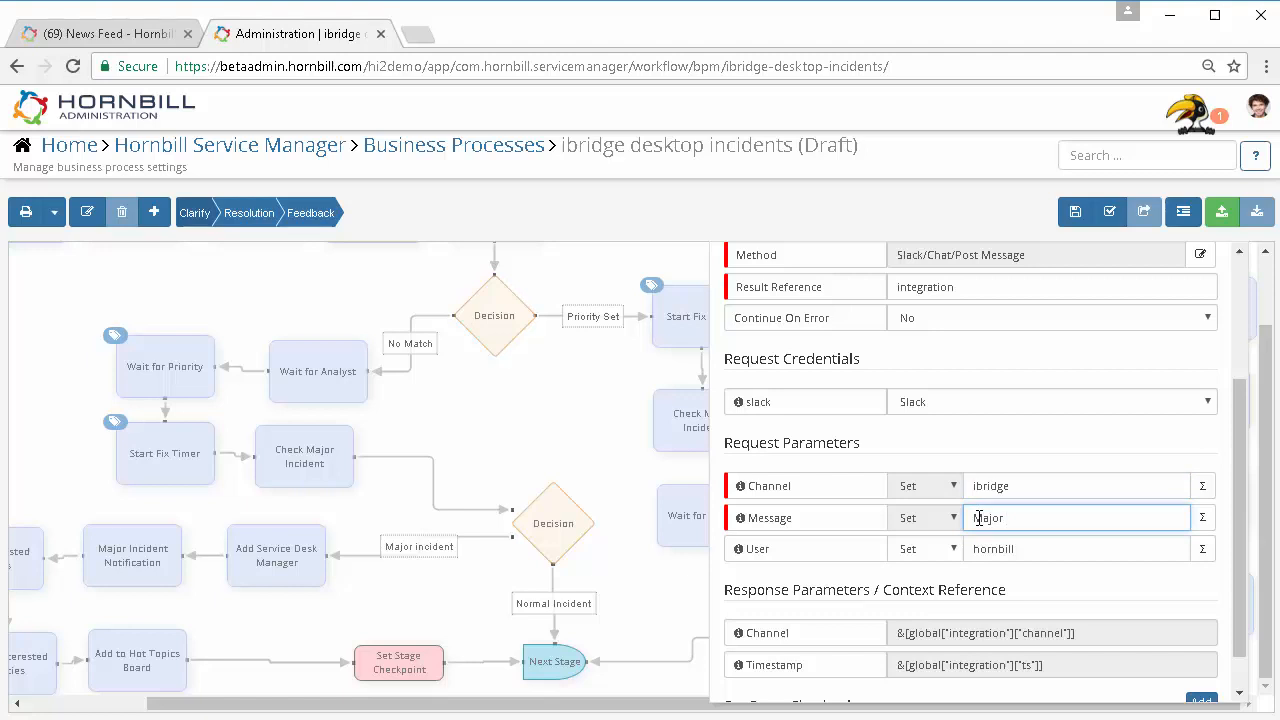
pyautogui.write('Major Inciidn')
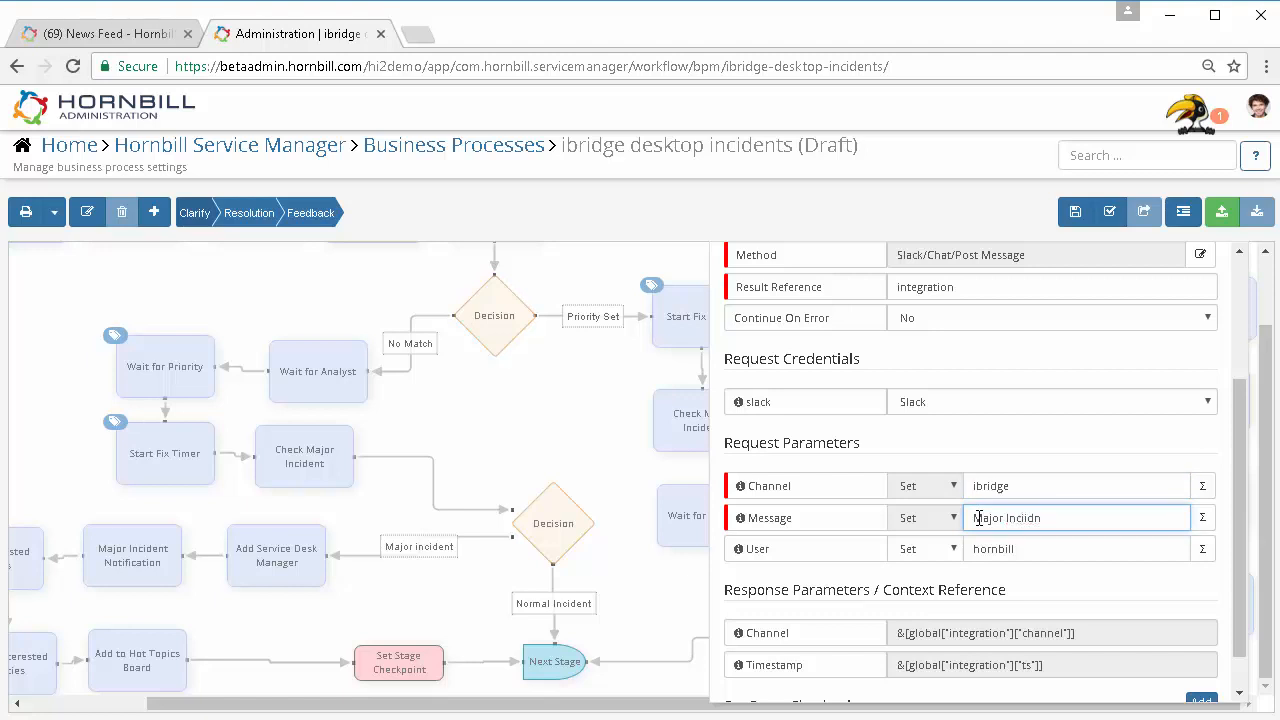
pyautogui.write('Major Incident:')
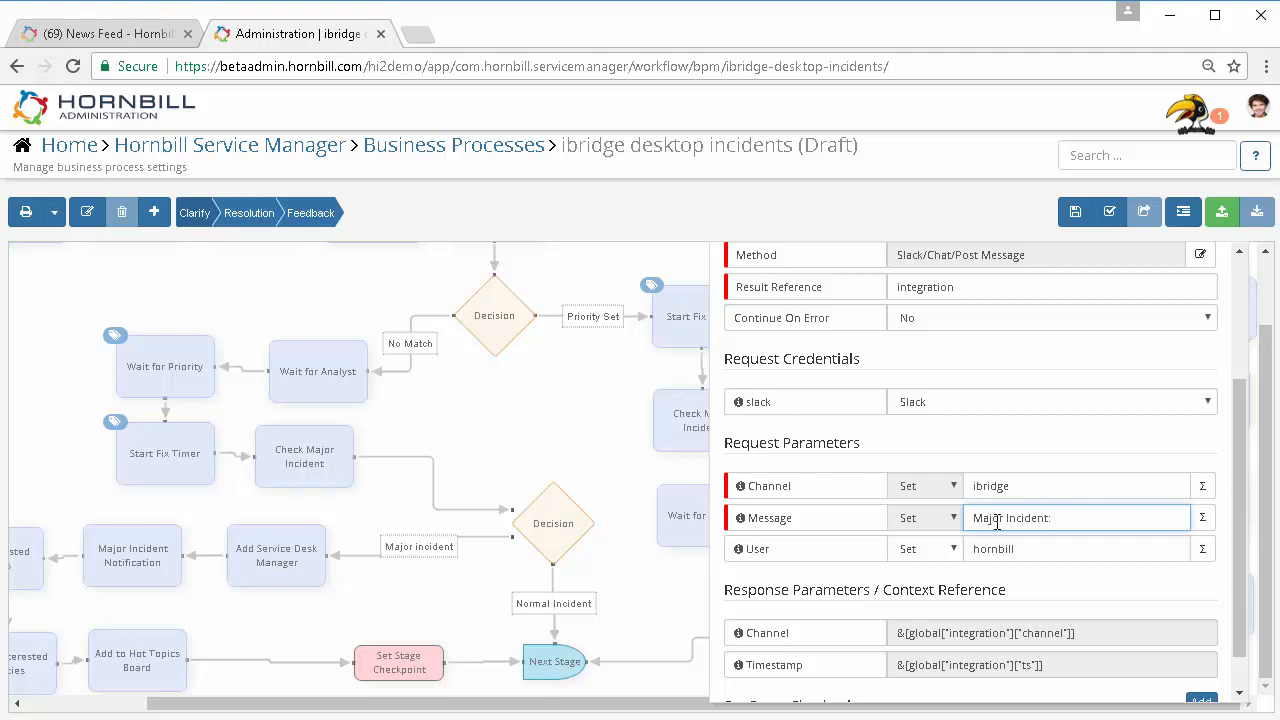
# Inject the Global Inputs requestId variable into the message
pyautogui.click(1204, 518)
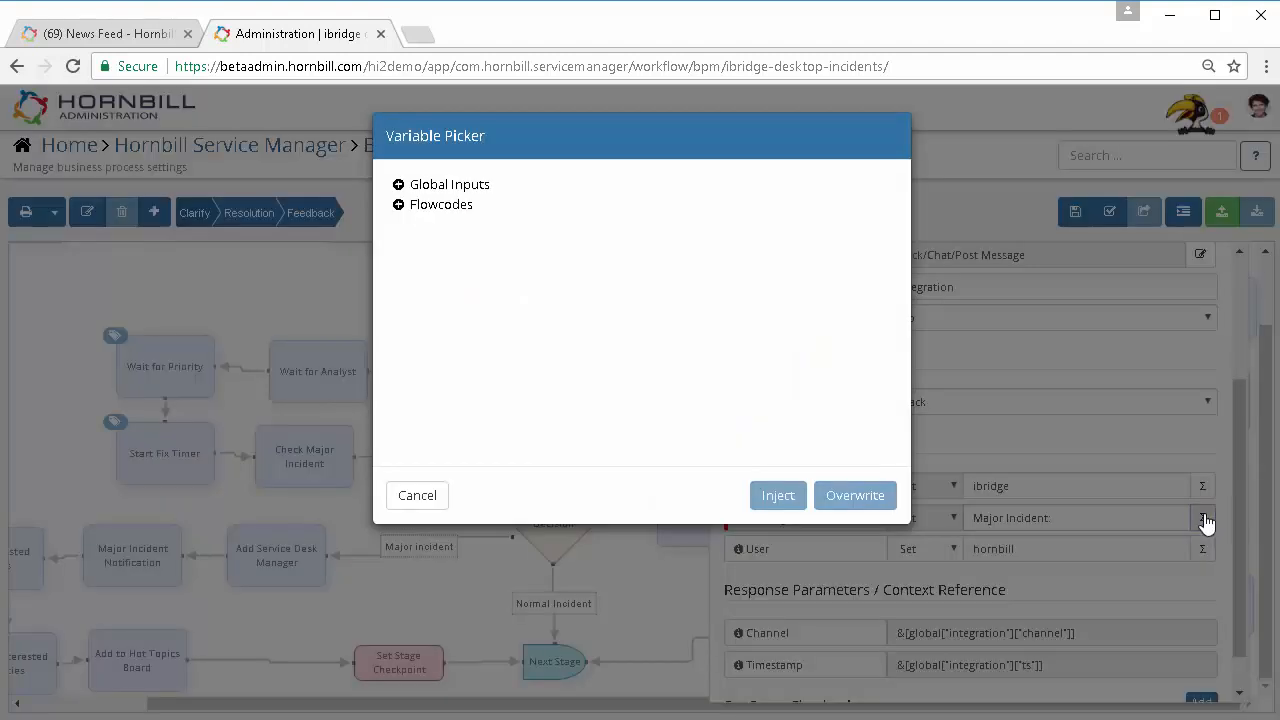
pyautogui.click(396, 184)
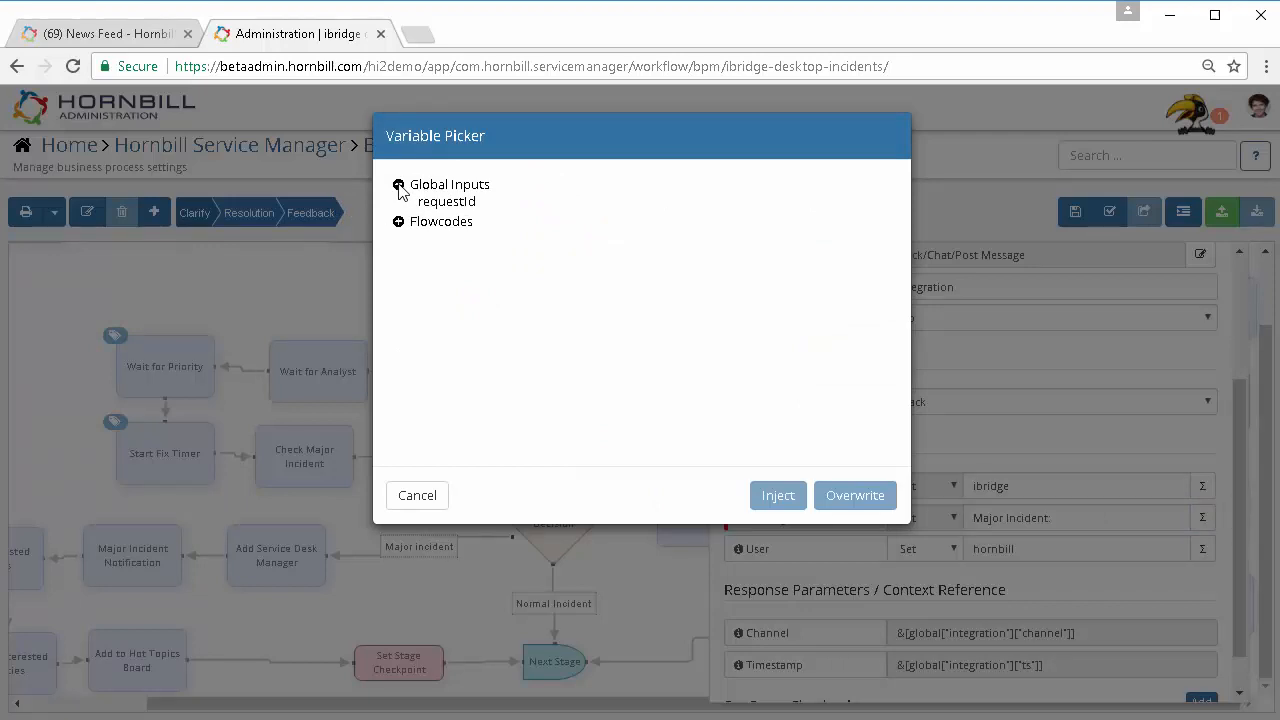
pyautogui.moveTo(434, 208)
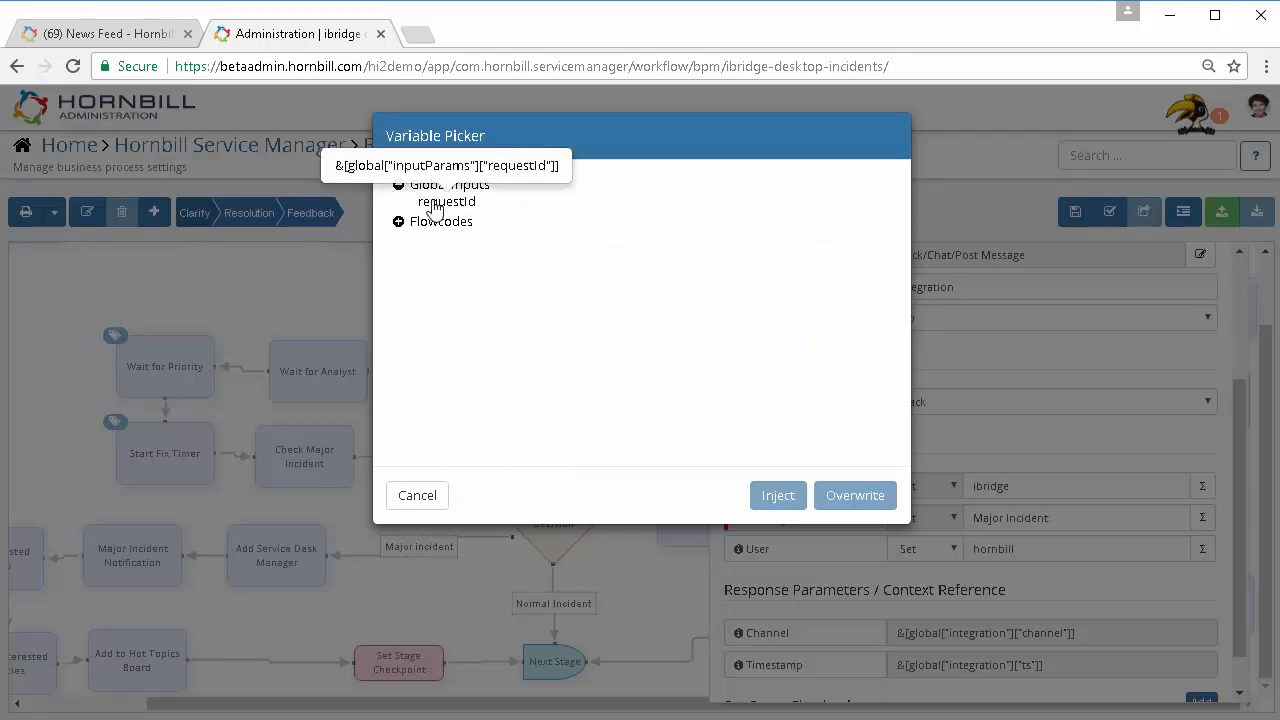
pyautogui.click(778, 496)
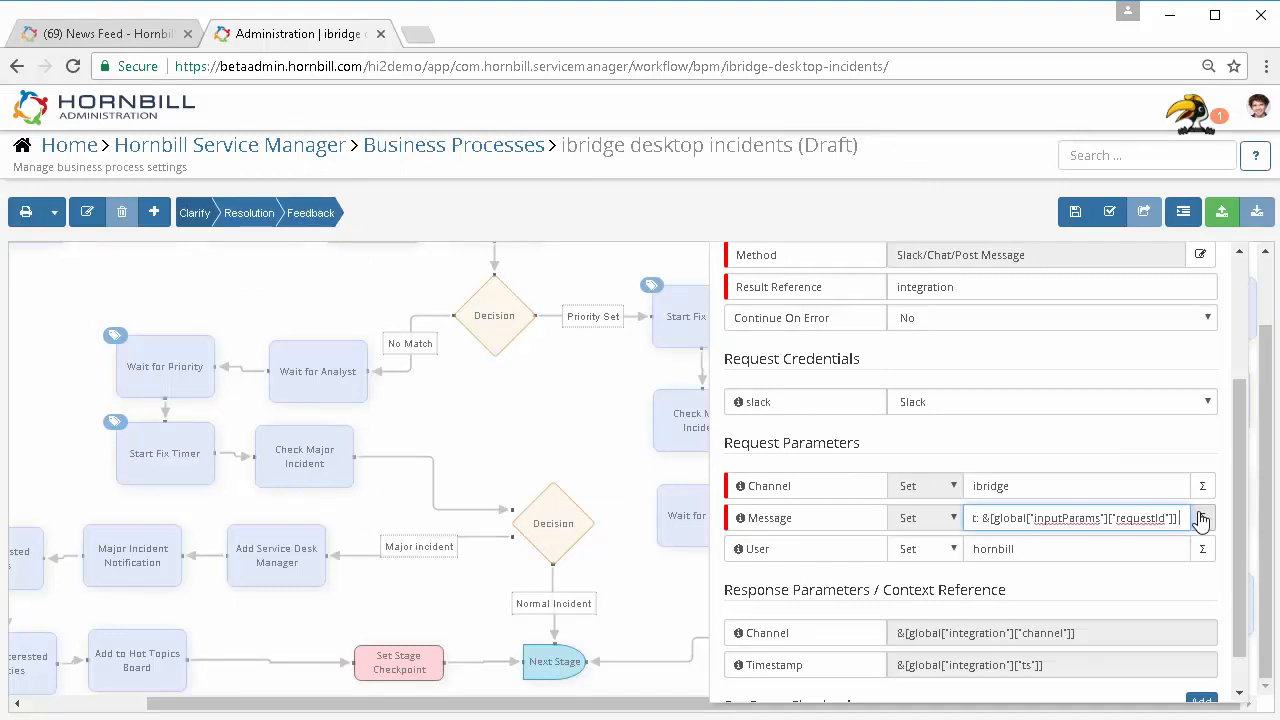
# Inject the Check Major Incident Summary variable into the message
pyautogui.click(1202, 518)
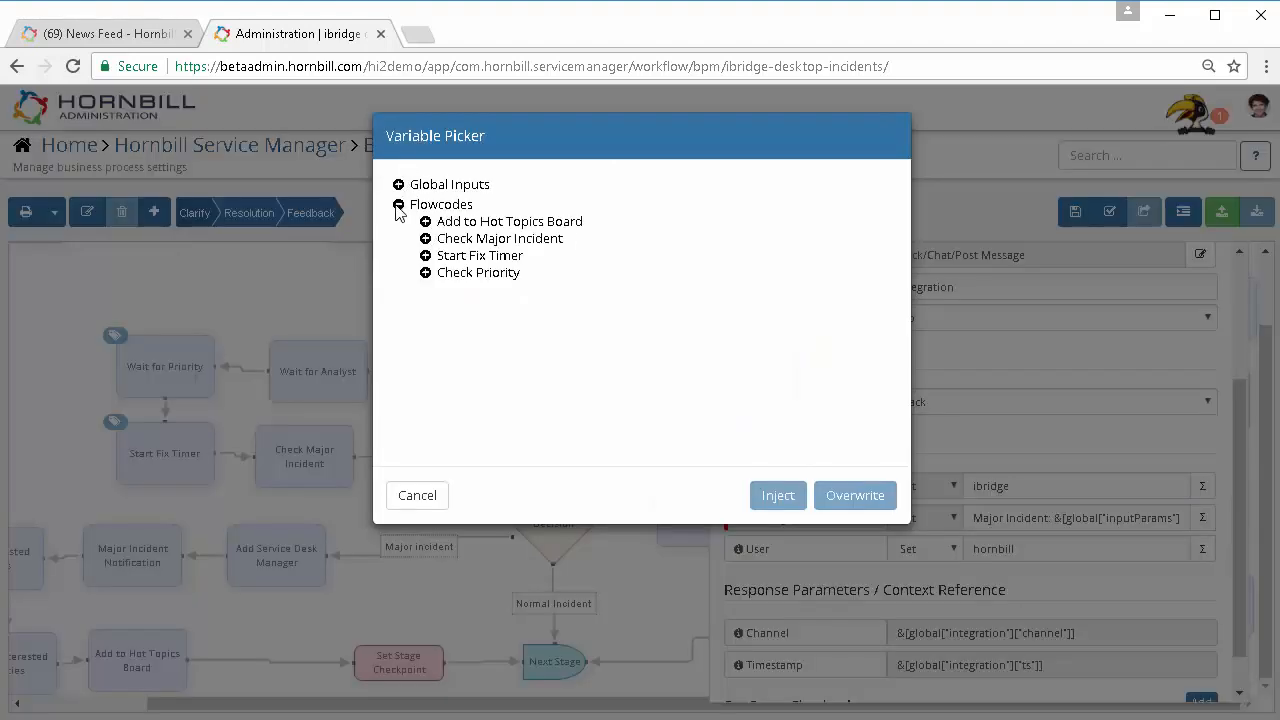
pyautogui.click(424, 238)
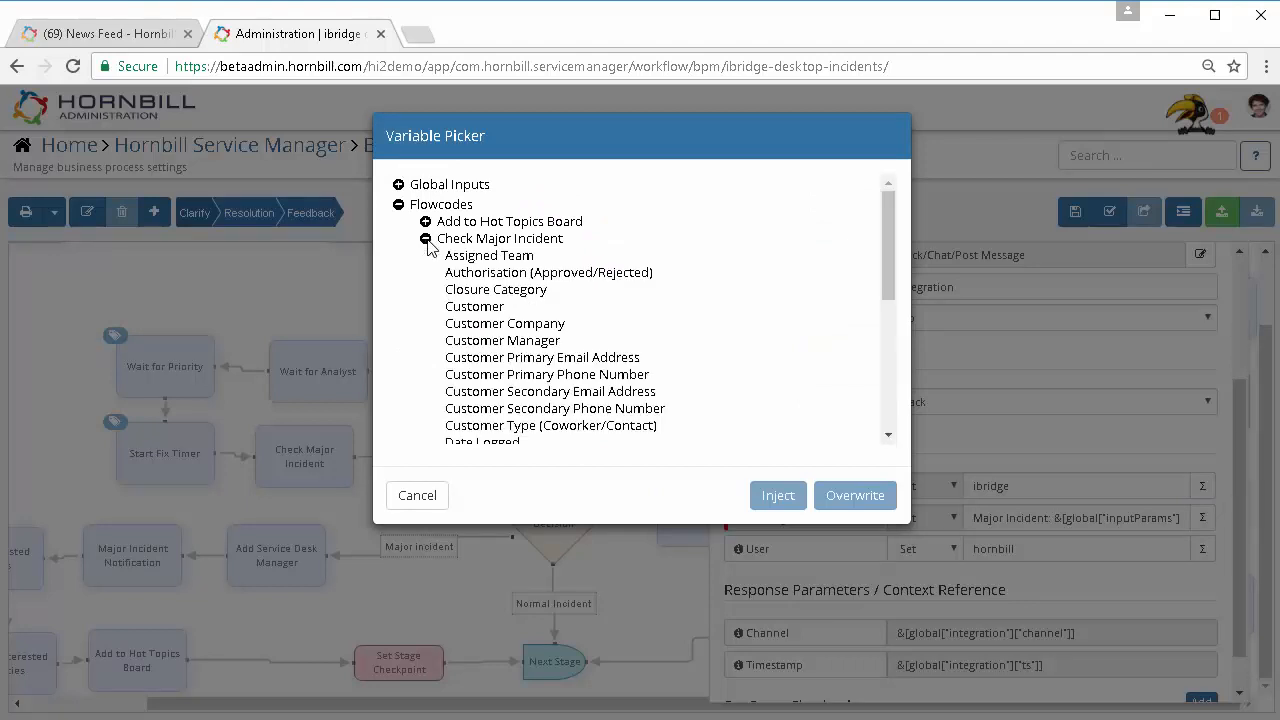
pyautogui.scroll(-3)
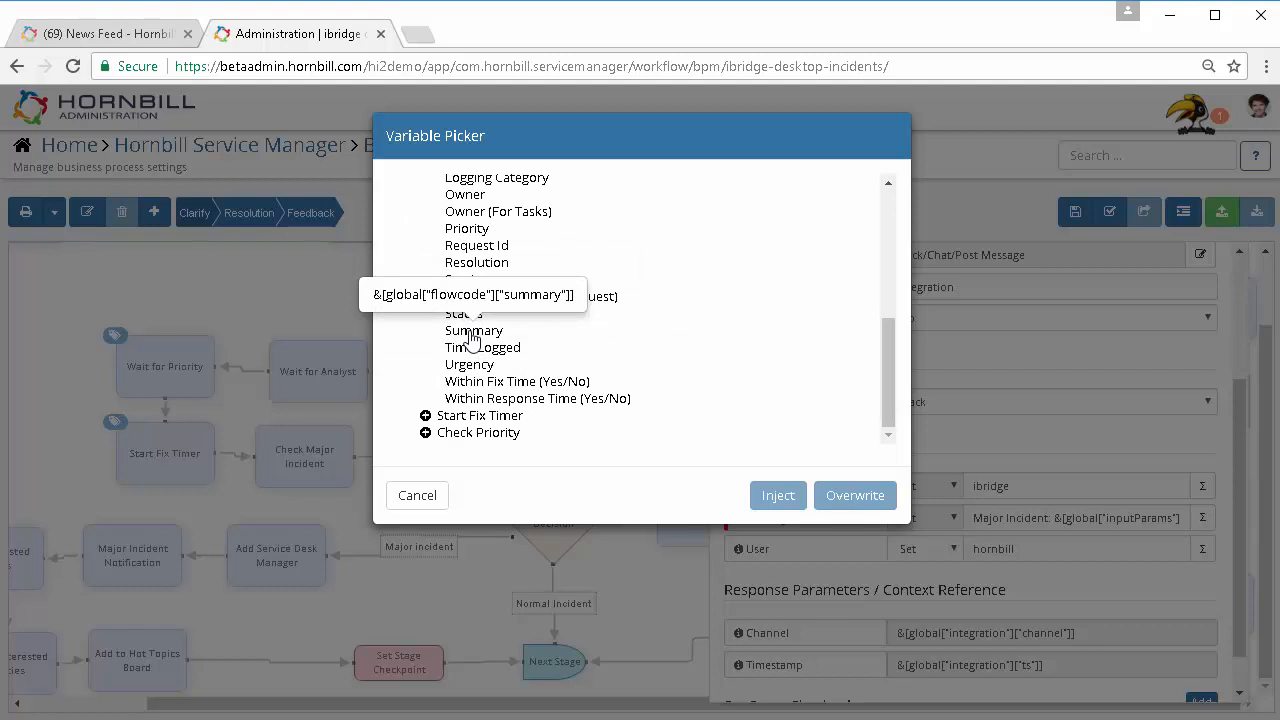
pyautogui.click(472, 330)
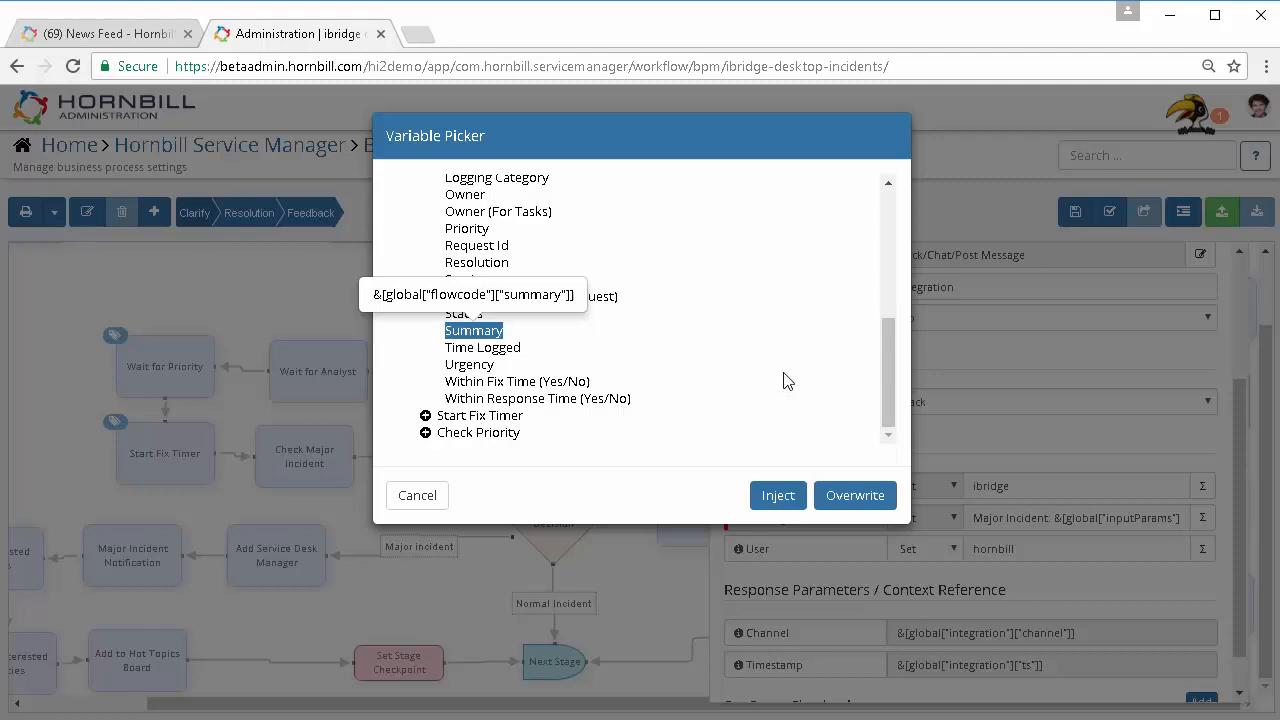
pyautogui.click(778, 496)
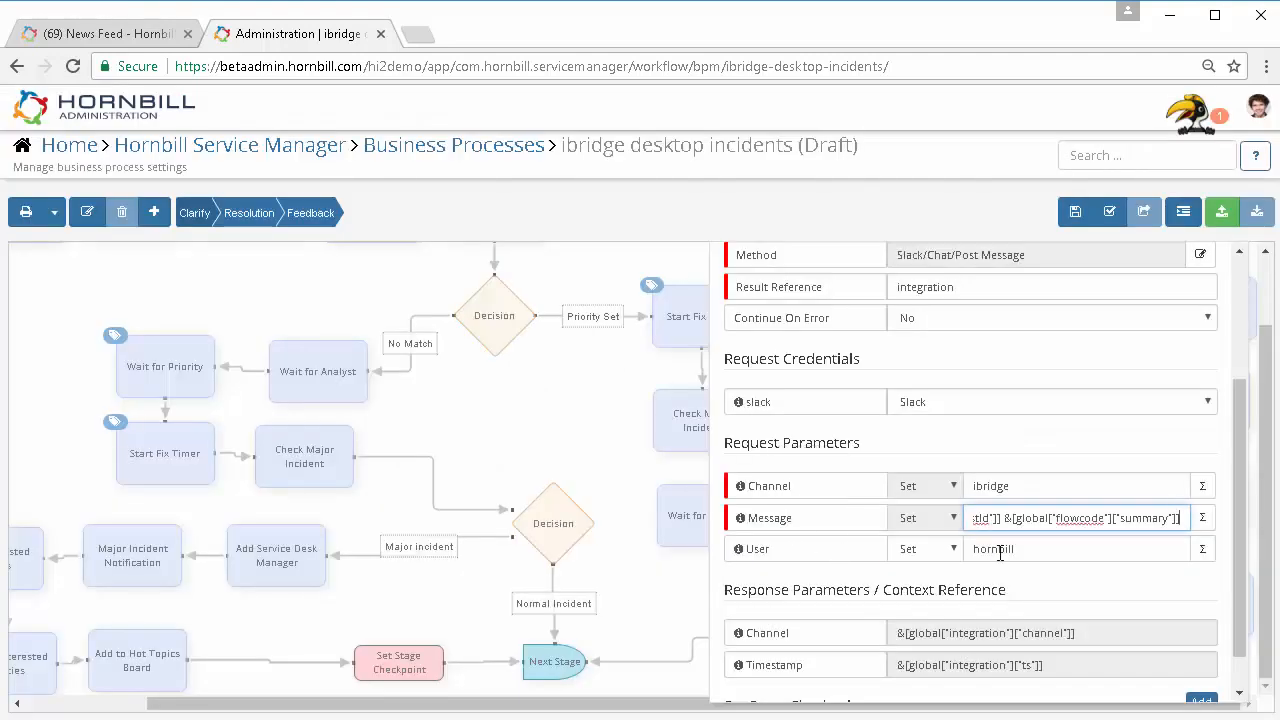
pyautogui.moveTo(630, 592)
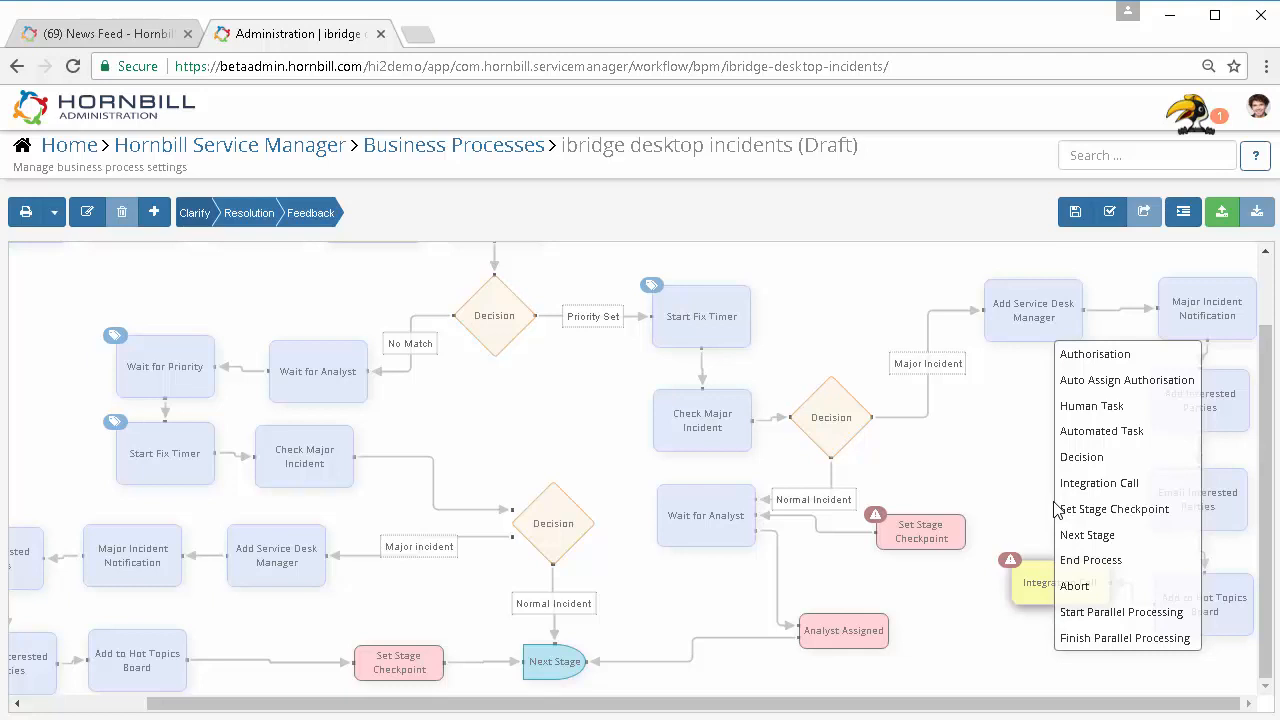
pyautogui.moveTo(1048, 510)
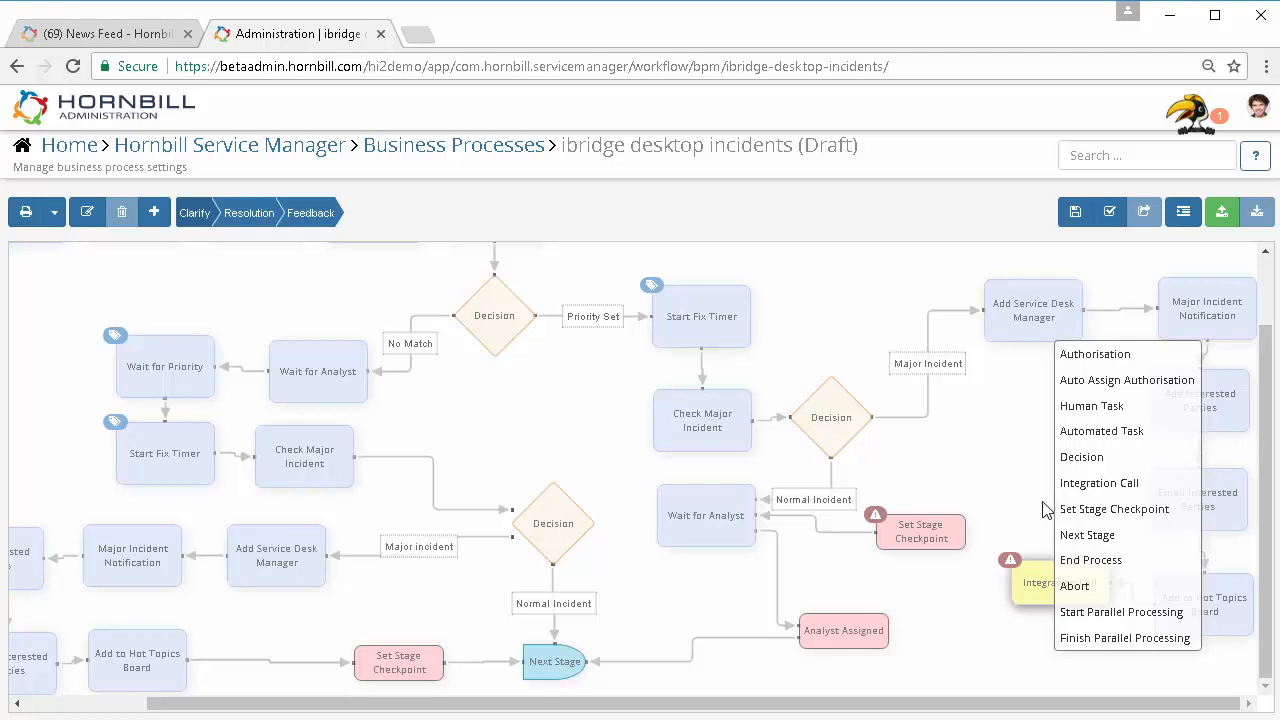
# Add an Automated Task node with display name 'Post to timeline'
pyautogui.click(1102, 432)
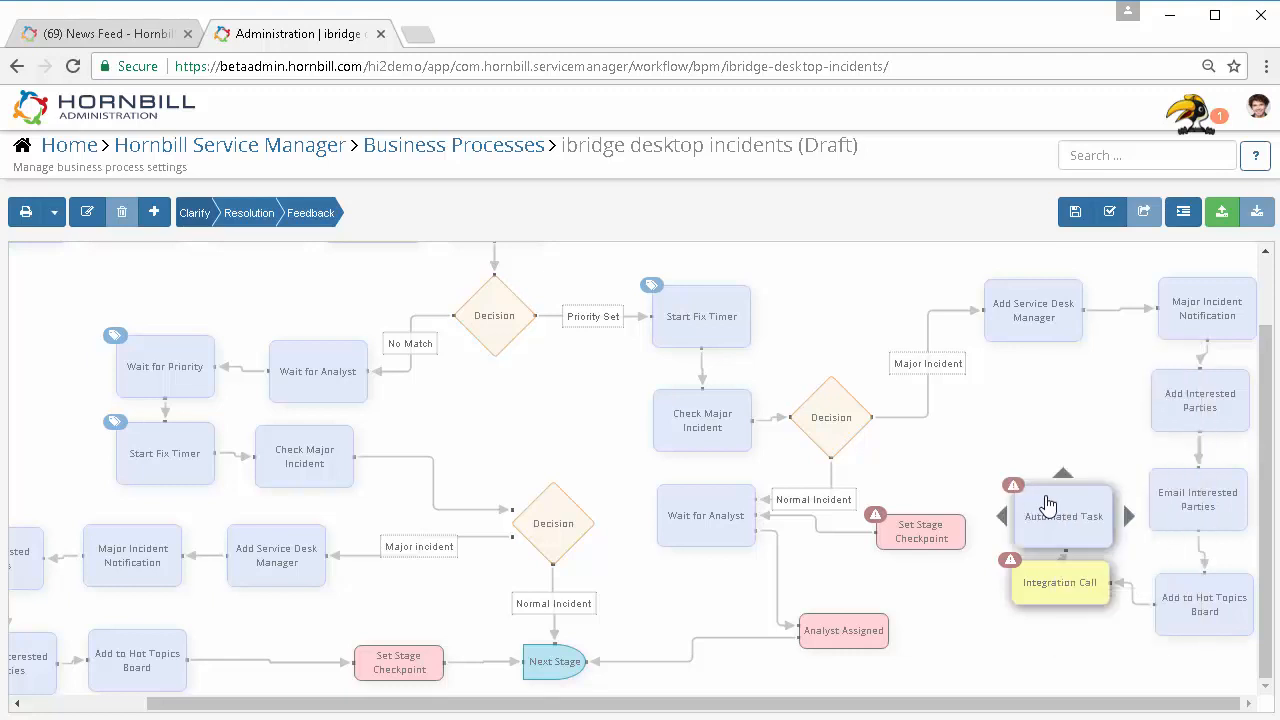
pyautogui.click(1064, 516)
pyautogui.write('P')
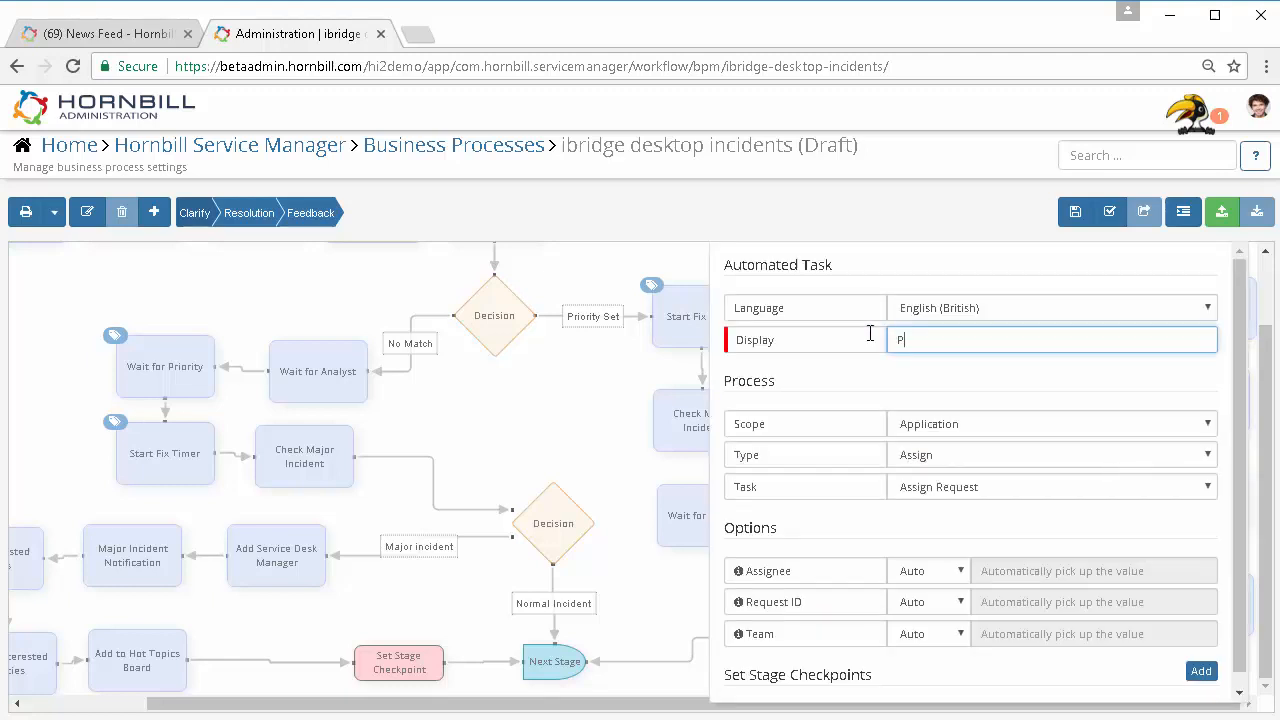
pyautogui.write('ost to timeline')
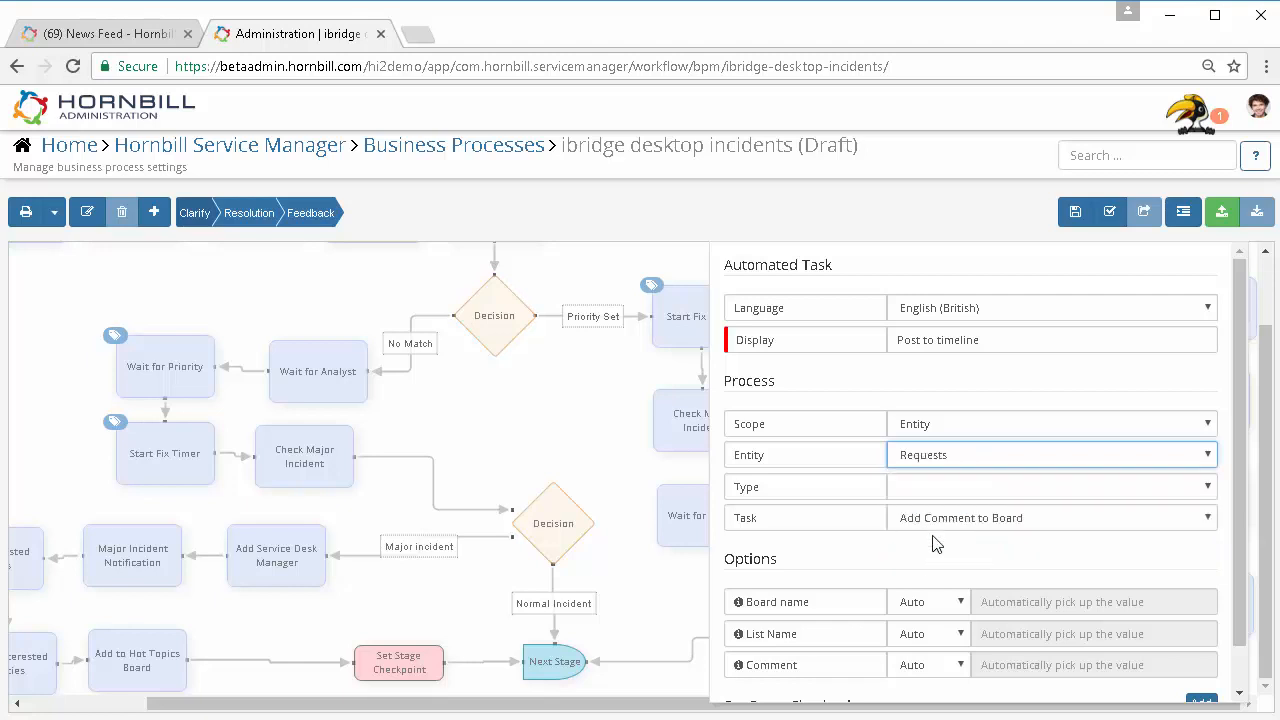
# Configure the task as Update Request on Timeline with manual update text, ready for editing
pyautogui.click(1052, 488)
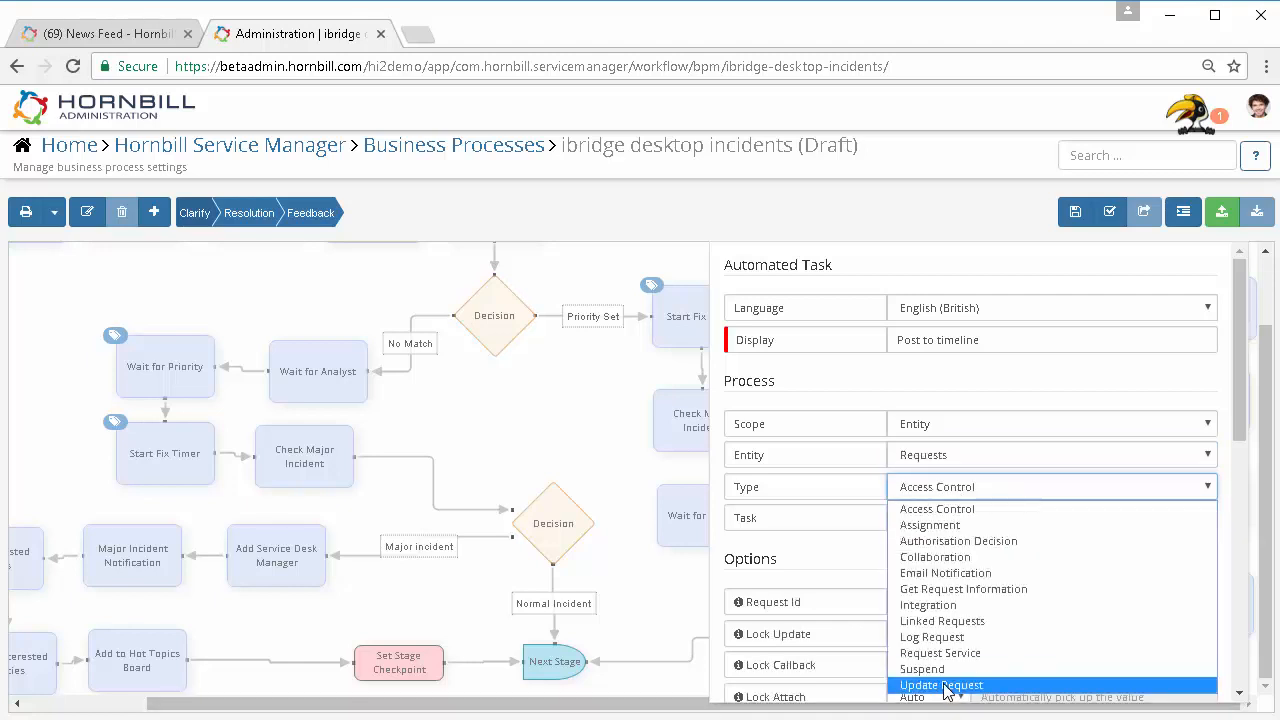
pyautogui.click(940, 684)
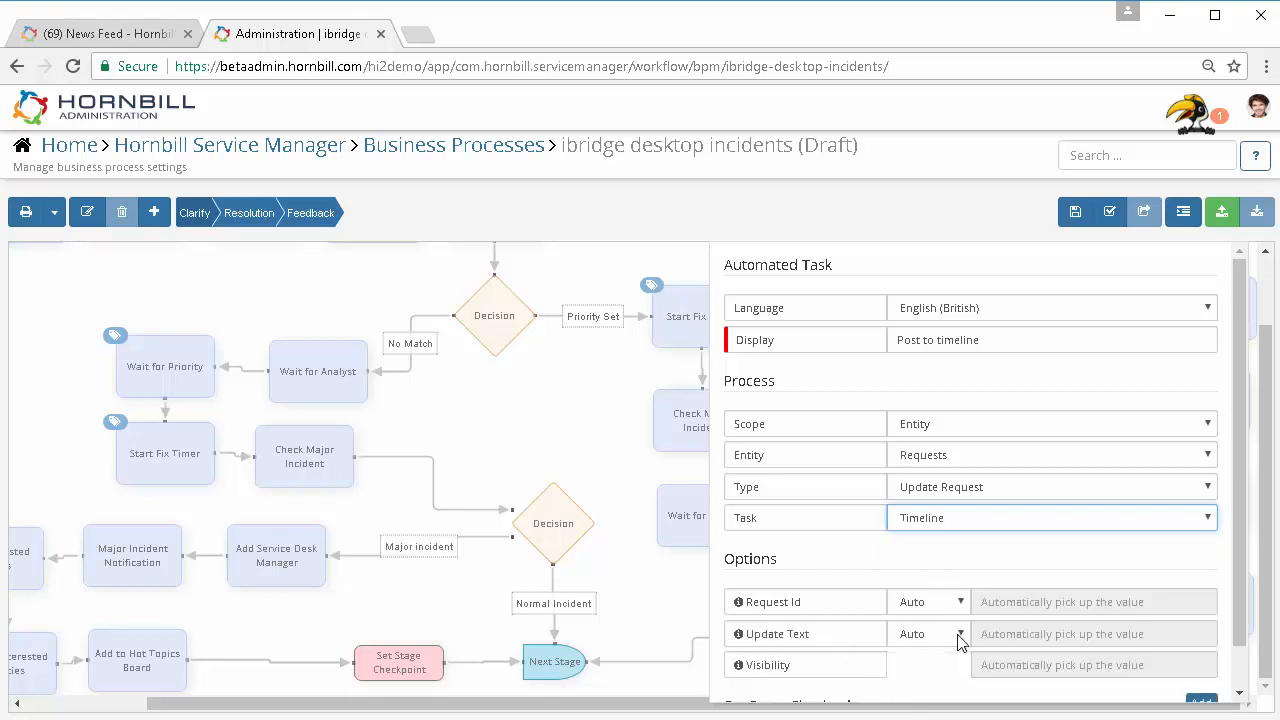
pyautogui.click(928, 632)
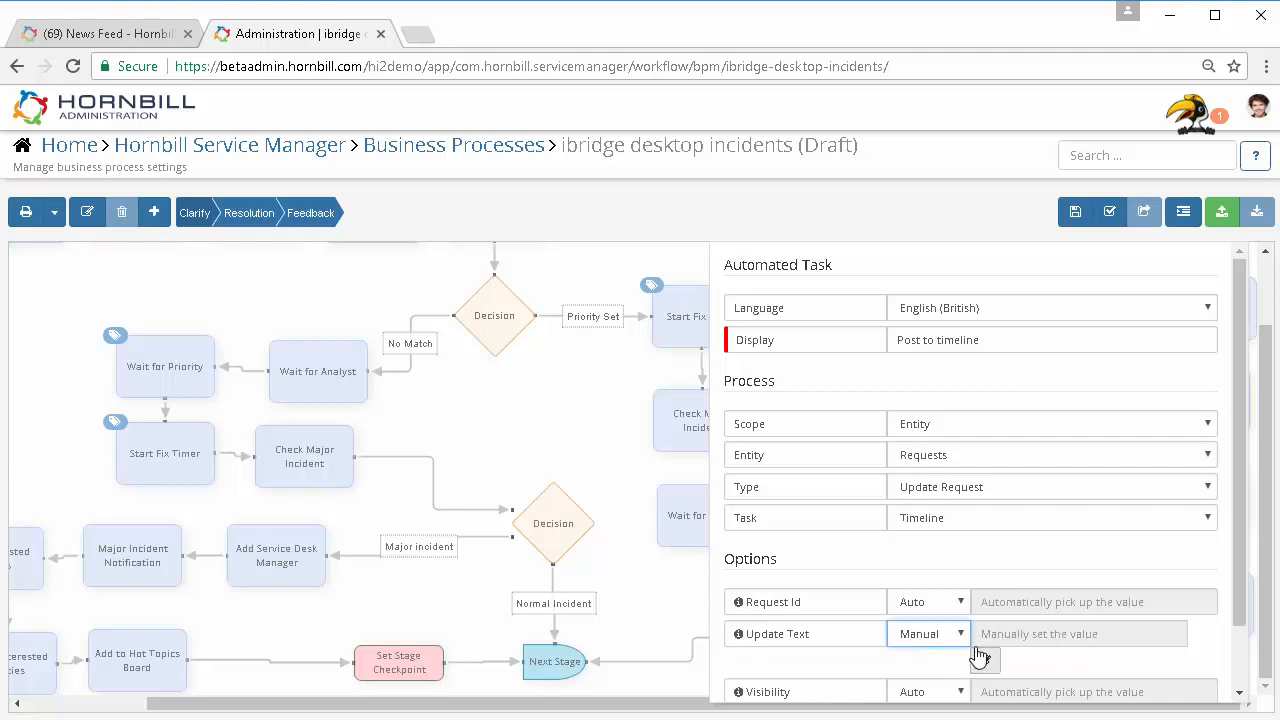
pyautogui.click(984, 660)
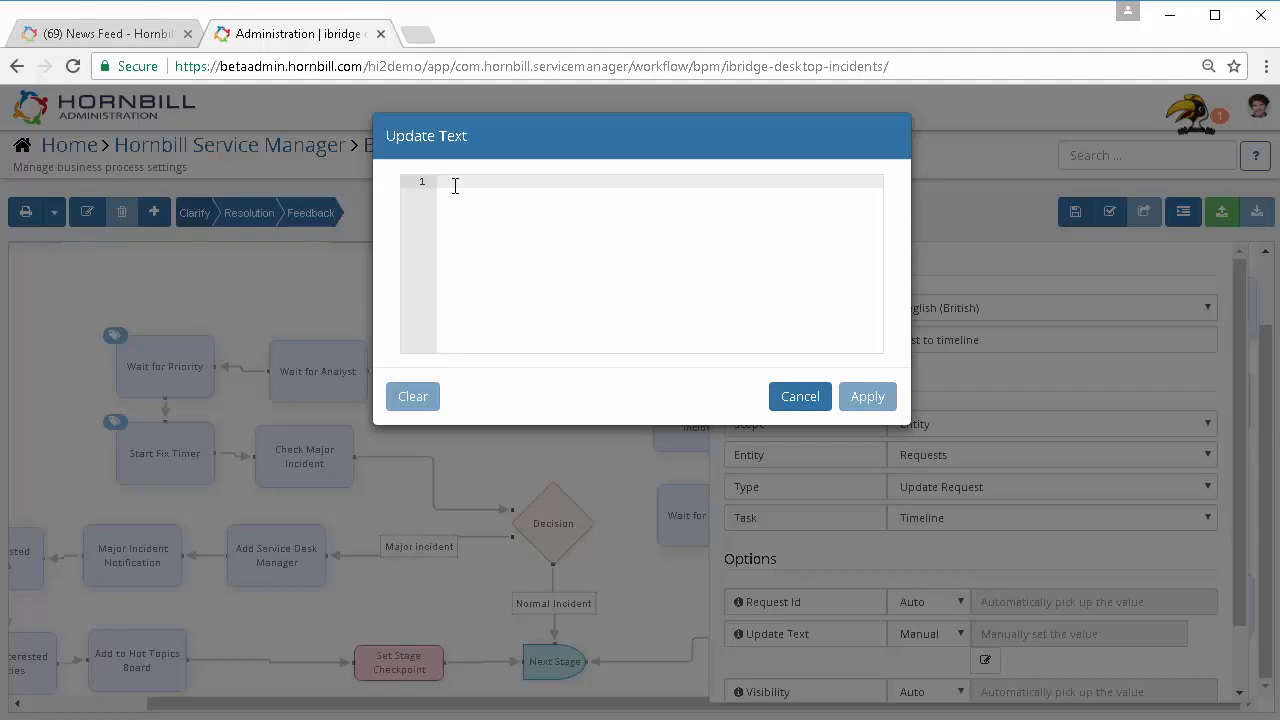
# Compose the update text as the Slack messages link plus the integration's channel variable and apply it
pyautogui.click(454, 184)
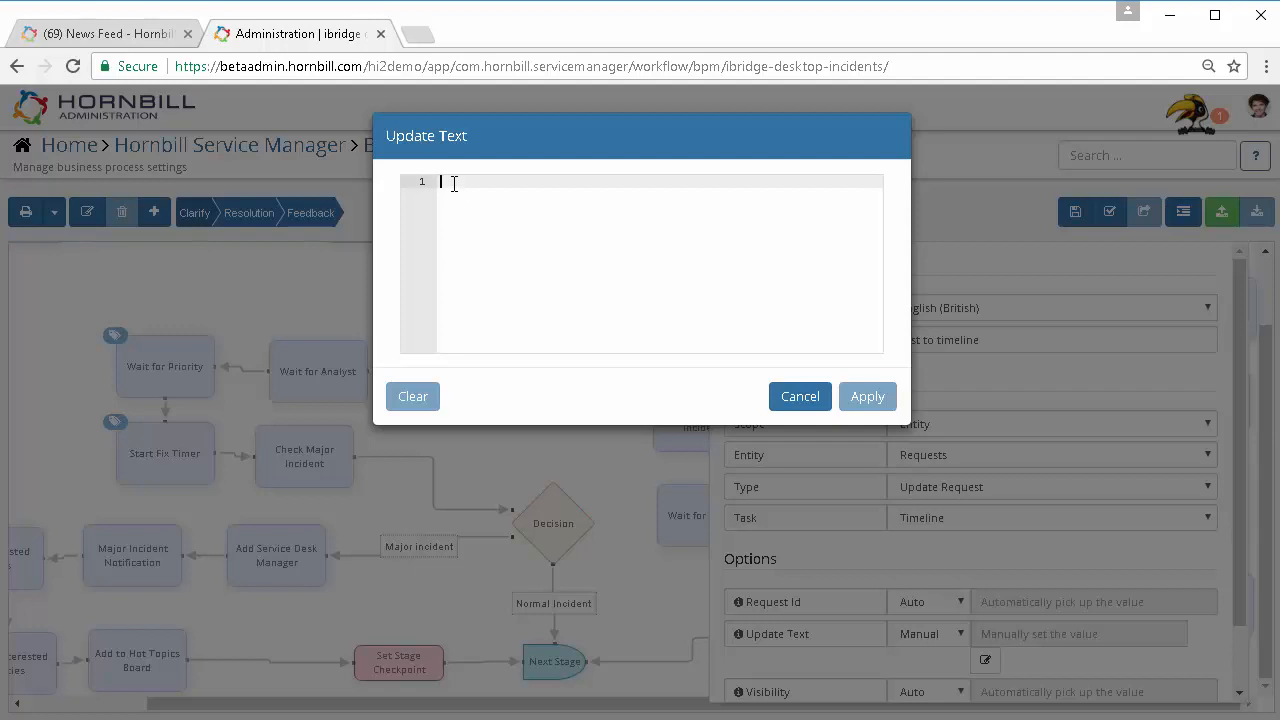
pyautogui.rightClick(452, 184)
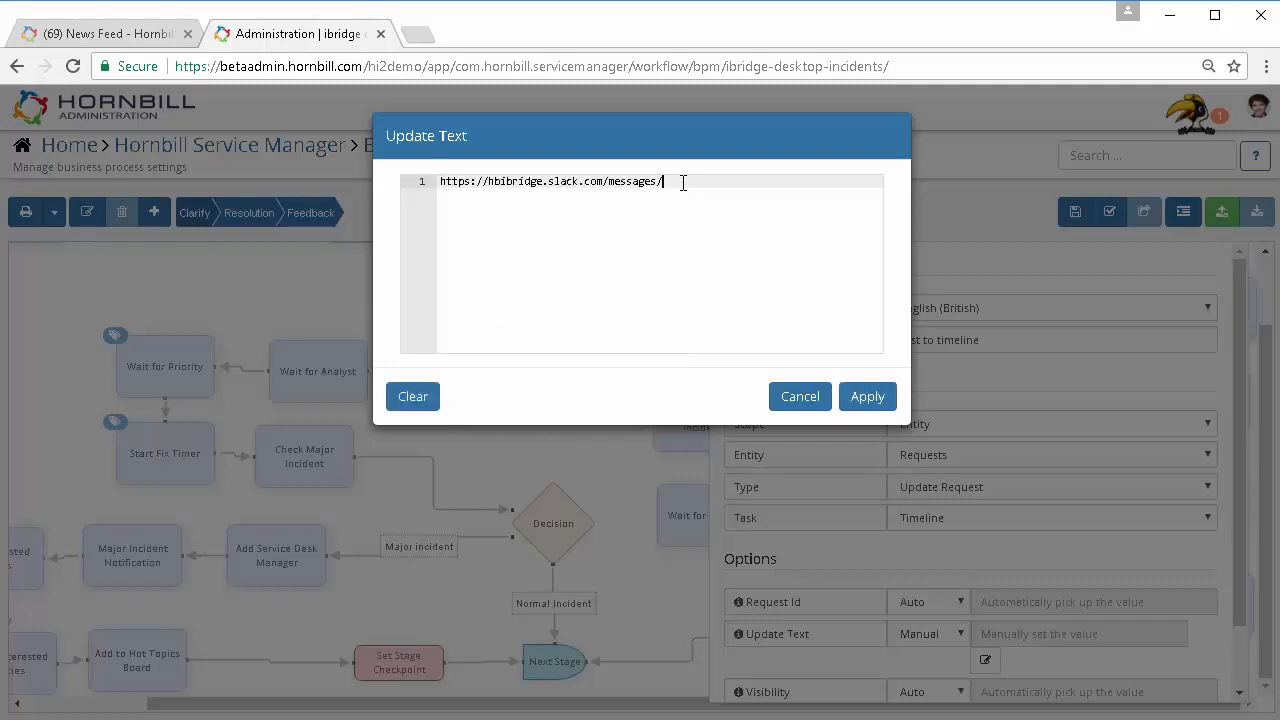
pyautogui.click(684, 182)
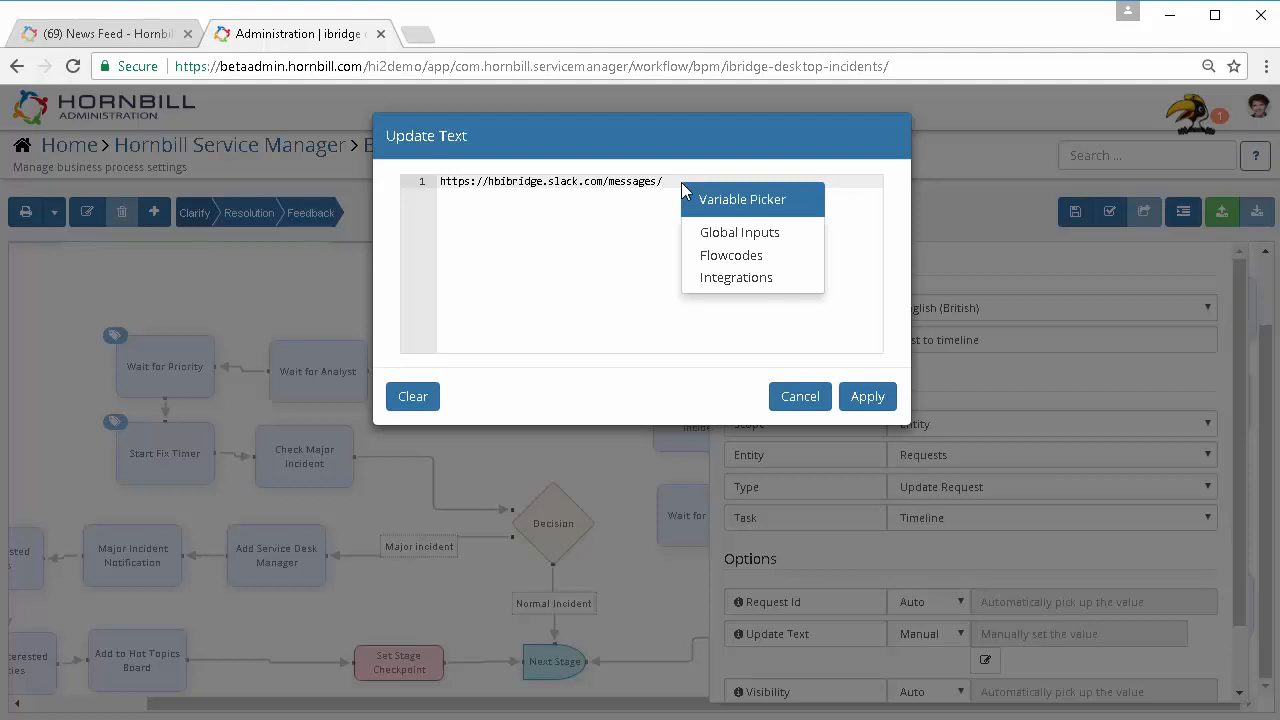
pyautogui.moveTo(736, 276)
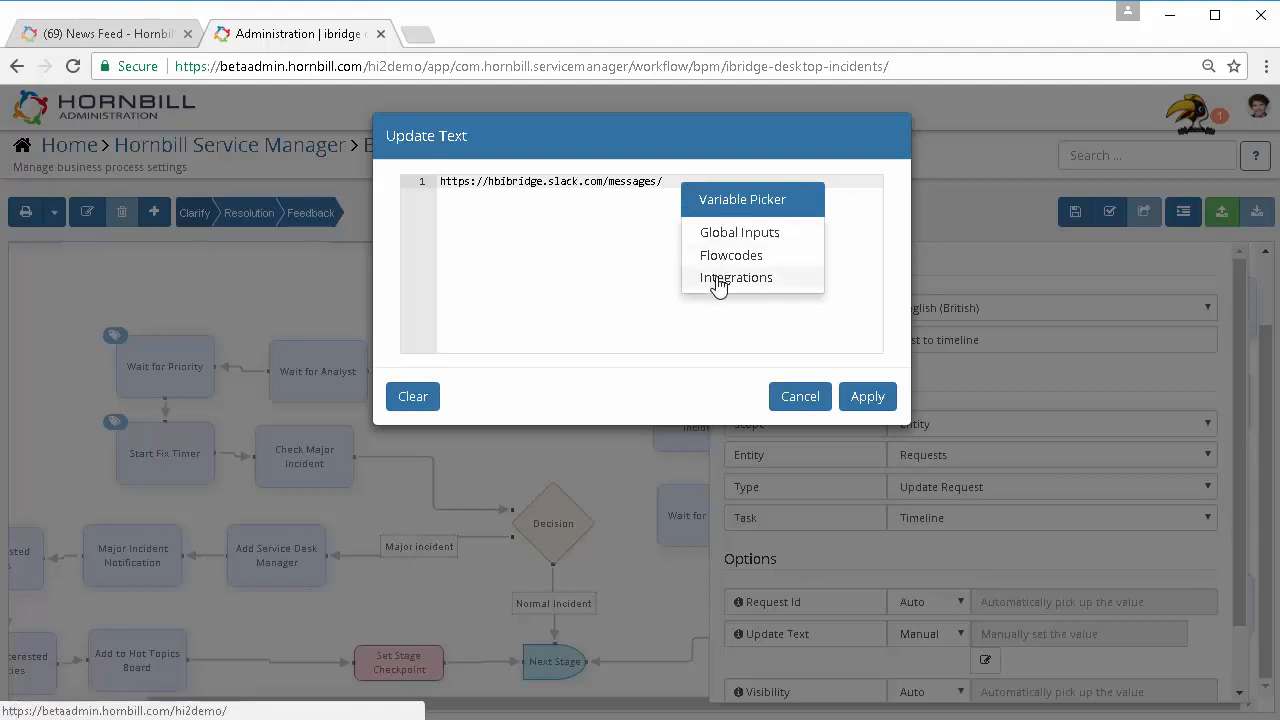
pyautogui.click(736, 276)
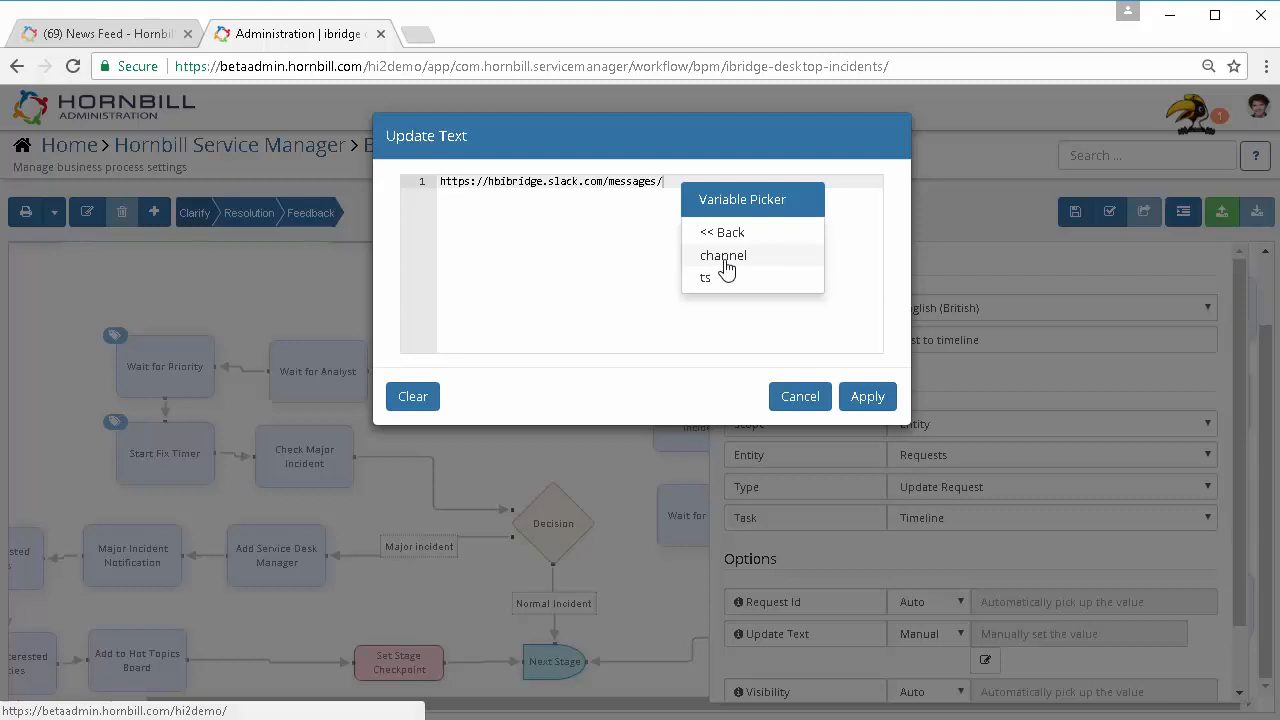
pyautogui.moveTo(722, 262)
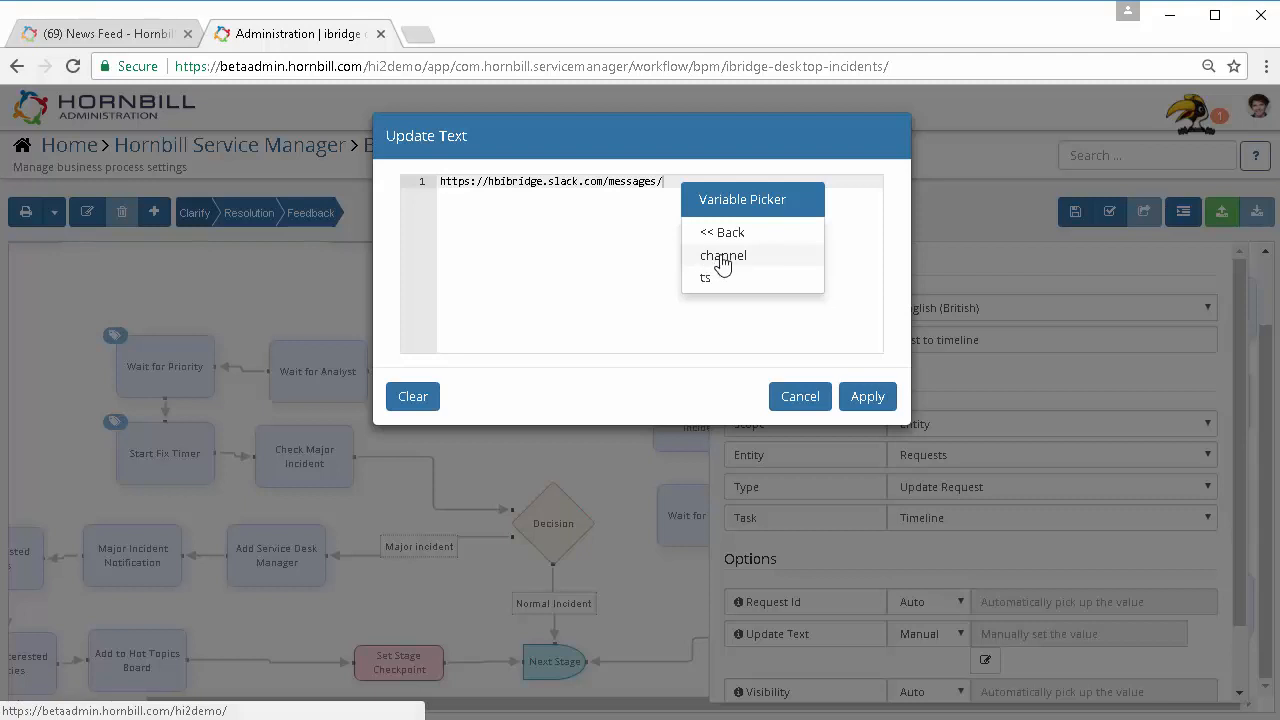
pyautogui.click(724, 256)
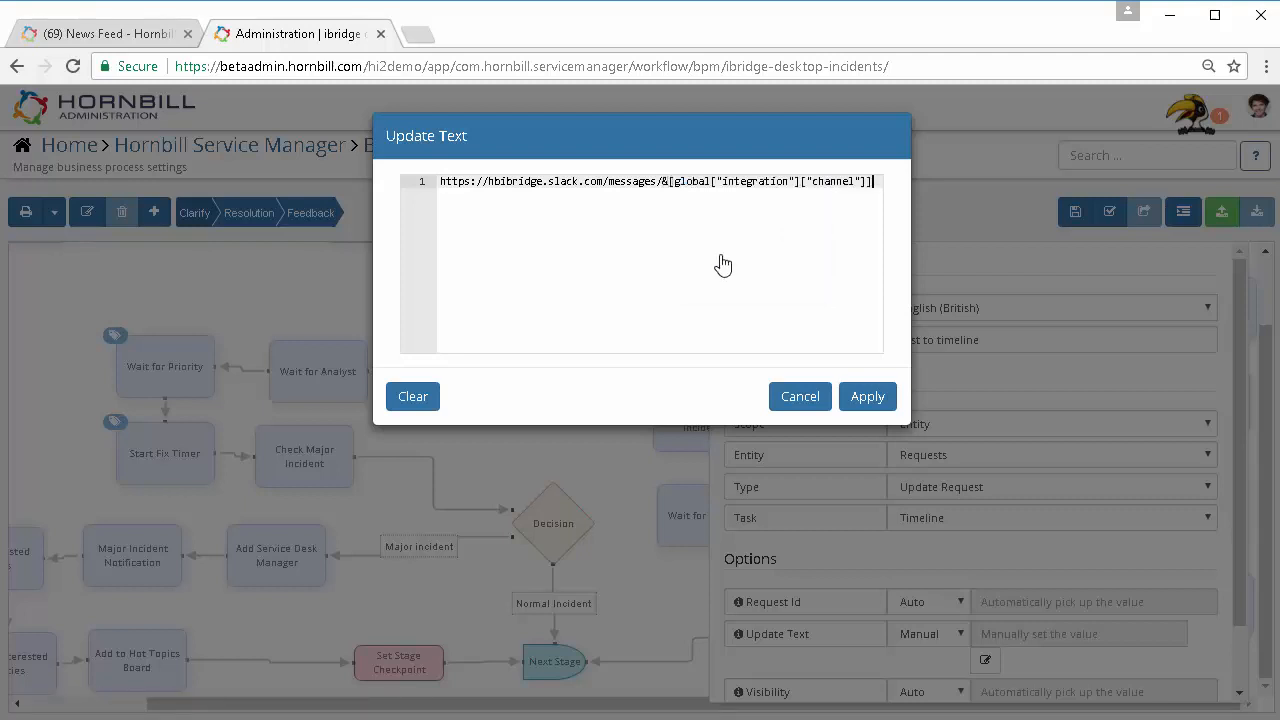
pyautogui.click(868, 396)
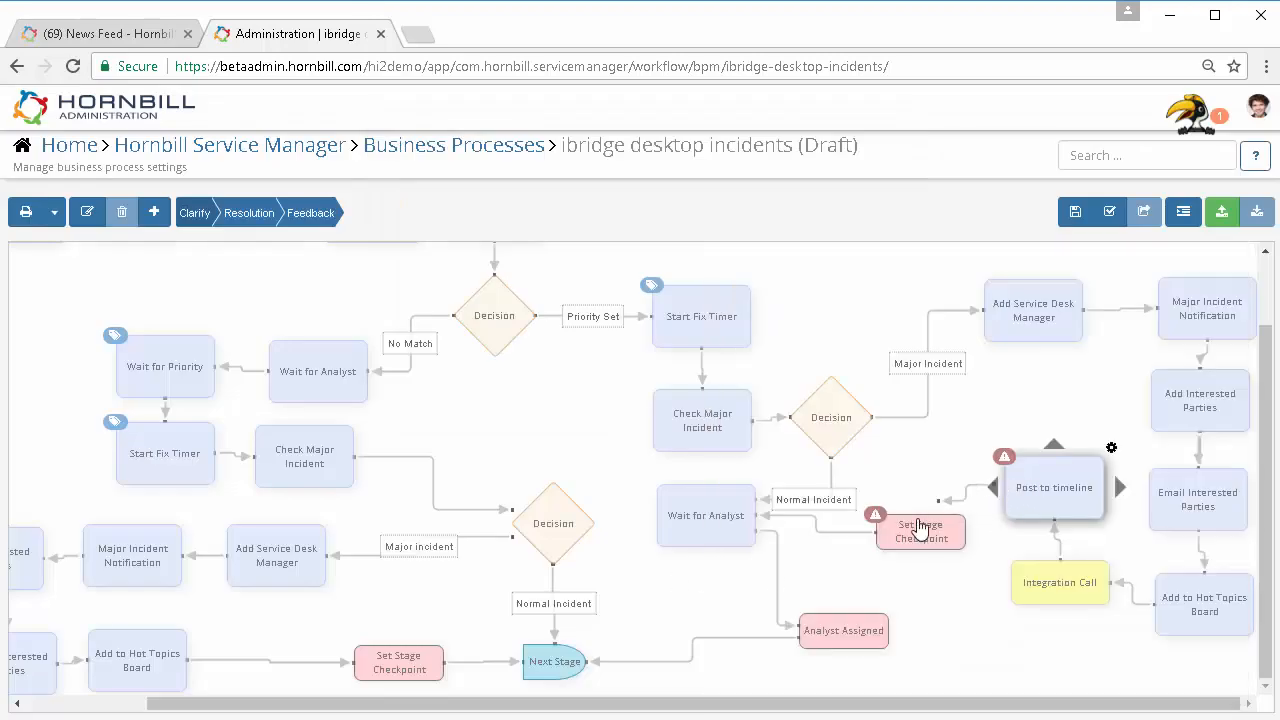
pyautogui.moveTo(1076, 212)
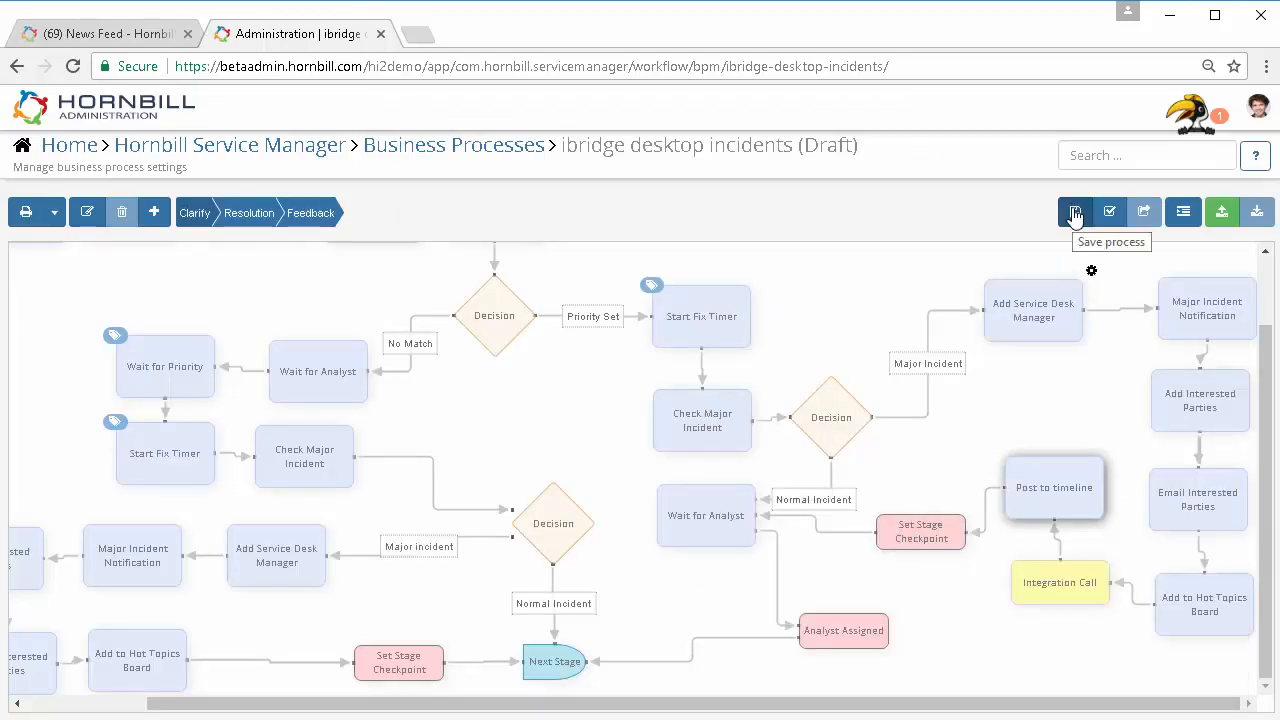
# Save and validate the business process, then publish the draft as a new version
pyautogui.click(1074, 212)
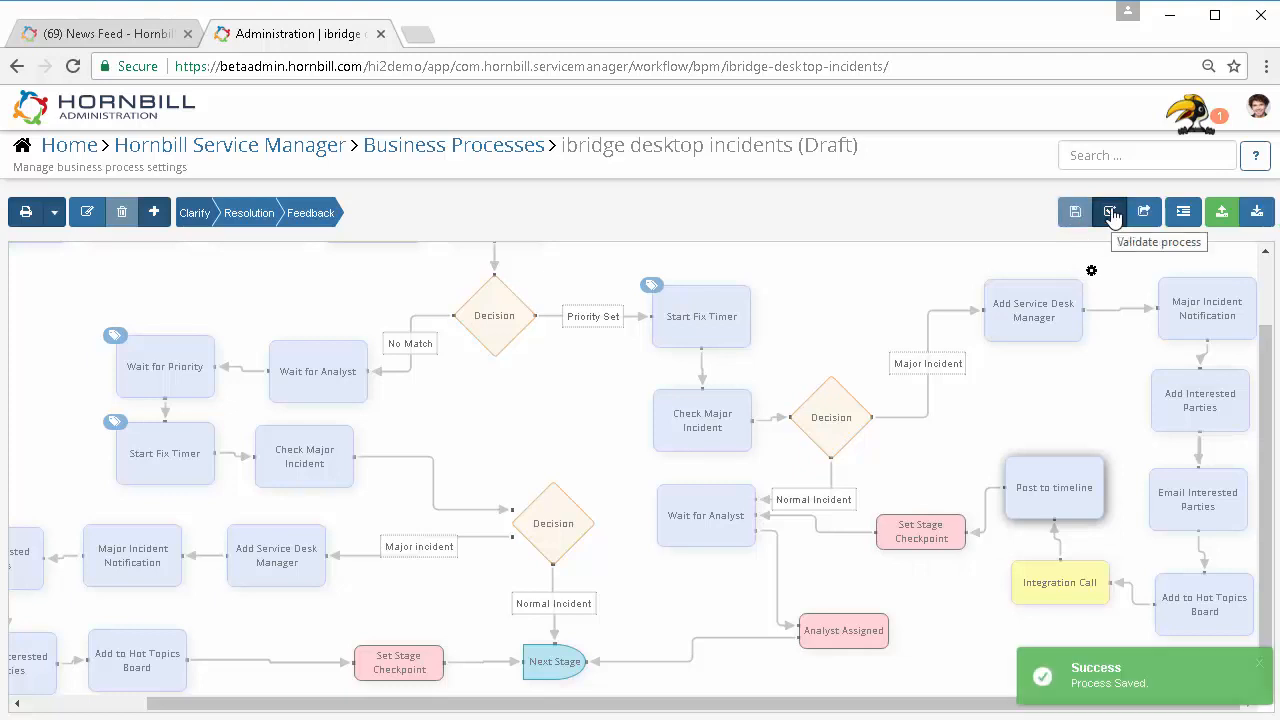
pyautogui.click(1110, 212)
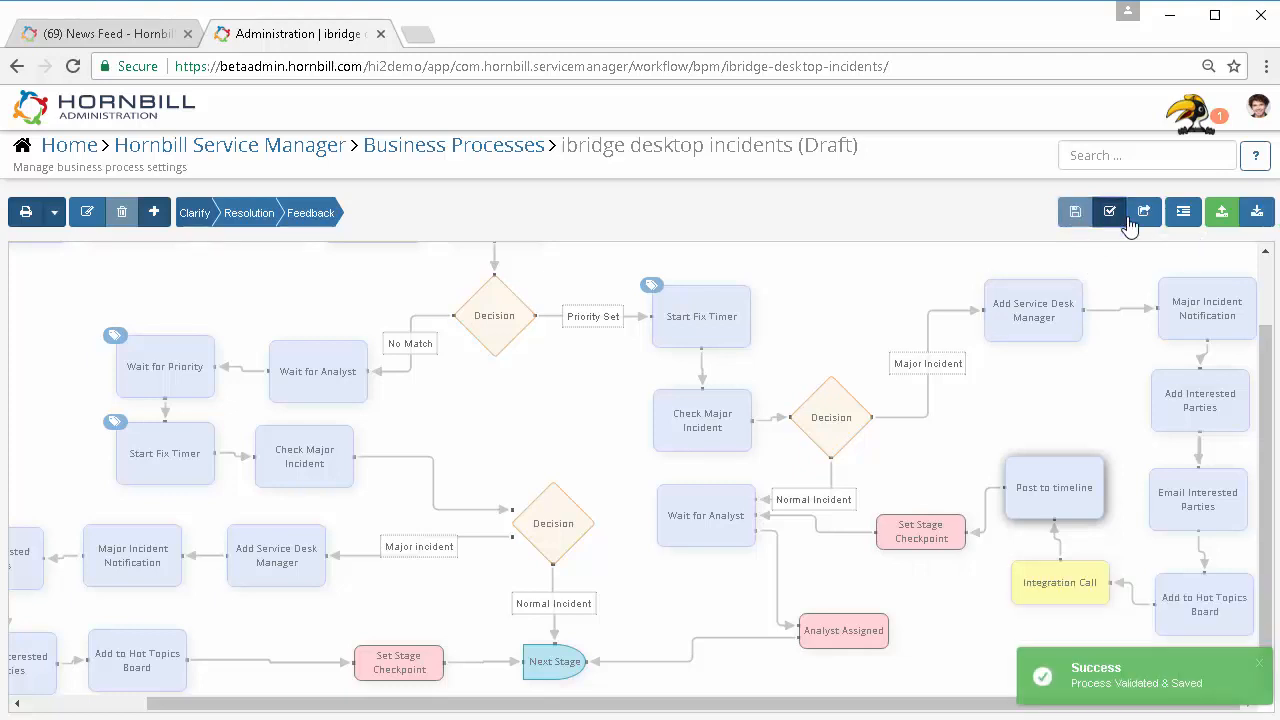
pyautogui.click(1144, 212)
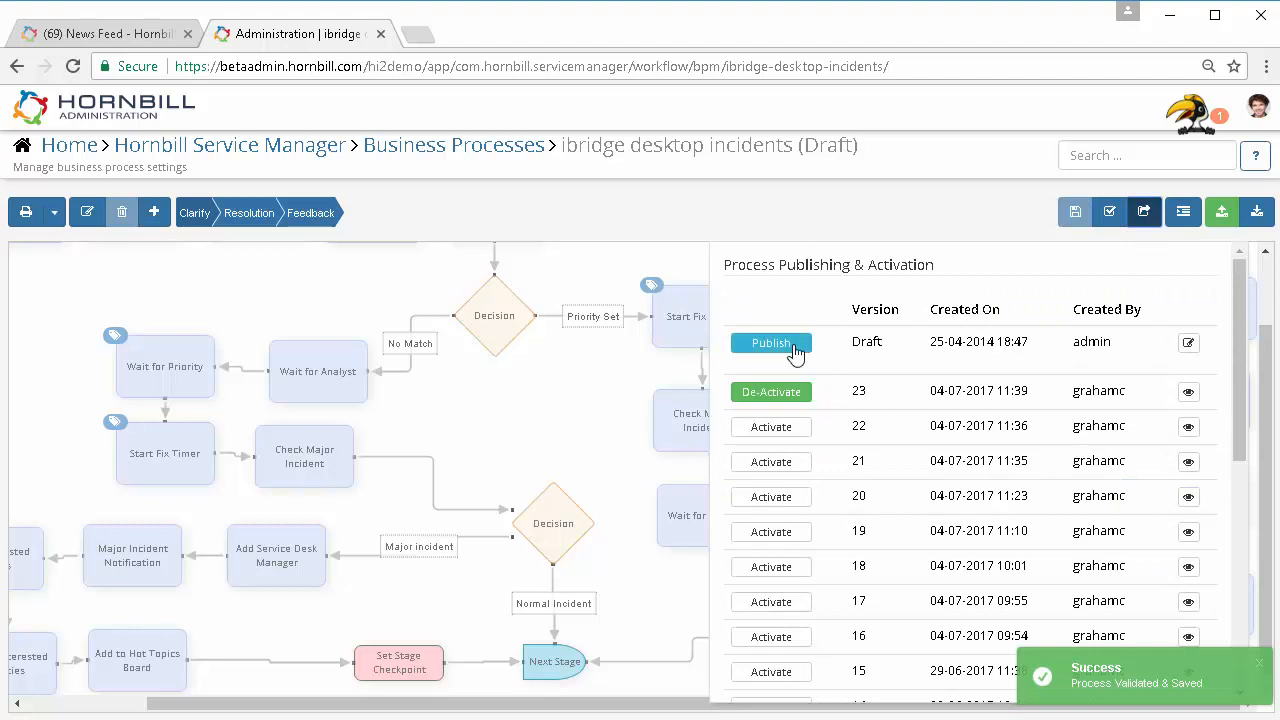
pyautogui.moveTo(584, 376)
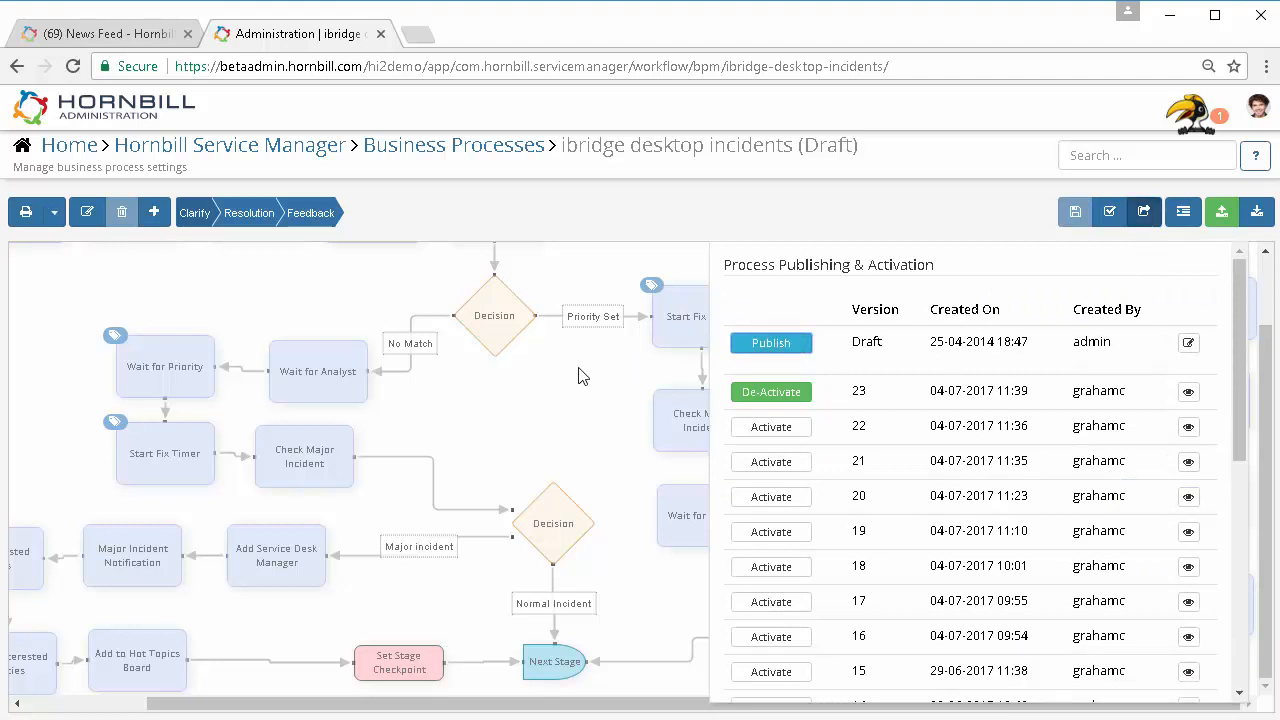
pyautogui.click(770, 342)
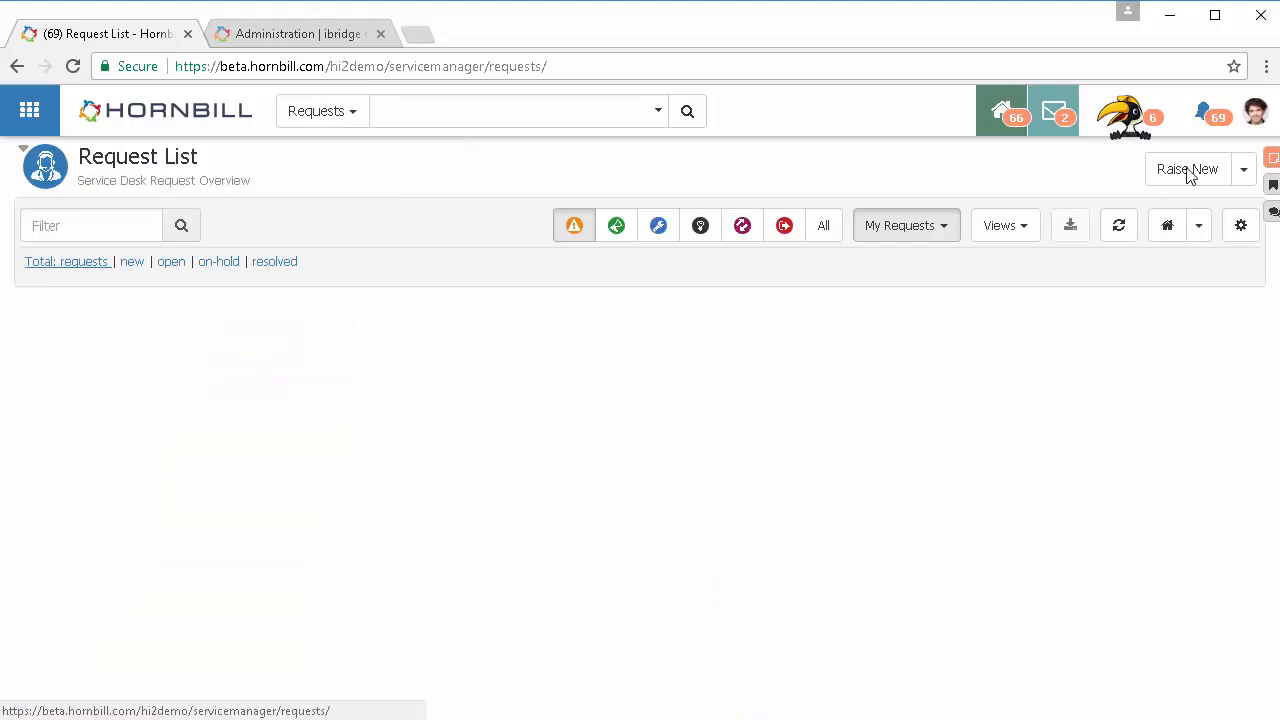
# Raise a new request for customer 'steve' with Desktop Support as the service and continue to details
pyautogui.click(1180, 168)
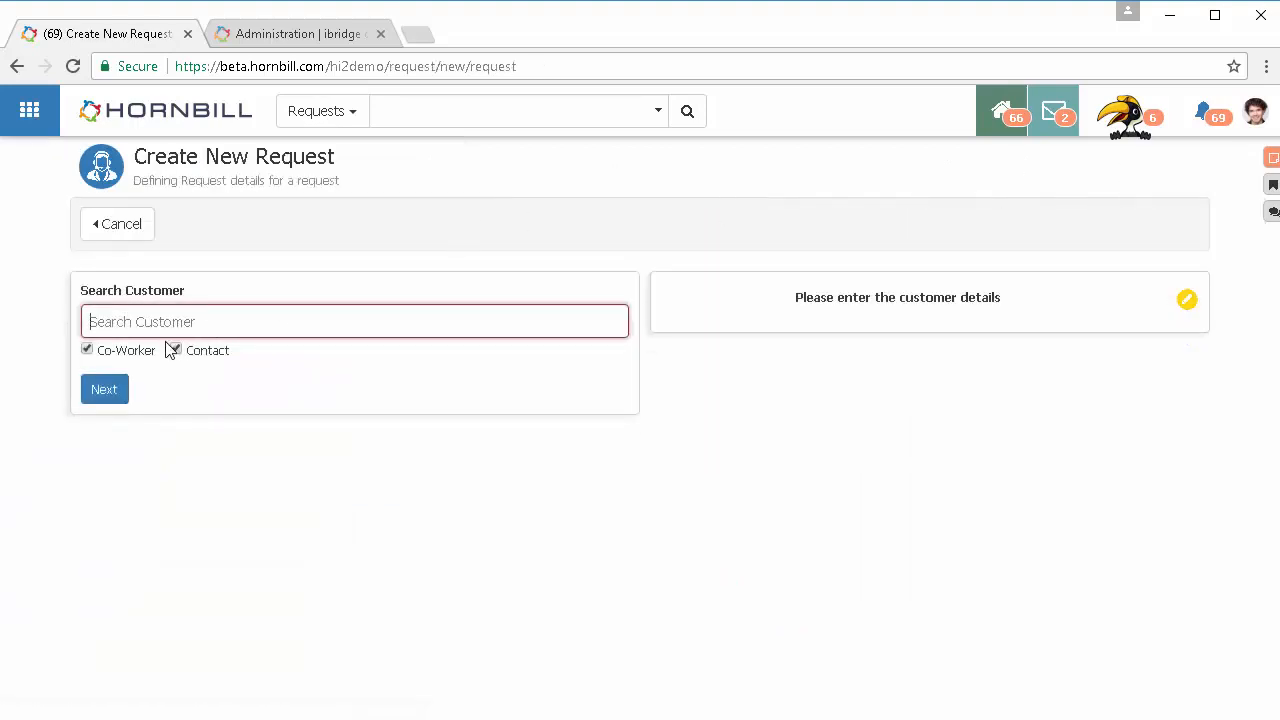
pyautogui.write('stever)')
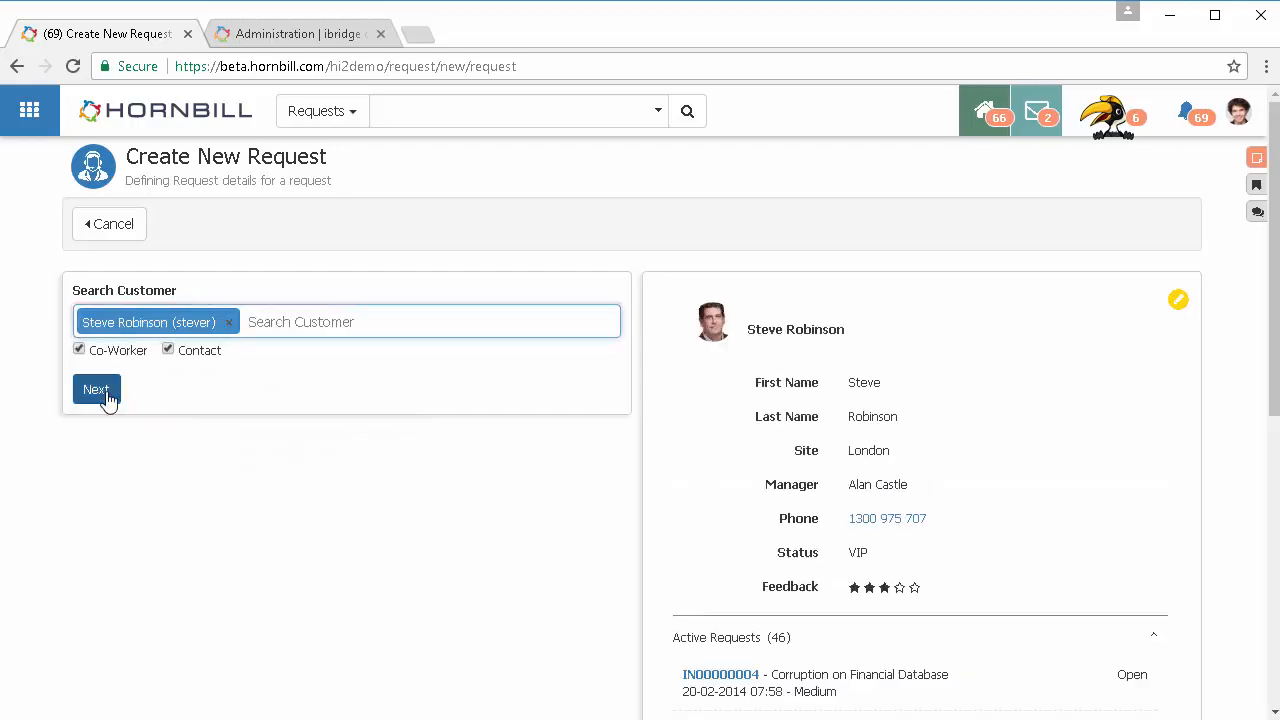
pyautogui.click(96, 388)
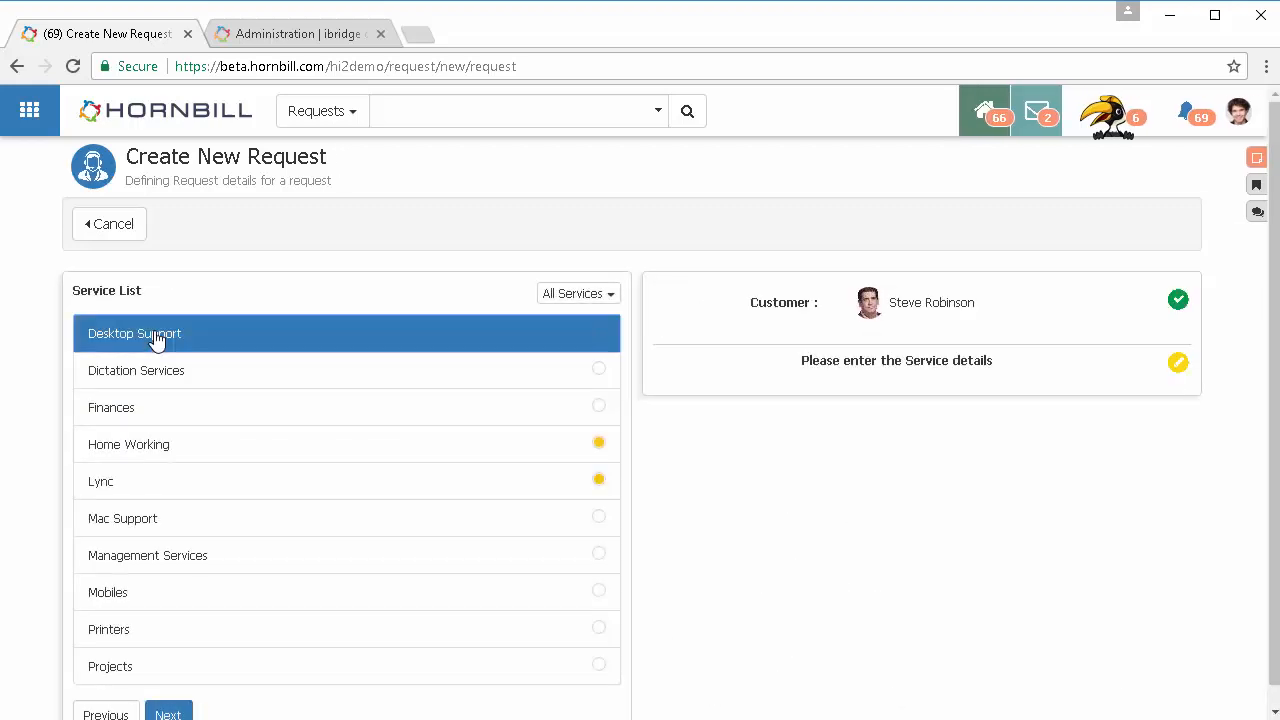
pyautogui.click(136, 332)
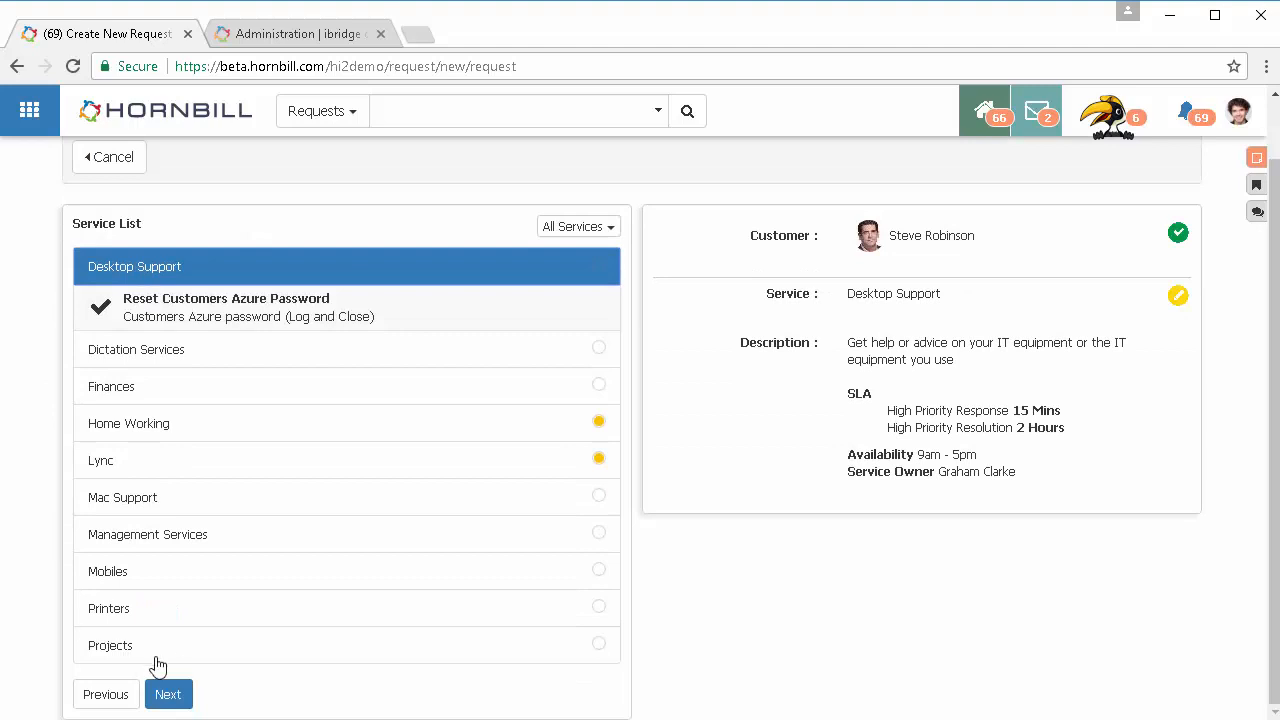
pyautogui.click(168, 694)
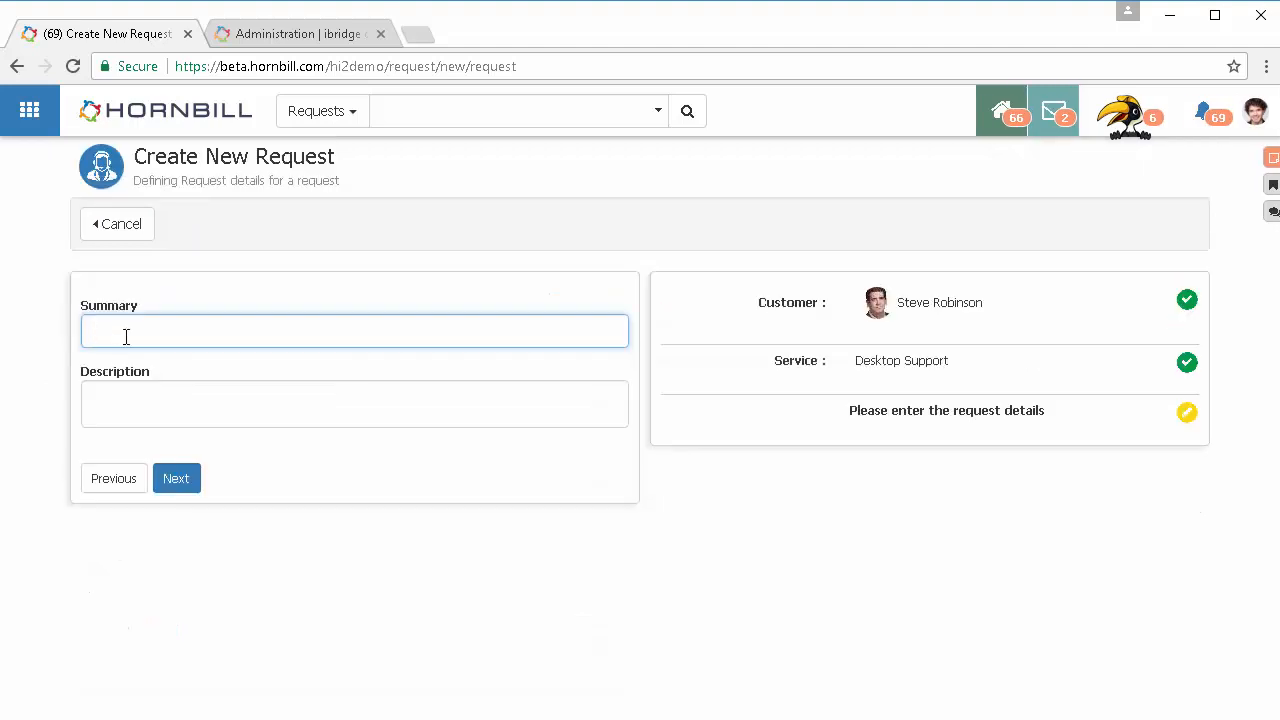
# Set the summary to the suggested 'Users unable to access email' and describe it as affecting multiple users
pyautogui.write('Un')
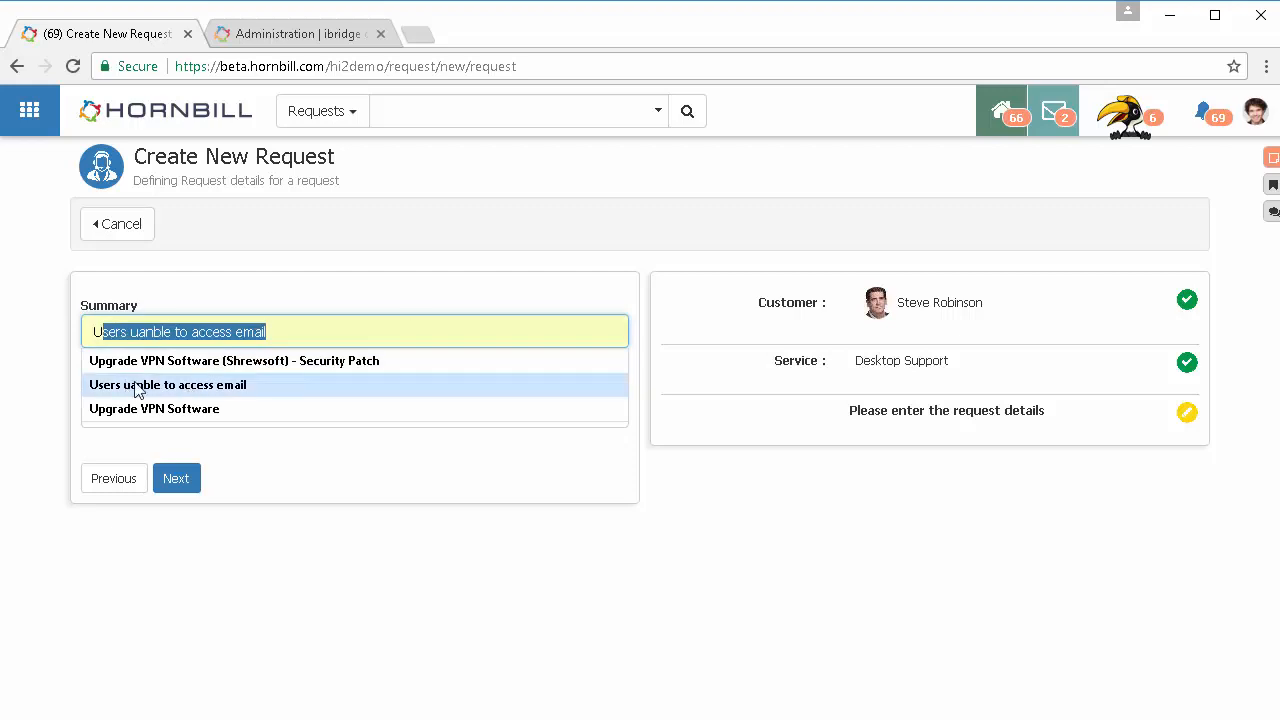
pyautogui.click(168, 384)
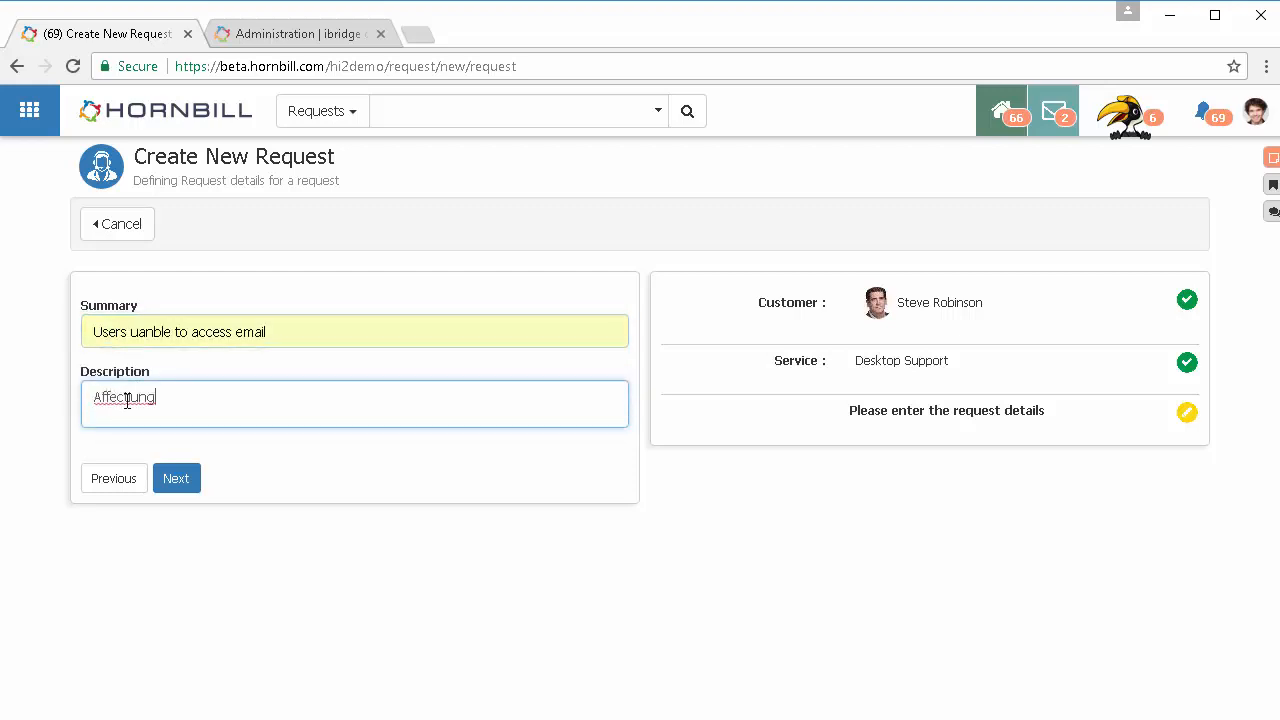
pyautogui.write('Affecting')
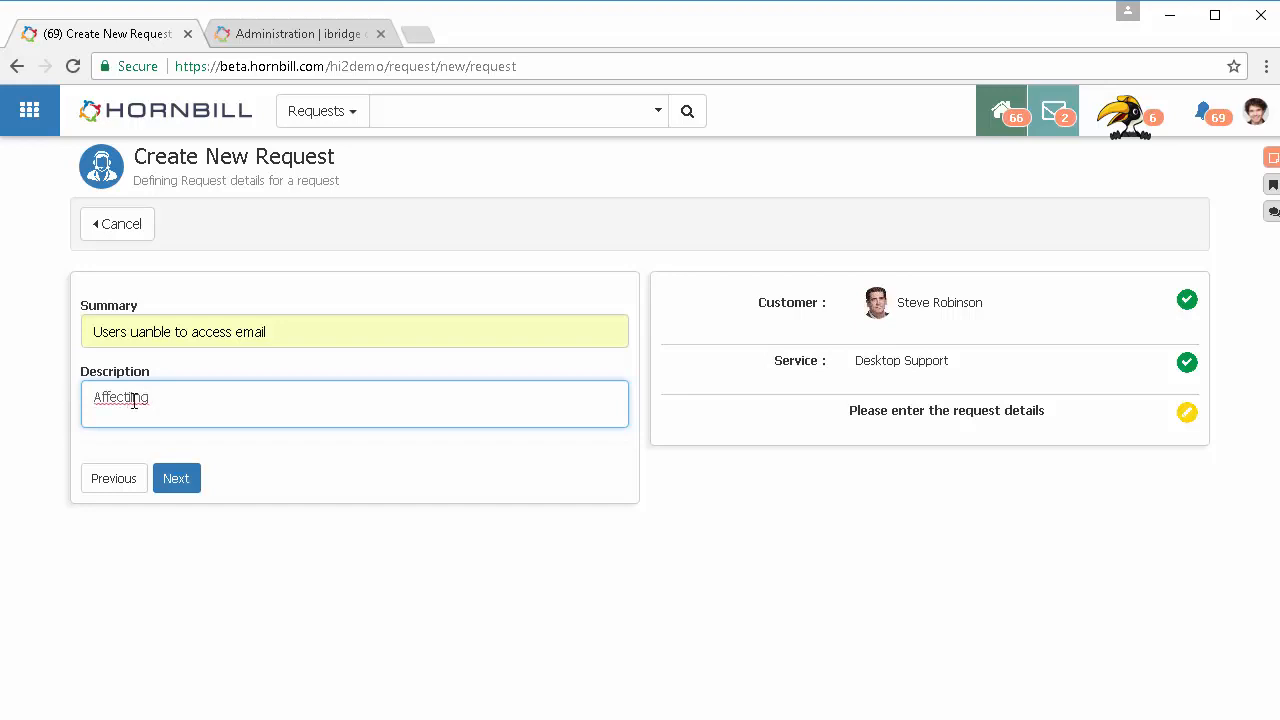
pyautogui.press('Backspace')
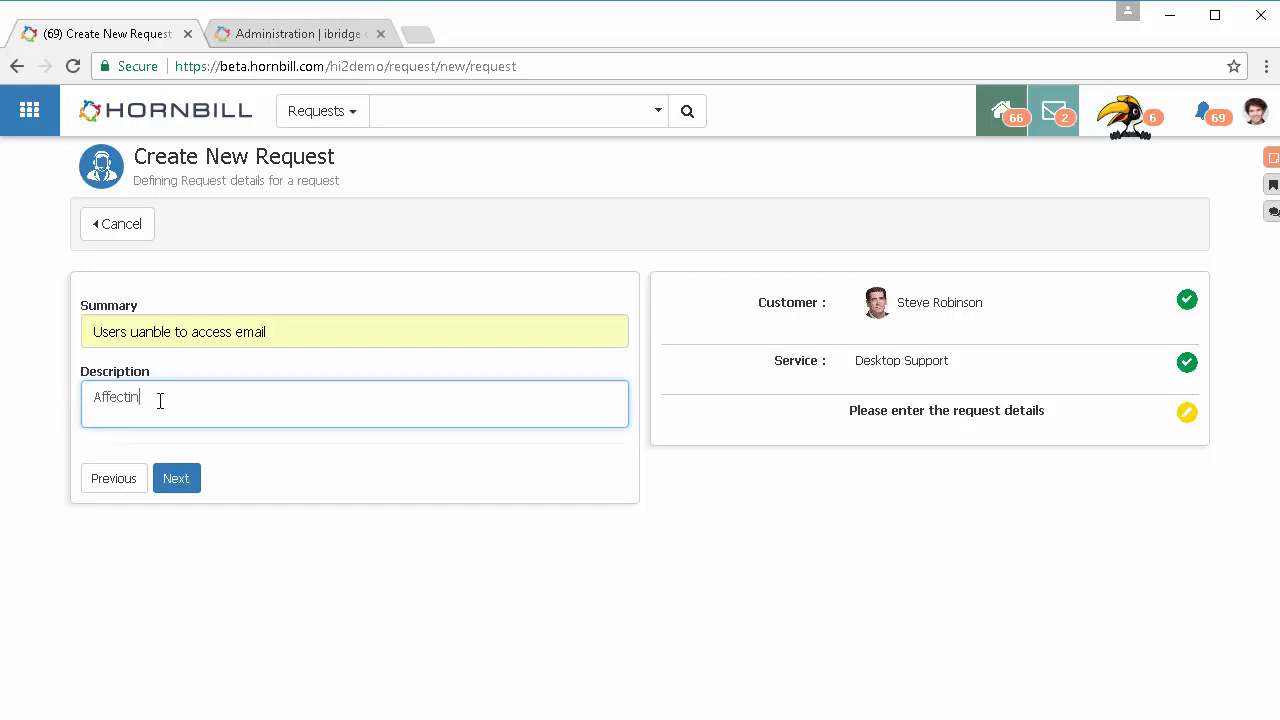
pyautogui.write('g multiple')
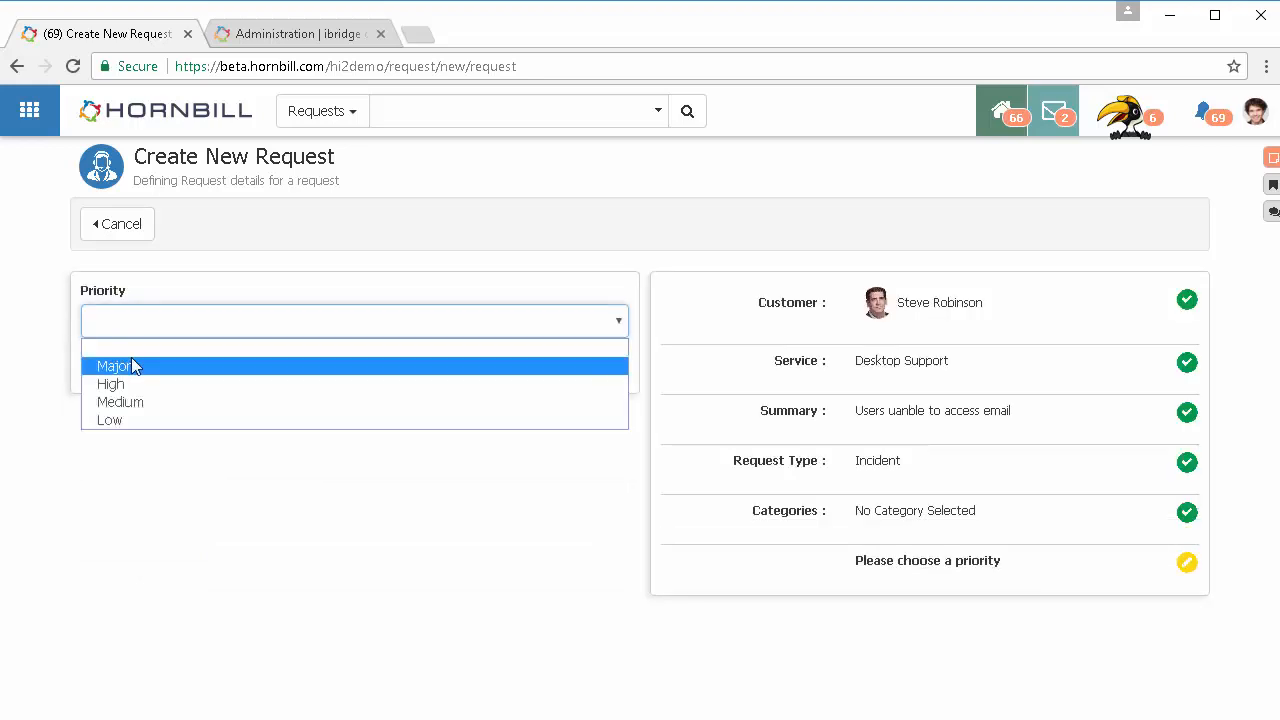
# Set the priority to Major and finish raising the incident without linking an asset
pyautogui.click(112, 366)
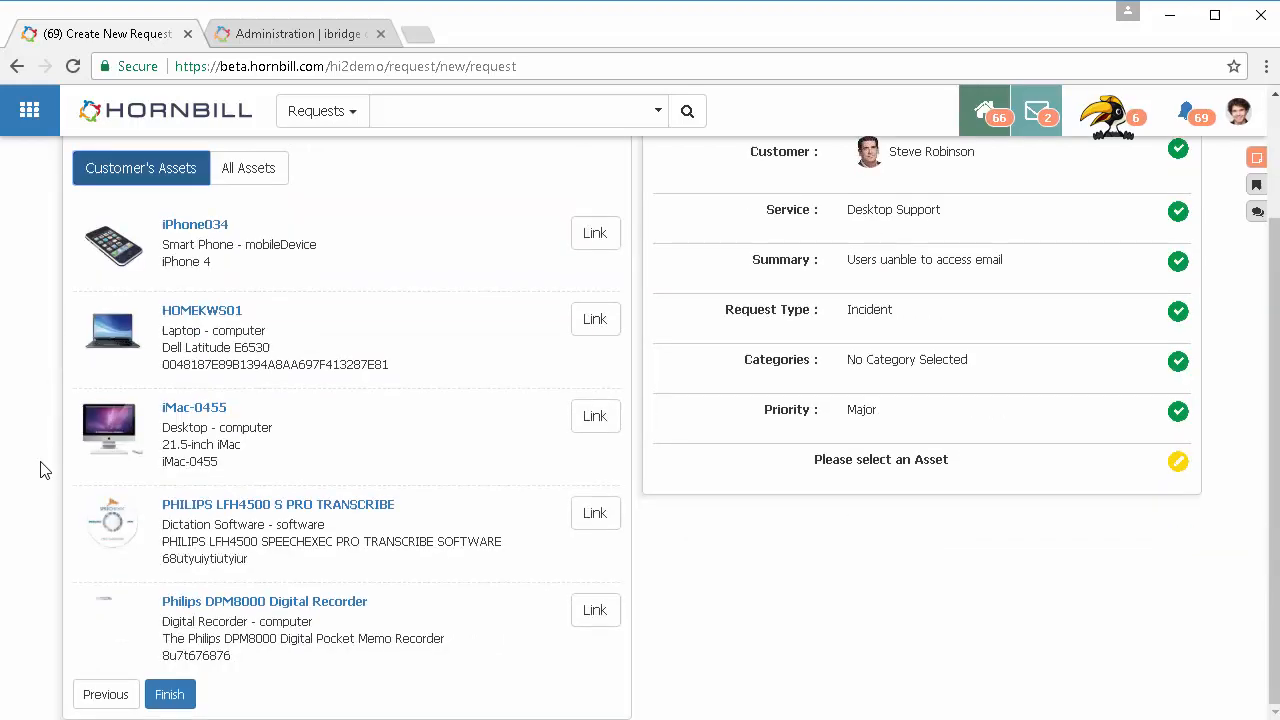
pyautogui.click(170, 694)
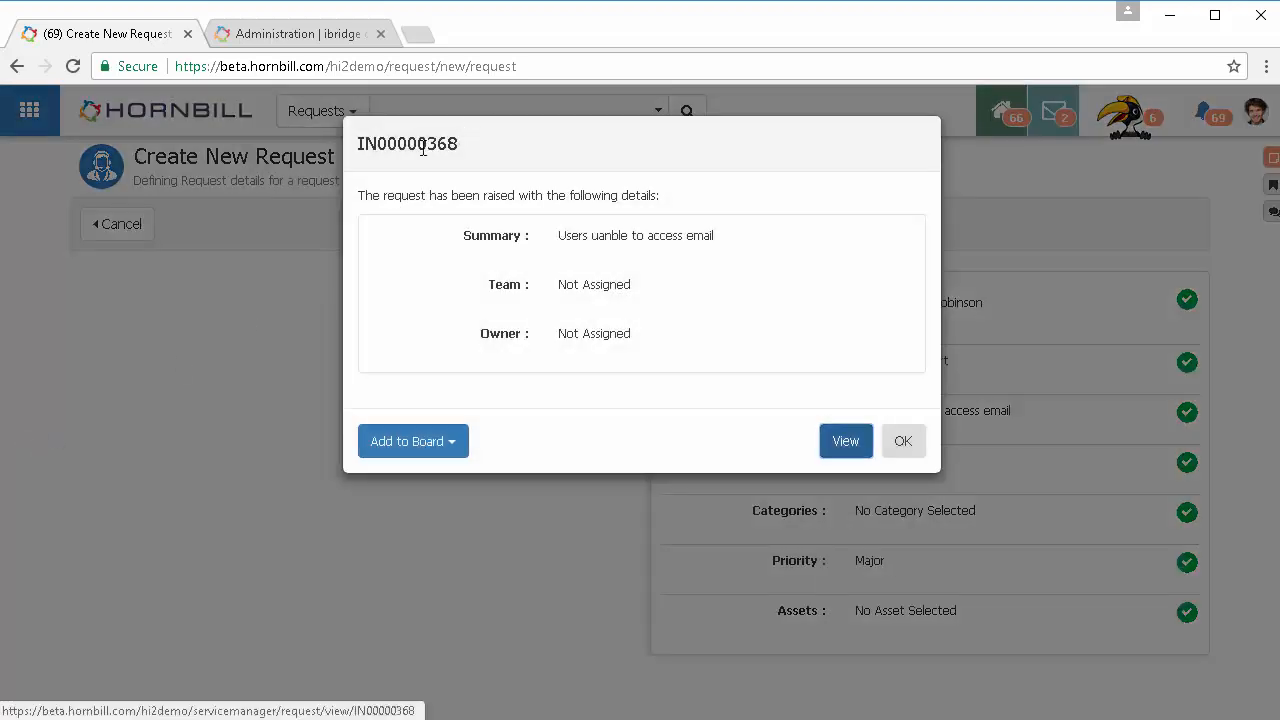
pyautogui.moveTo(846, 440)
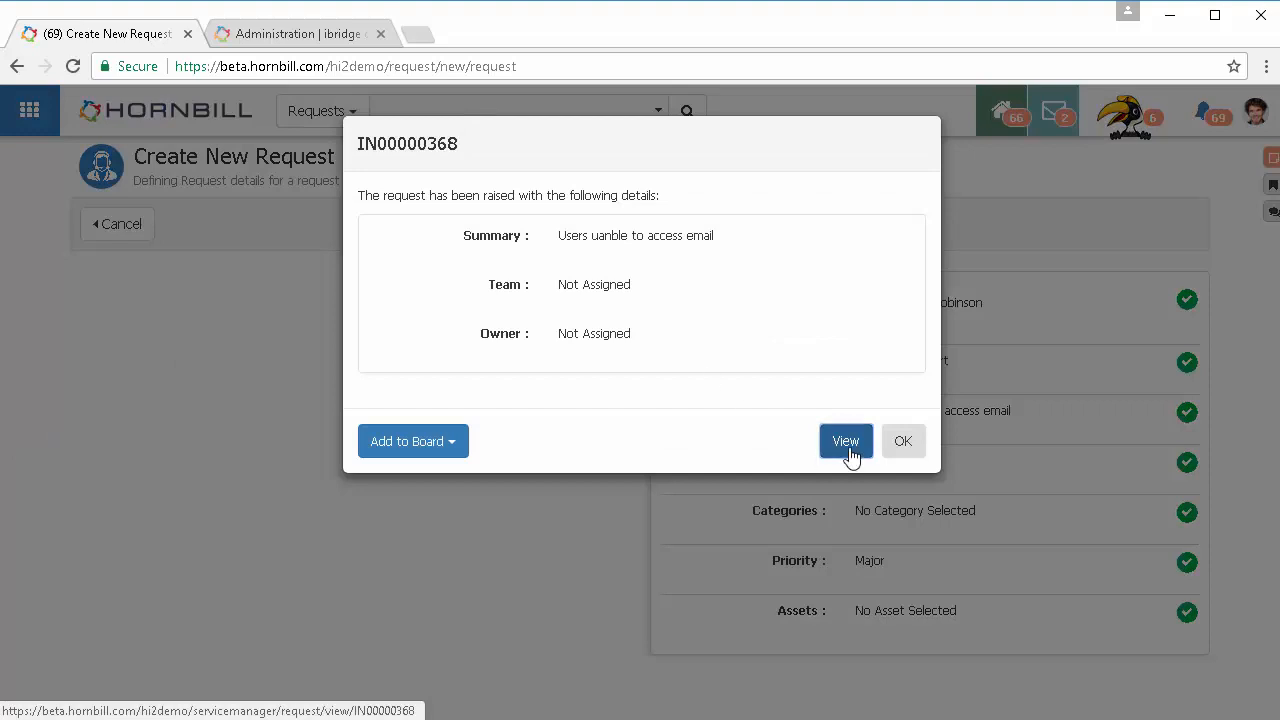
pyautogui.click(846, 442)
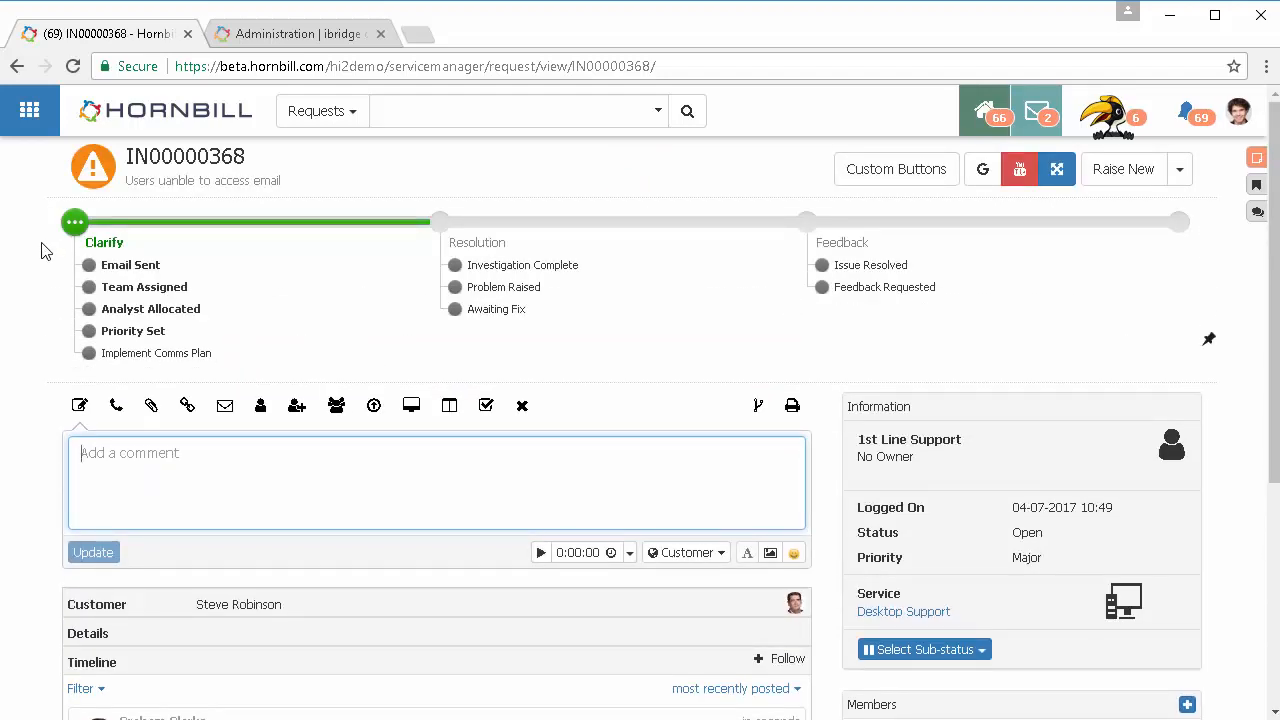
pyautogui.moveTo(116, 240)
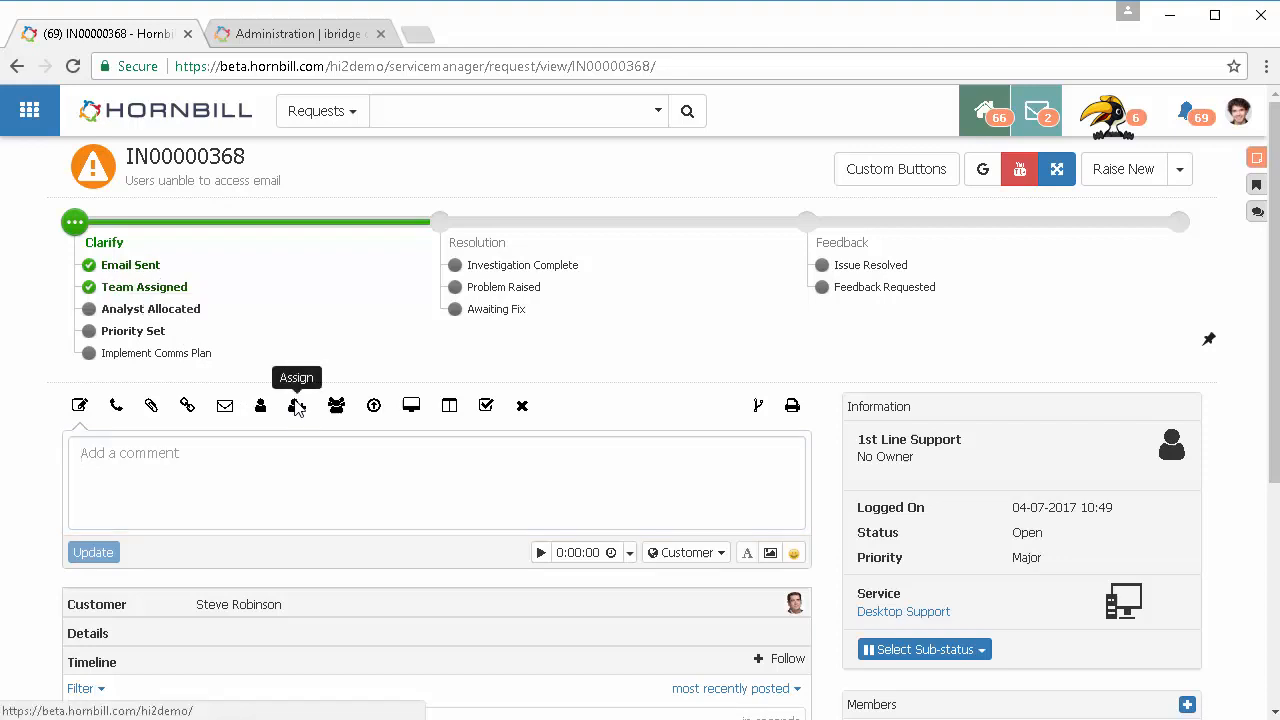
pyautogui.click(296, 404)
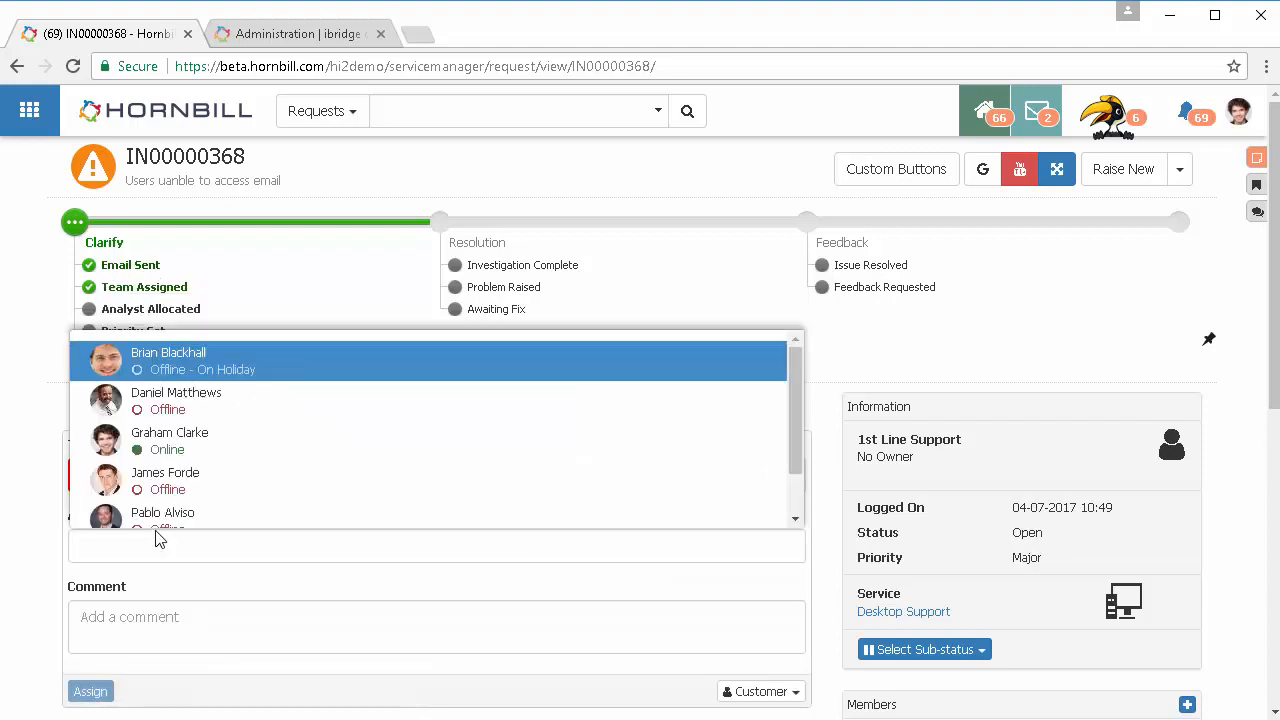
pyautogui.click(168, 432)
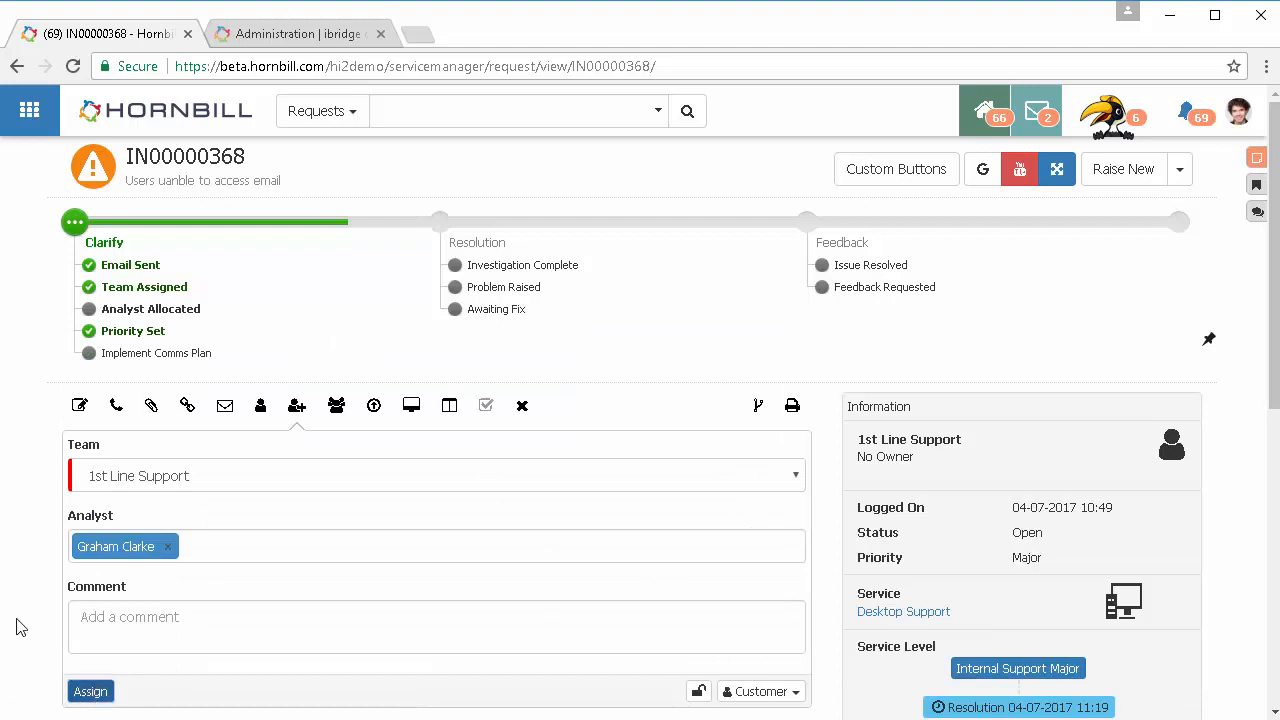
pyautogui.moveTo(28, 556)
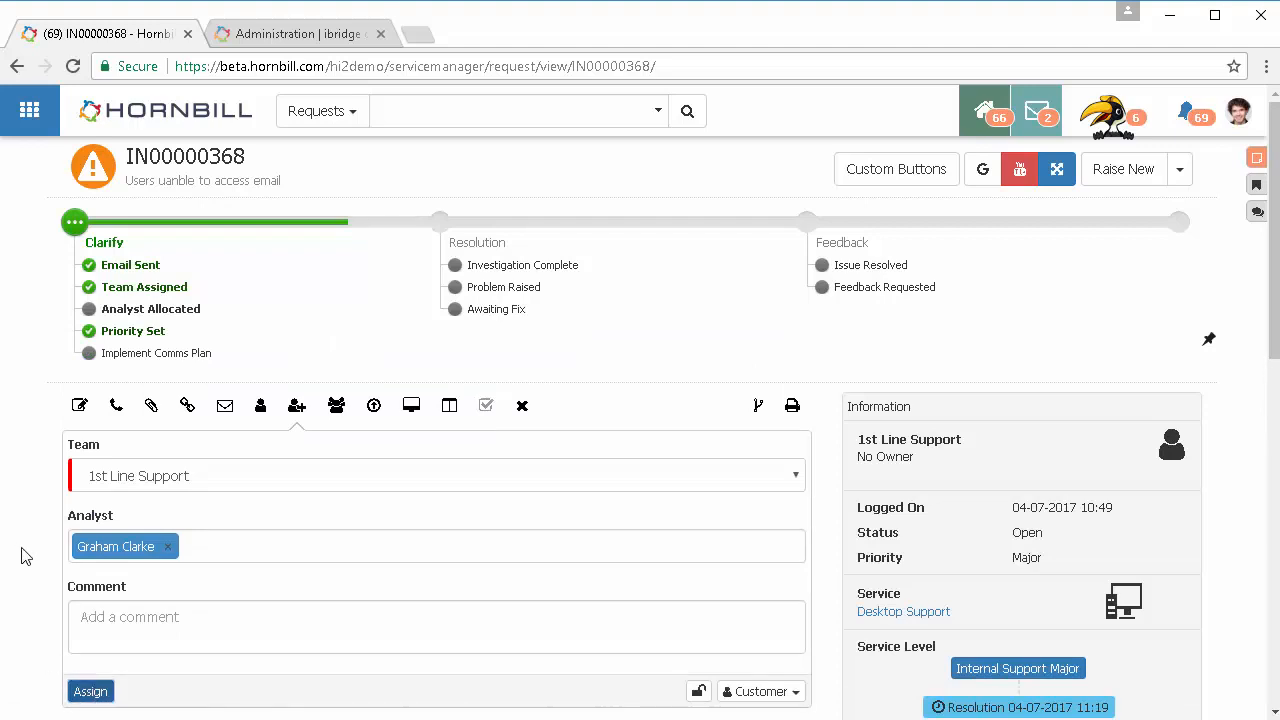
pyautogui.click(92, 692)
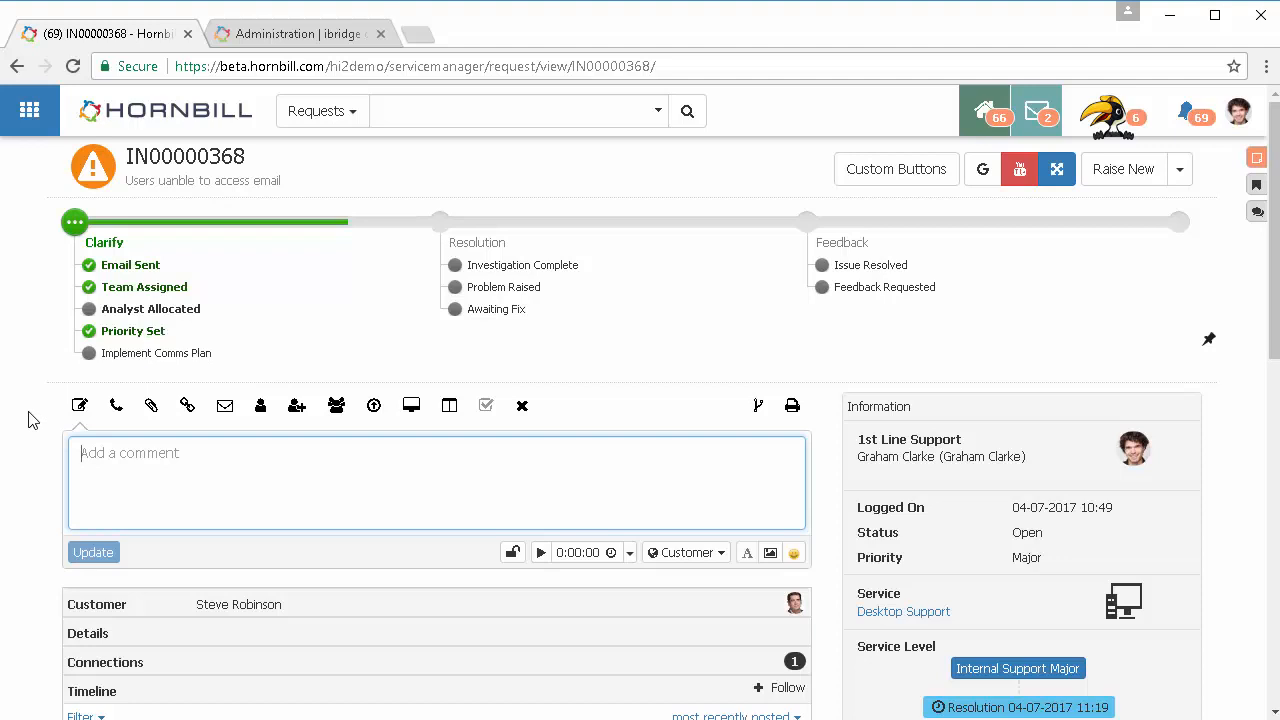
# Scroll to the Timeline section showing the workflow task and the Slack message link
pyautogui.scroll(-3)
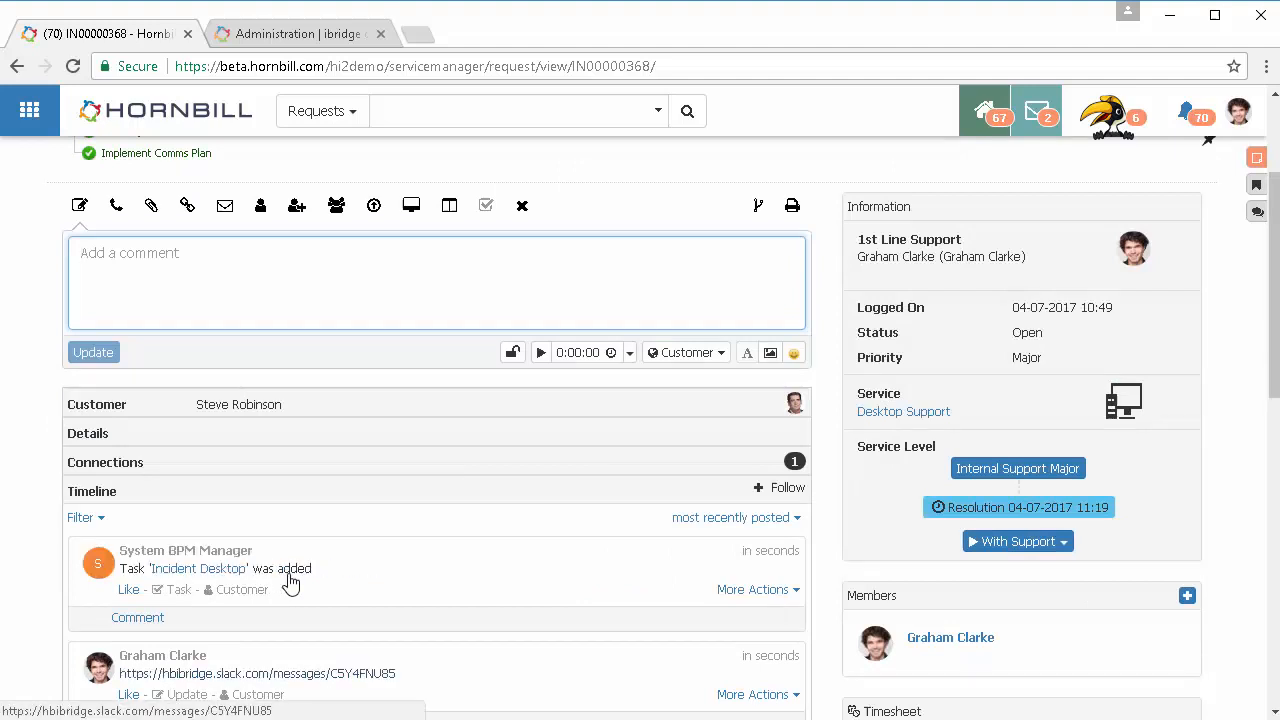
pyautogui.scroll(-3)
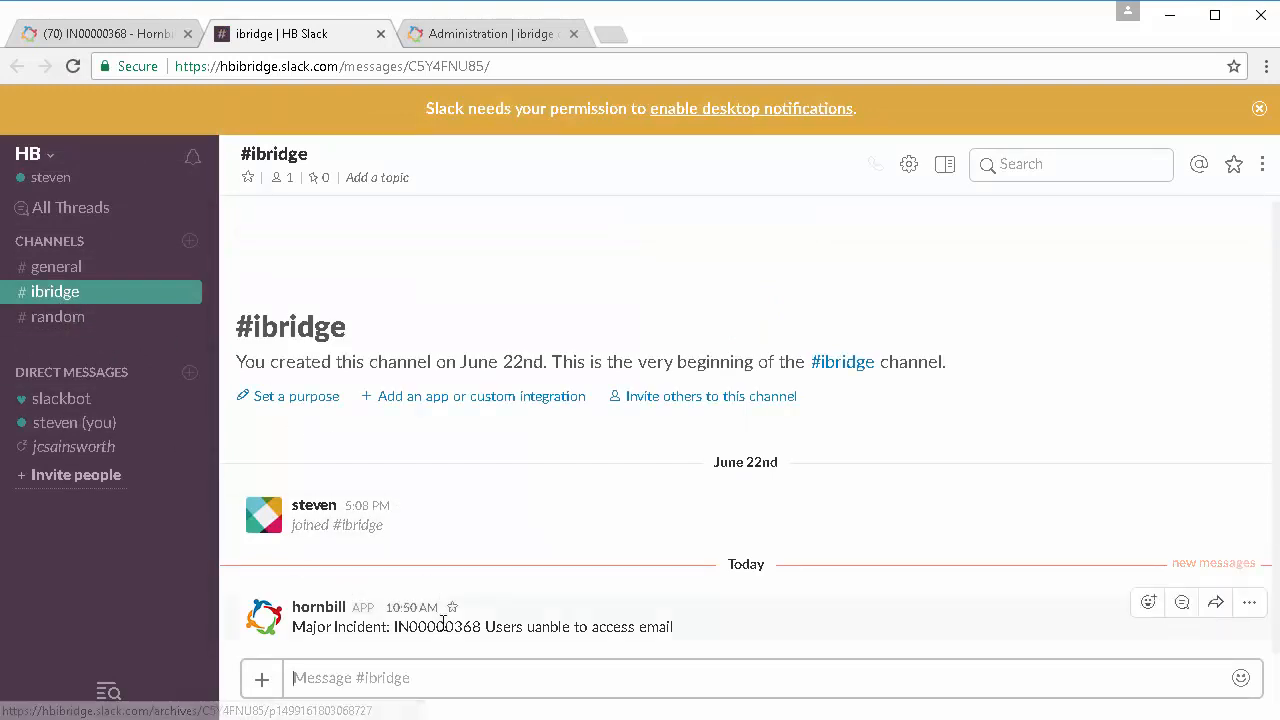
pyautogui.moveTo(360, 636)
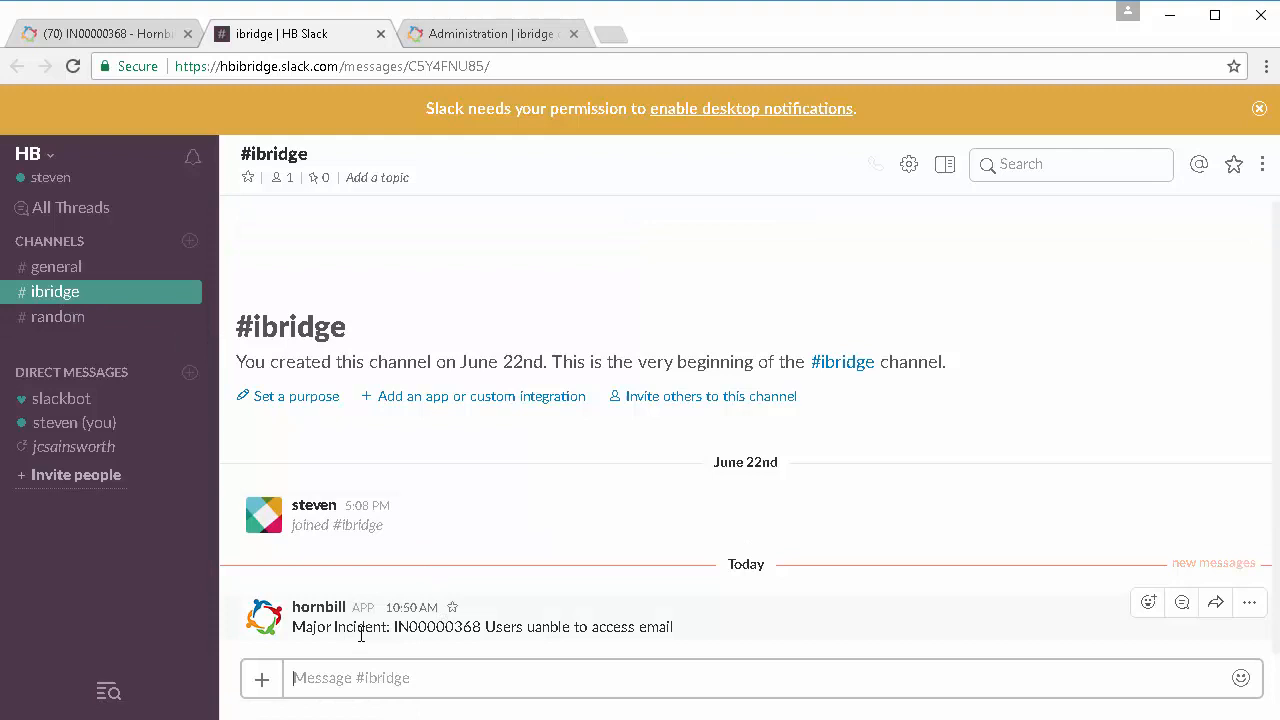
pyautogui.moveTo(508, 650)
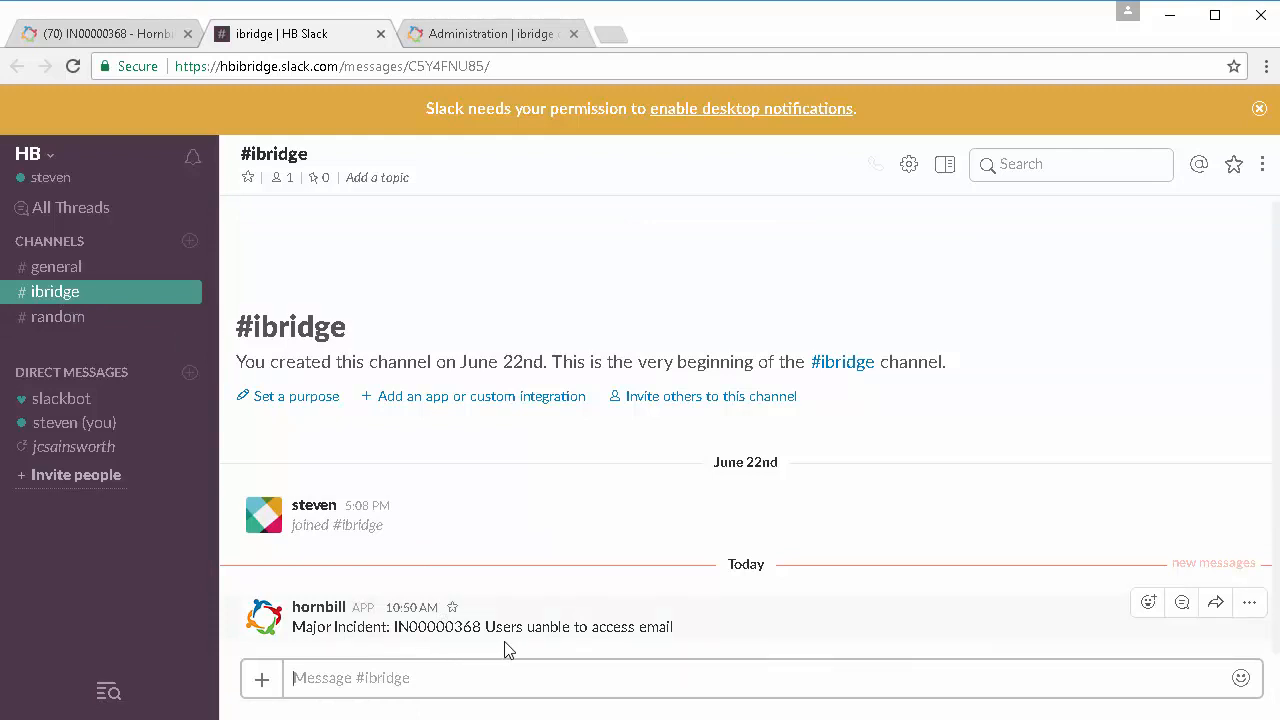
pyautogui.moveTo(620, 654)
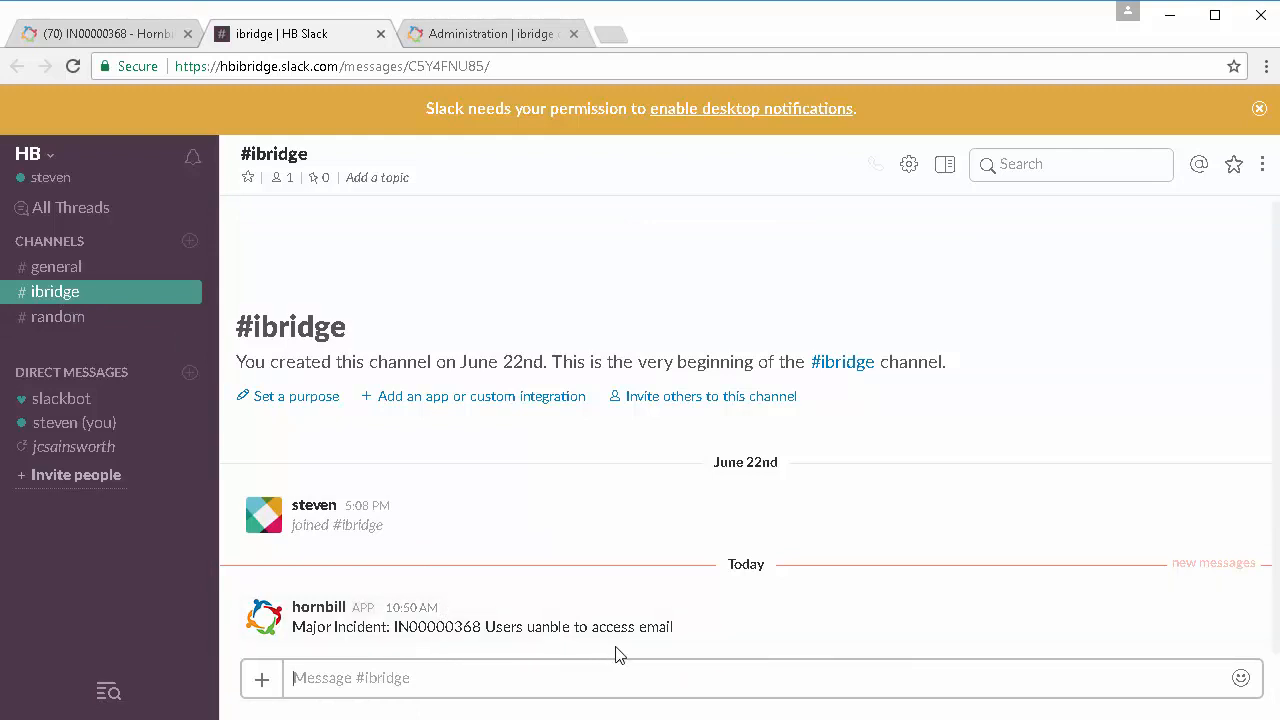
pyautogui.moveTo(116, 626)
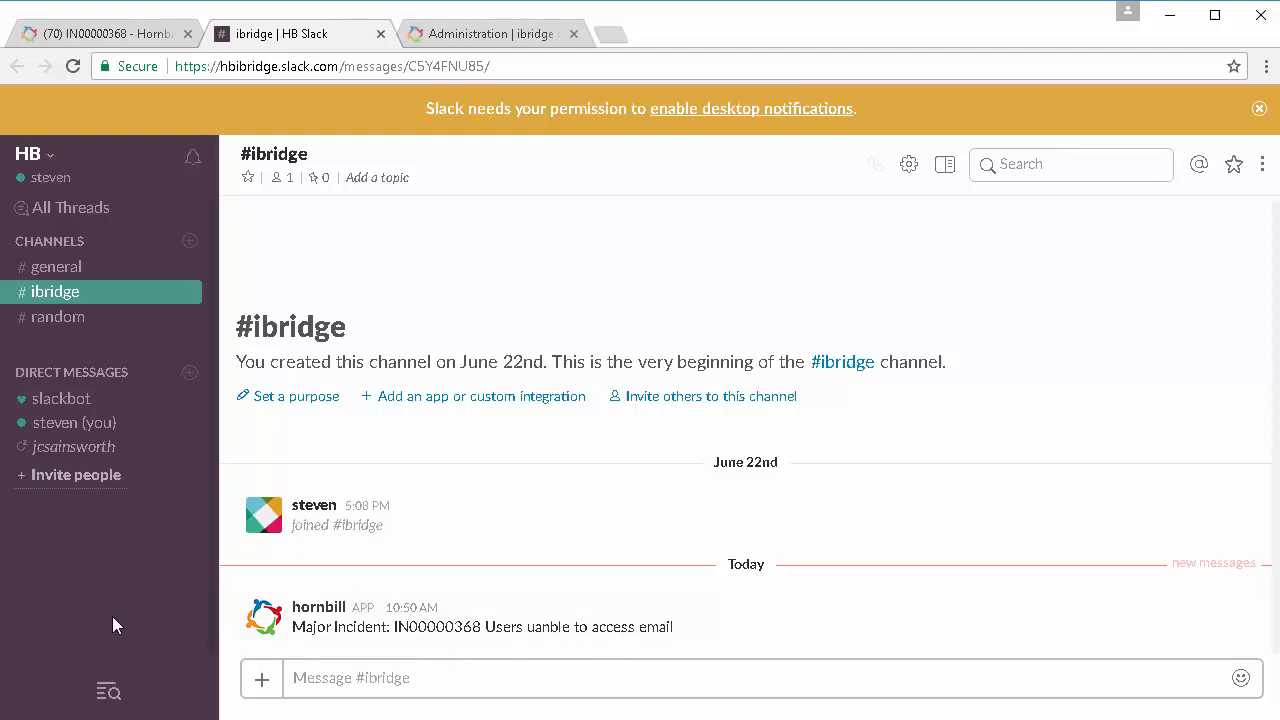
pyautogui.moveTo(88, 624)
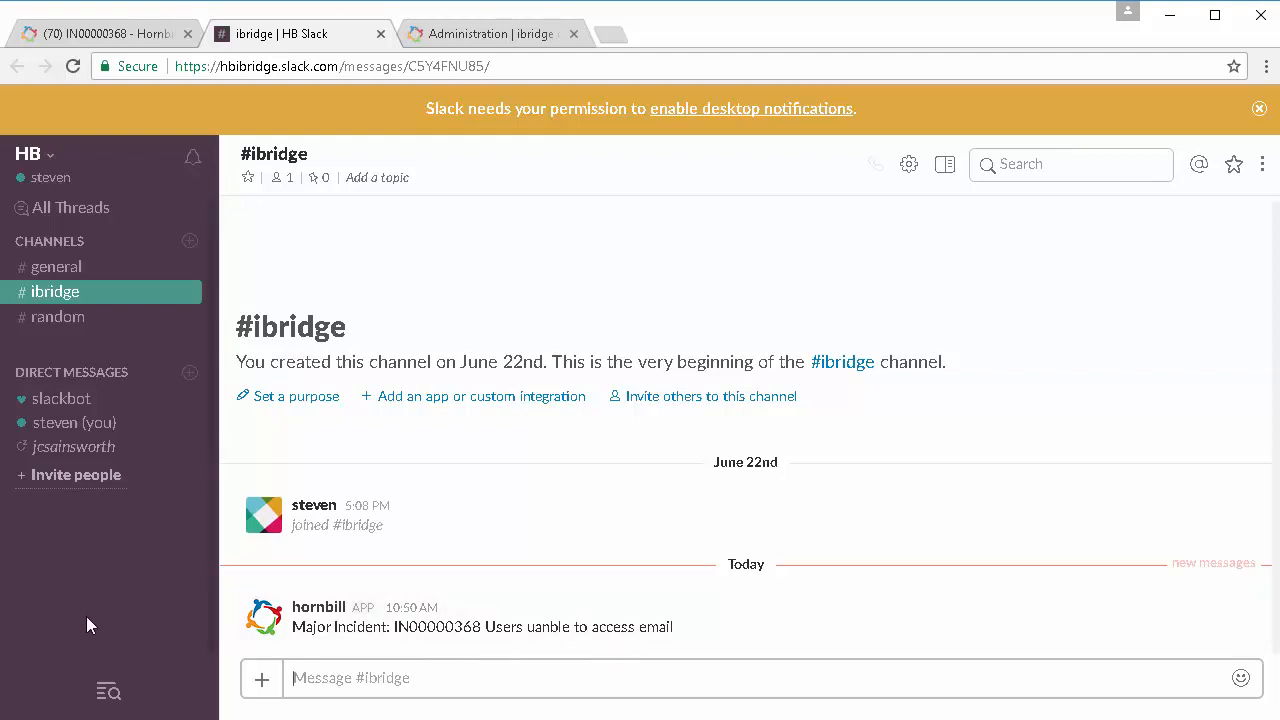